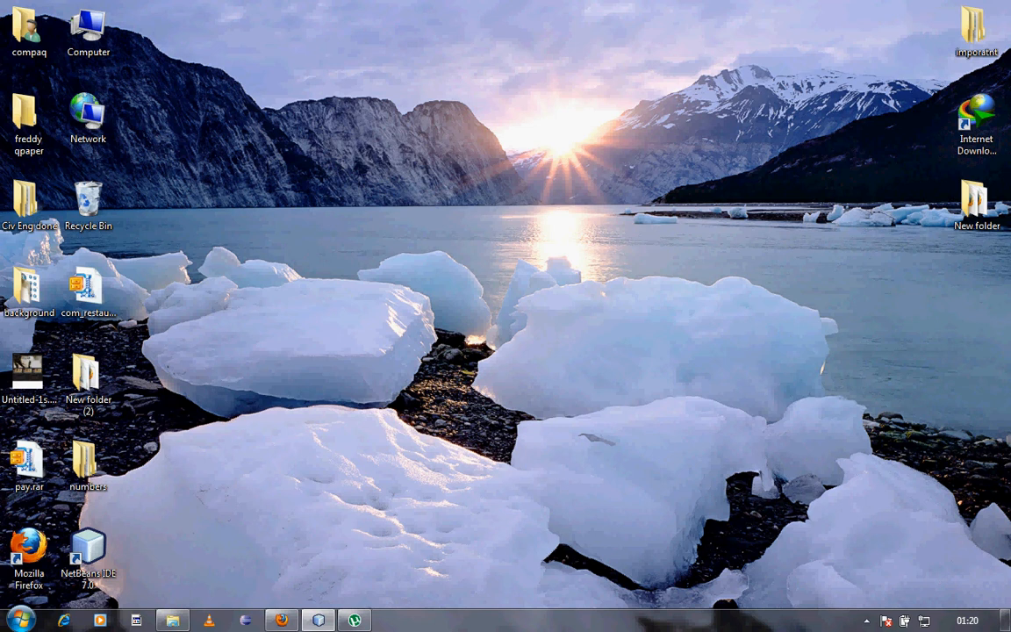
# Open New folder in Explorer and open its index.html for editing in Notepad++.
pyautogui.click(977, 204)
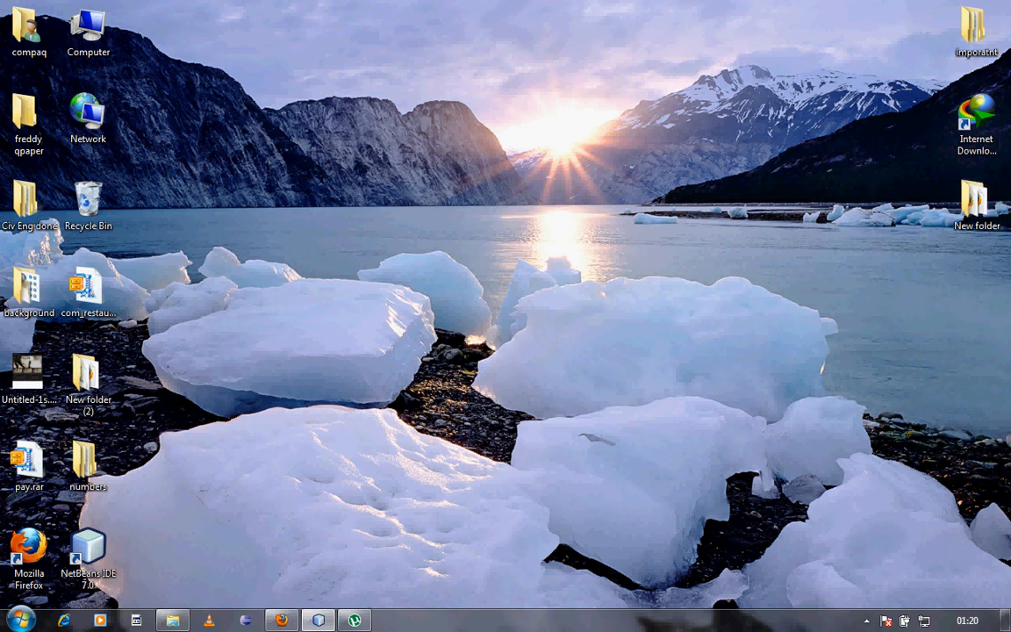
pyautogui.click(866, 621)
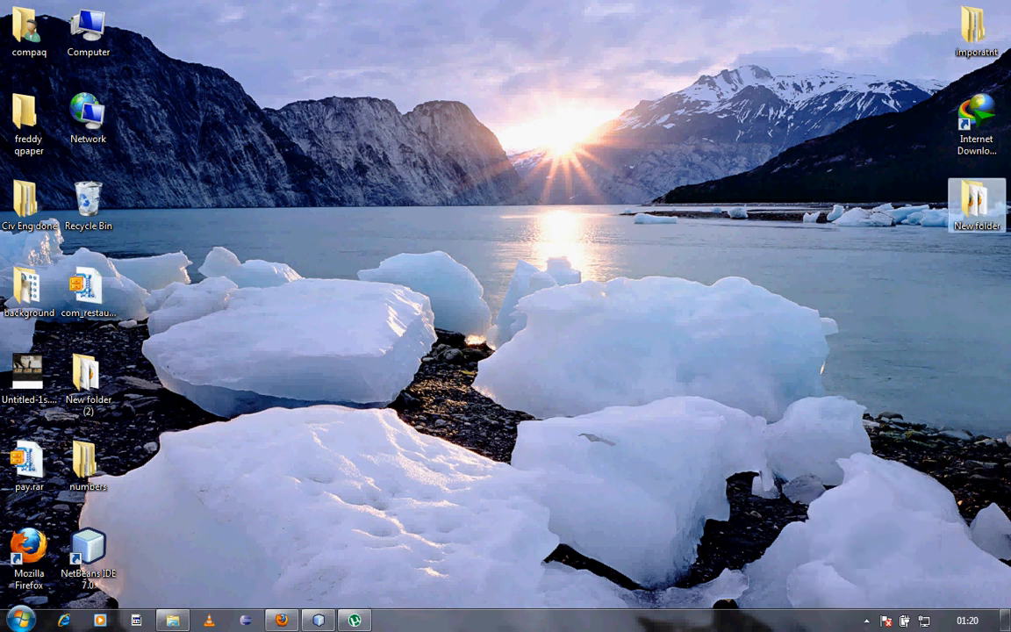
pyautogui.doubleClick(976, 207)
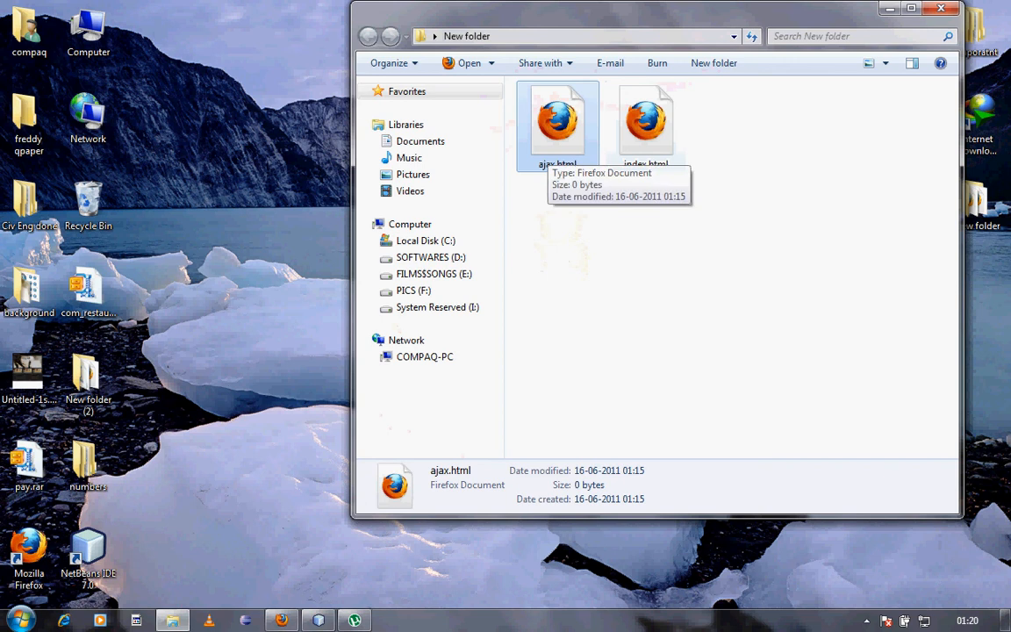
pyautogui.rightClick(646, 123)
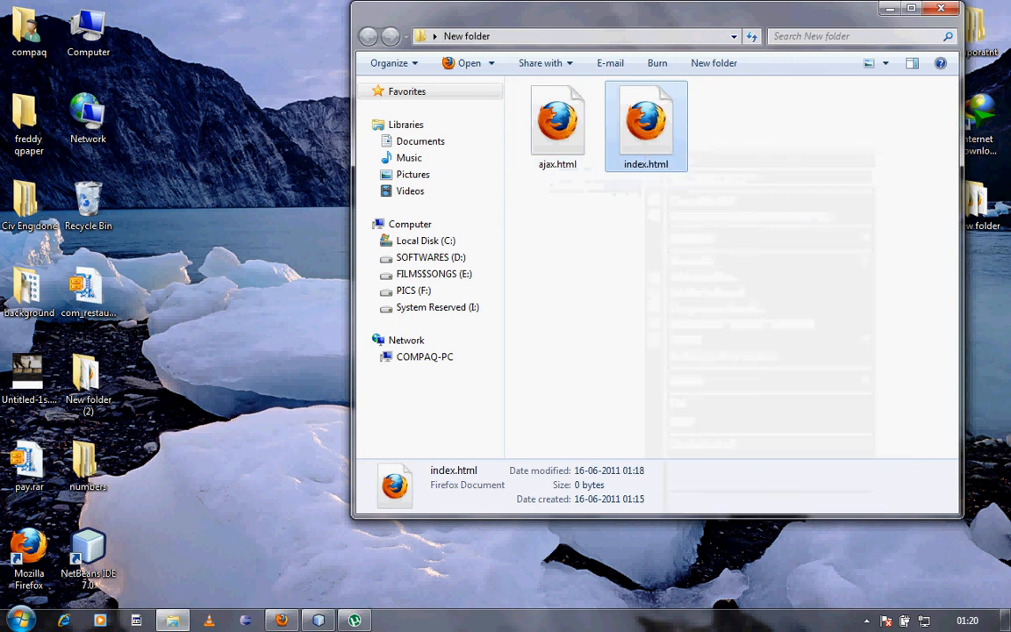
pyautogui.doubleClick(646, 123)
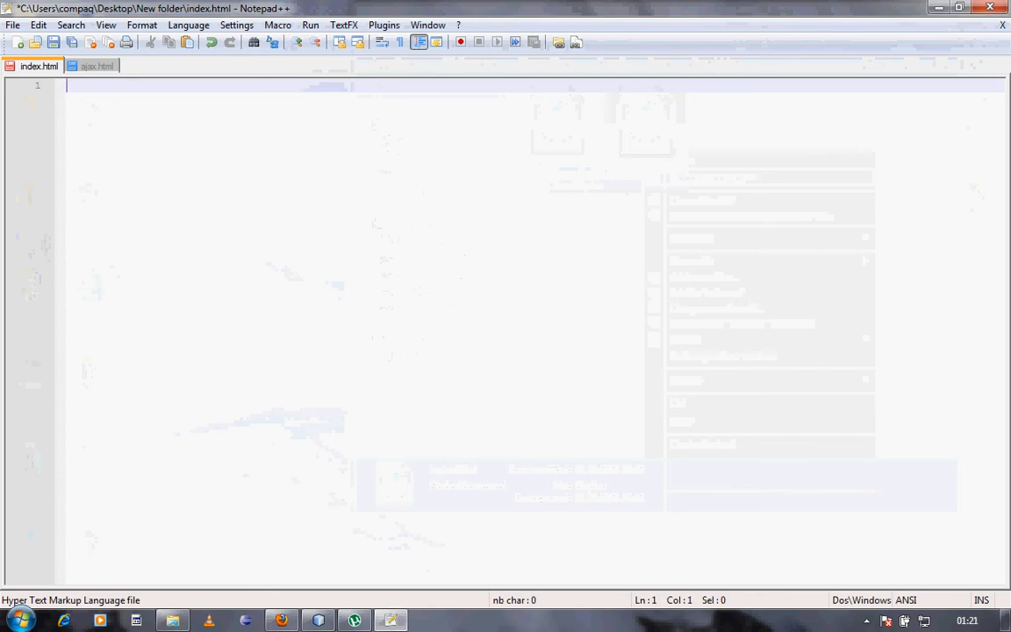
# Write an <html> skeleton with empty <head> and <body> sections in index.html.
pyautogui.write('<html>')
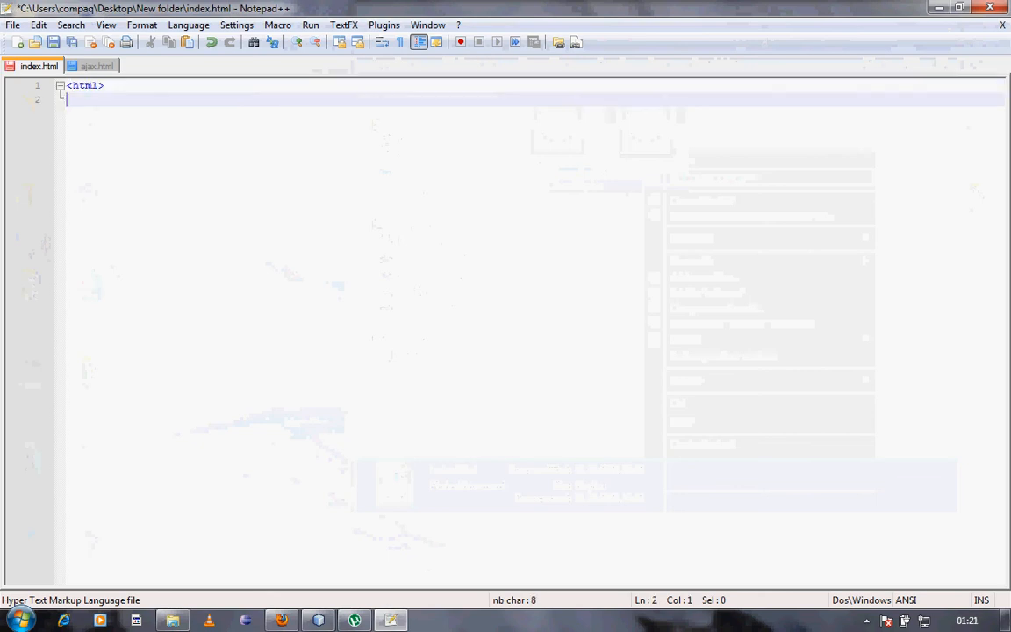
pyautogui.write('</html>')
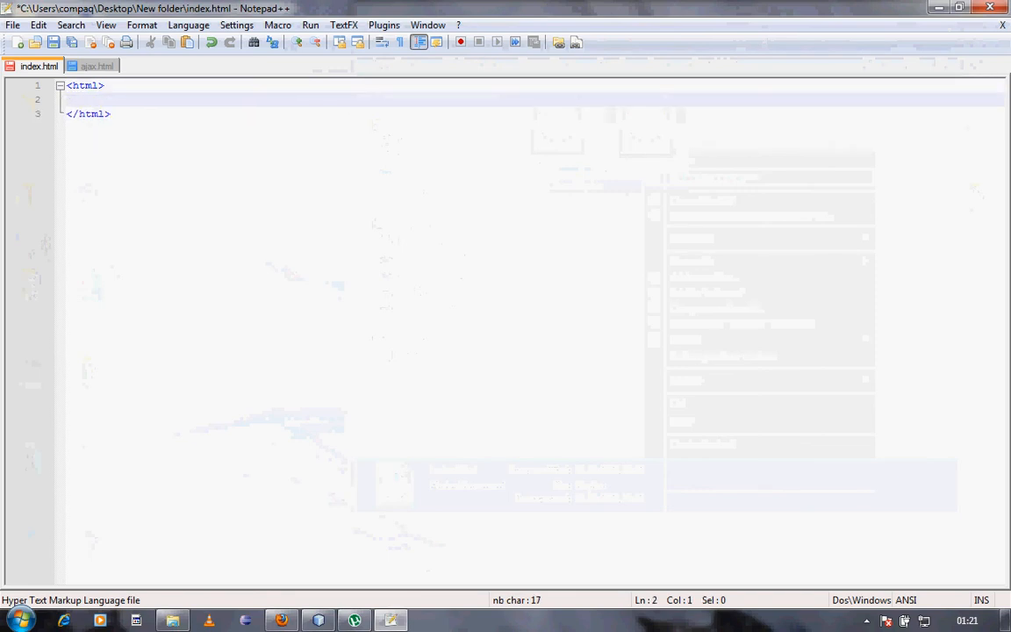
pyautogui.write('<head>')
pyautogui.write('</head>')
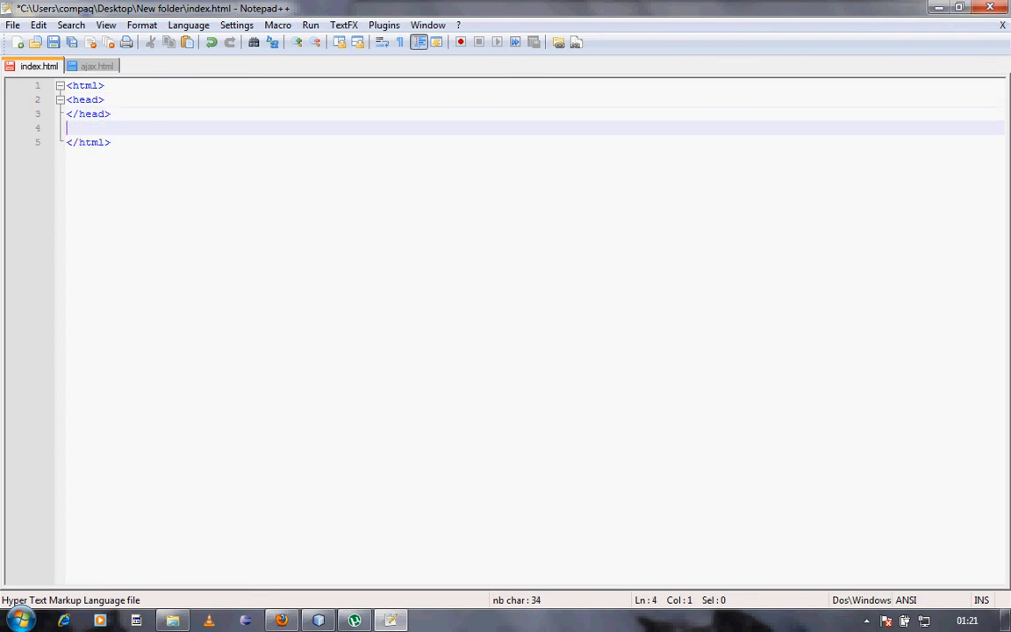
pyautogui.write('<body>')
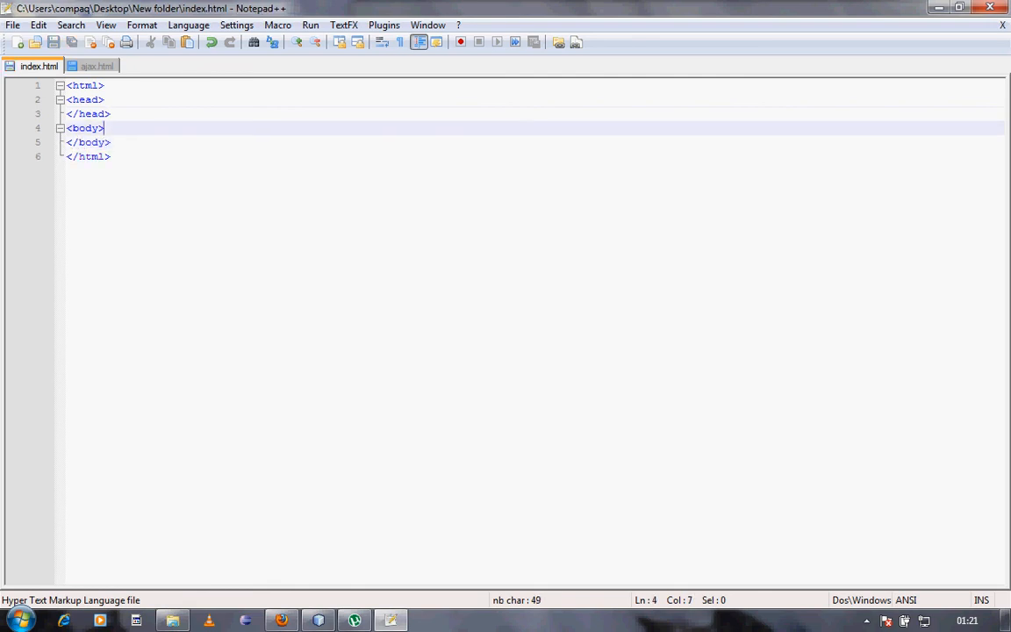
pyautogui.press('Enter')
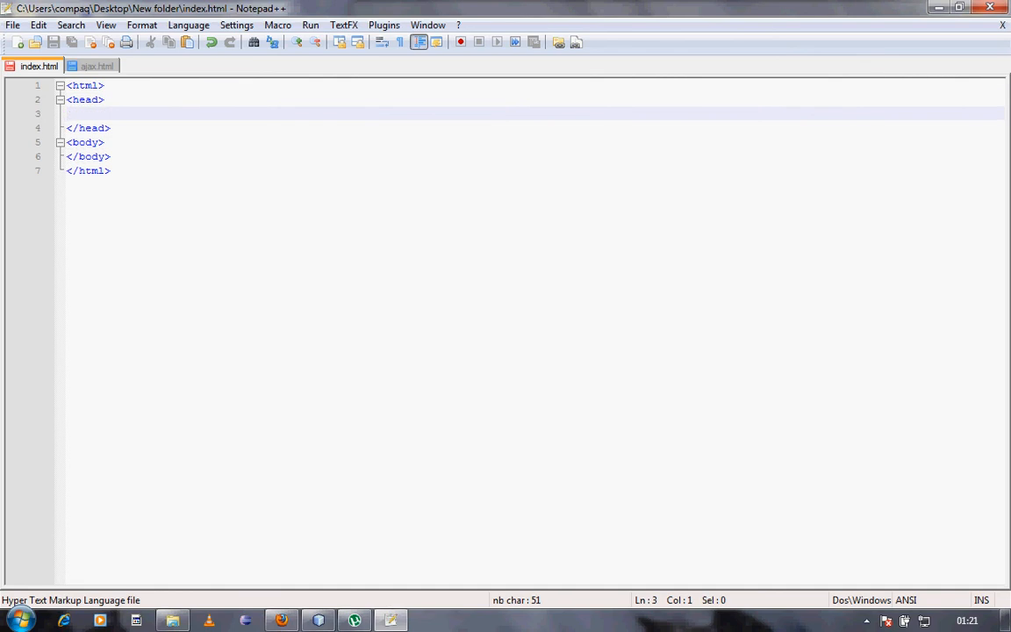
pyautogui.write('<')
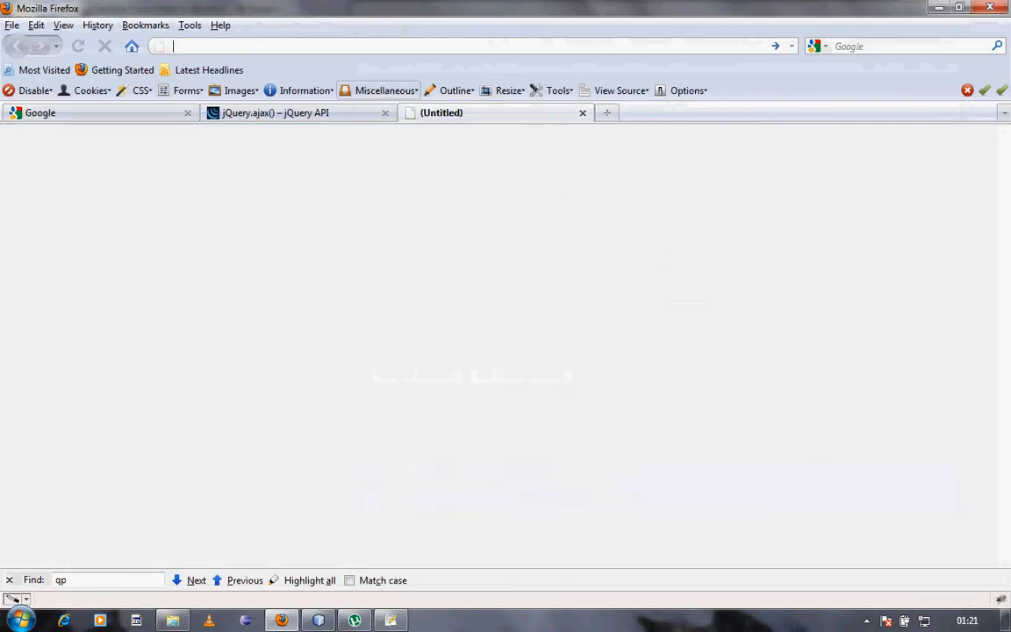
# Look up the w3schools jQuery Introduction page and select the Google-hosted script example.
pyautogui.write('google.co.in/')
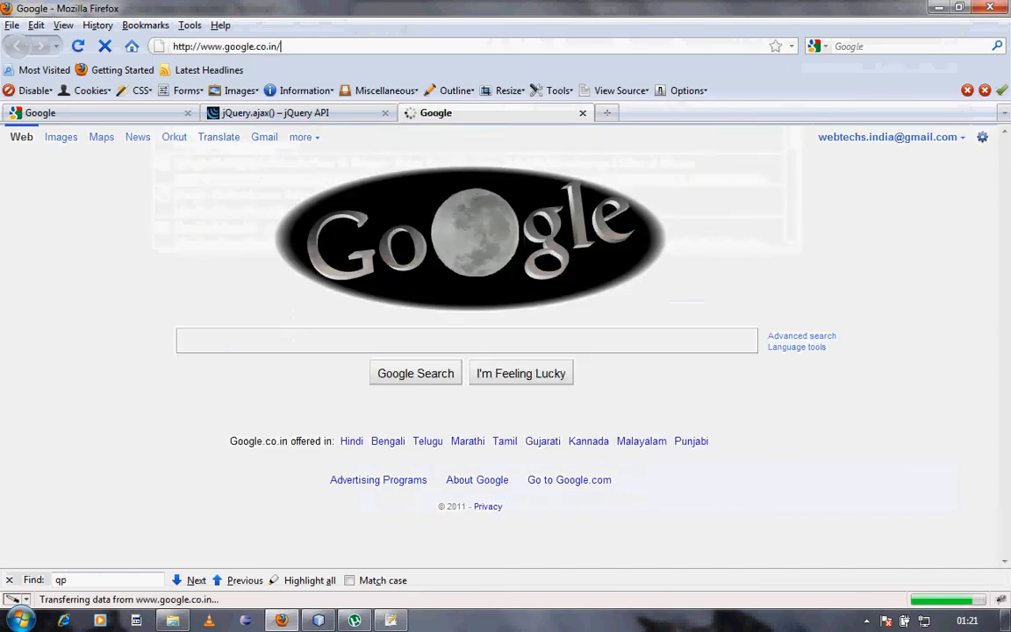
pyautogui.write('c')
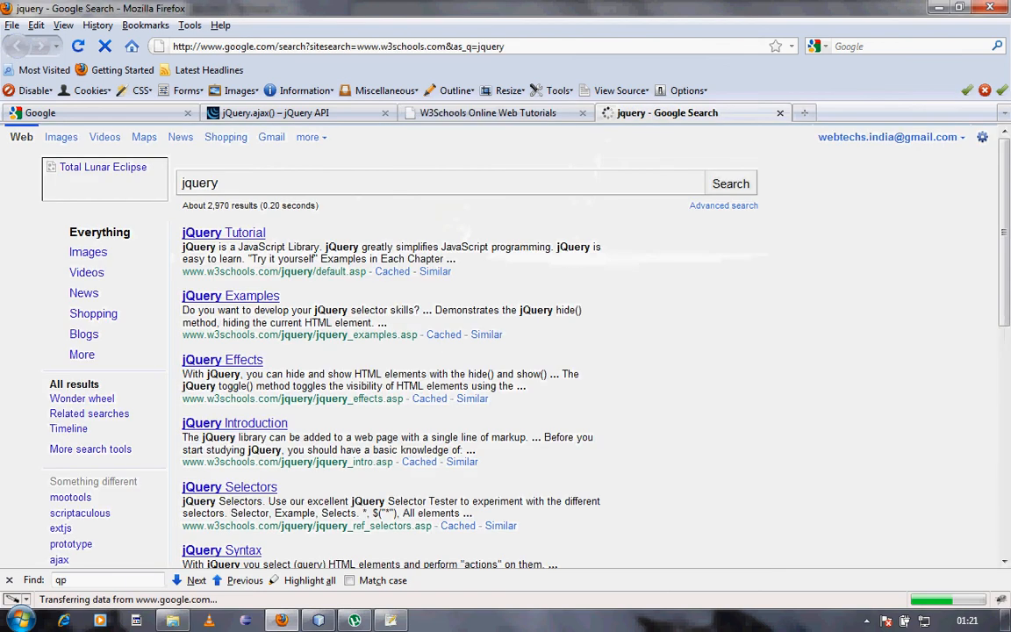
pyautogui.click(235, 422)
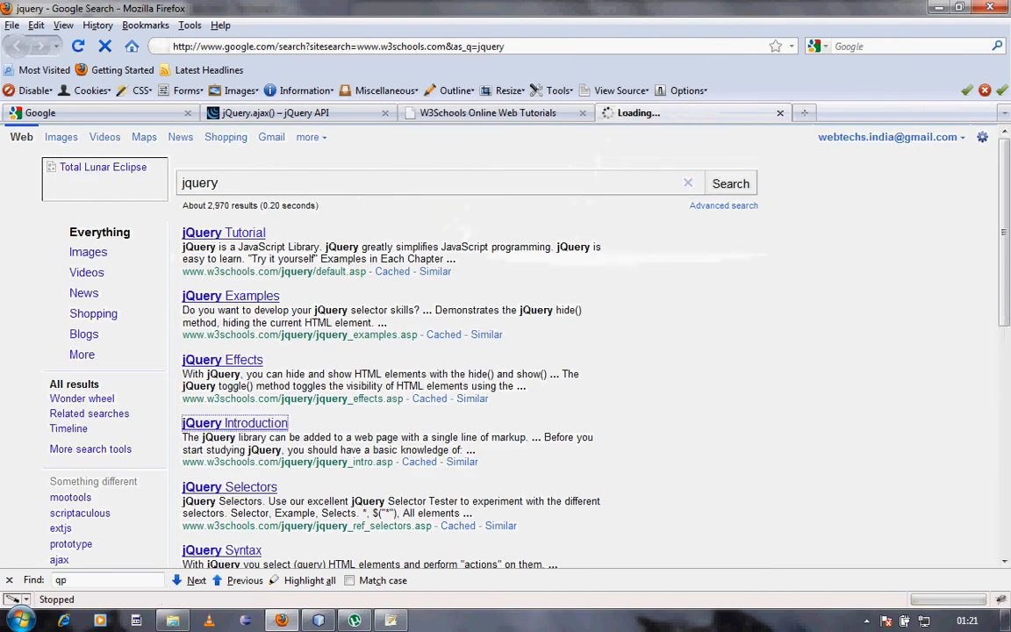
pyautogui.click(235, 422)
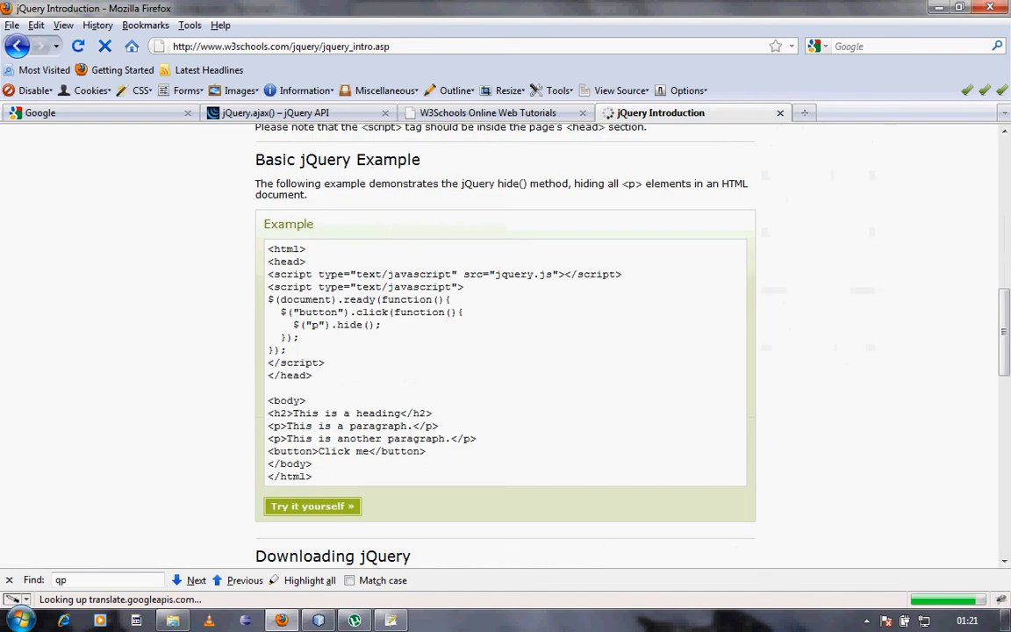
pyautogui.scroll(-3)
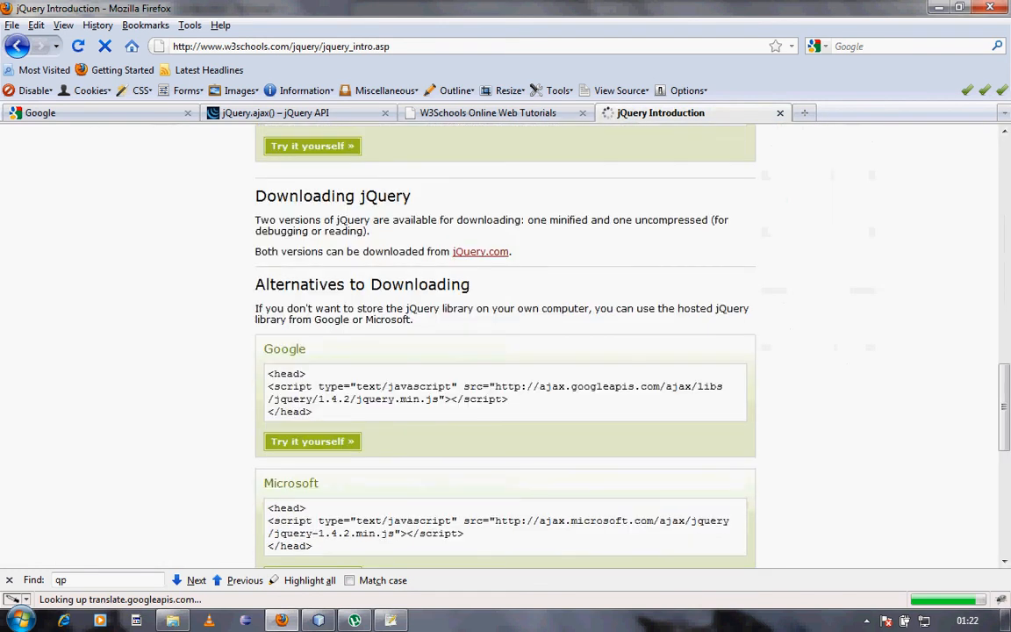
pyautogui.moveTo(356, 398); pyautogui.dragTo(507, 399)
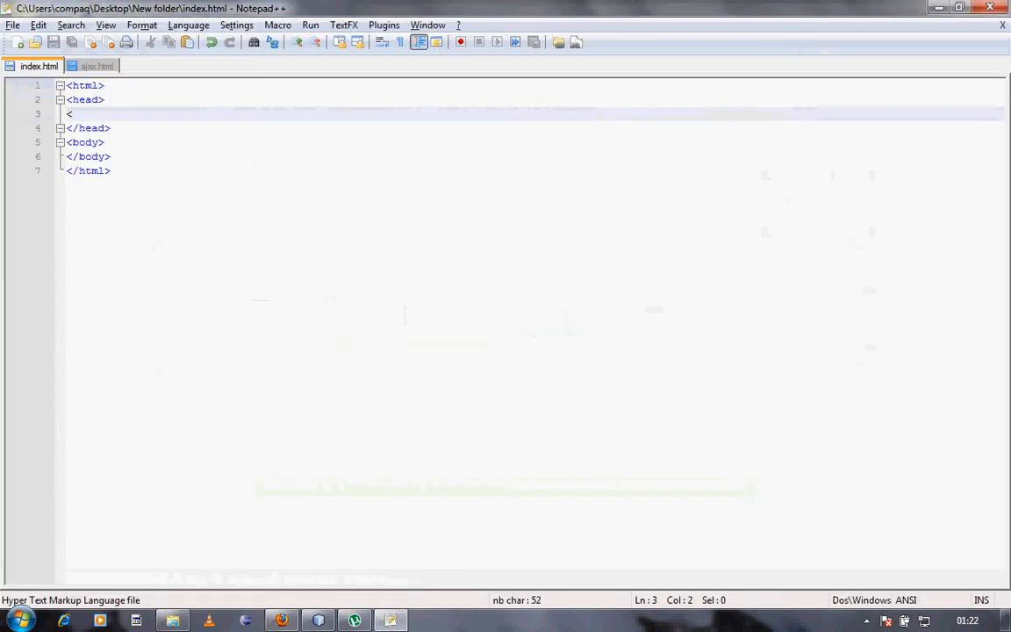
# Add the Google-hosted jQuery 1.4.2 script tag in head and a <div id="ajaxtest"> in body.
pyautogui.write('script type="text/javascript" src="http://ajax.googleapis.com/ajax/libs/jquery/1.4.2/jquery.min.js"></script>')
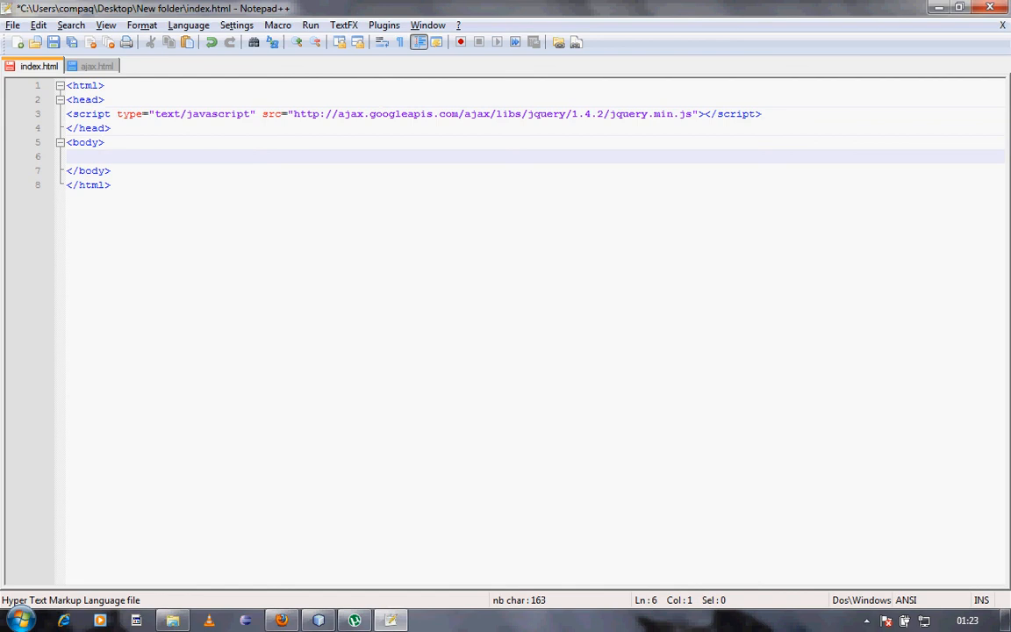
pyautogui.write('<div')
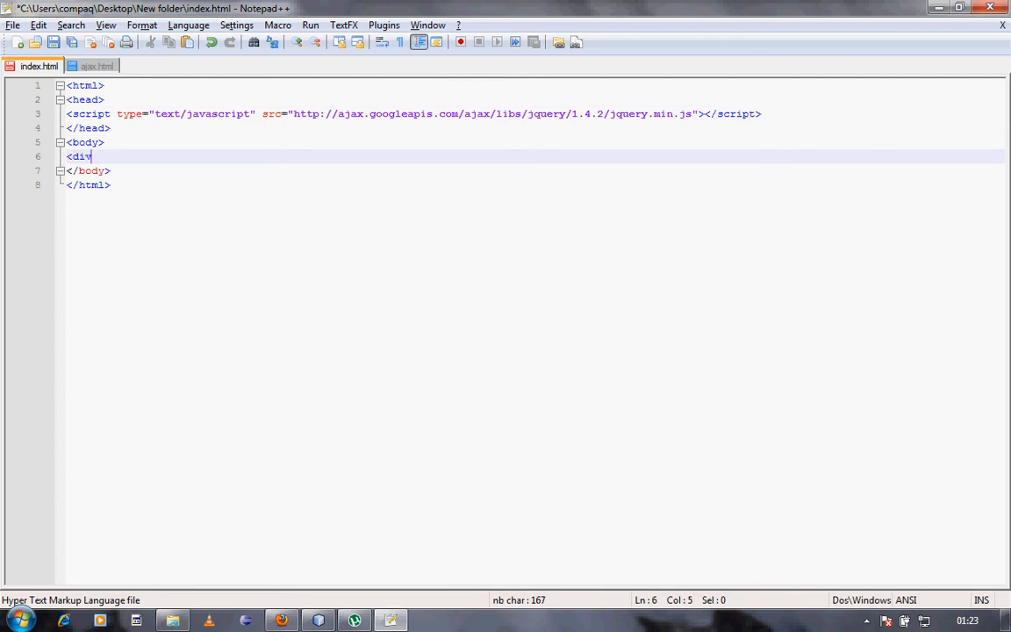
pyautogui.write('id="')
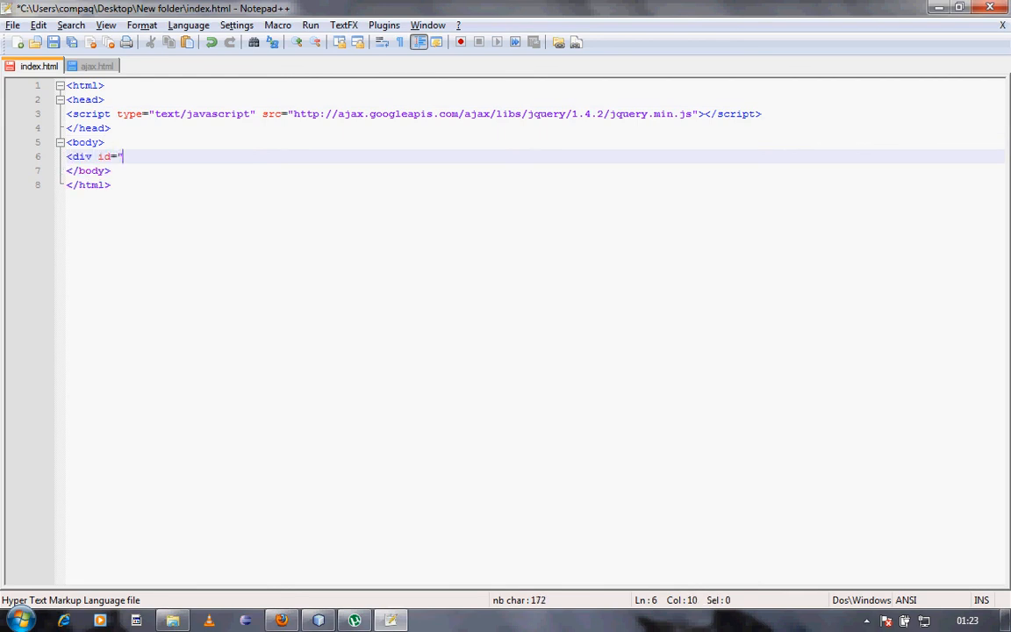
pyautogui.write('"')
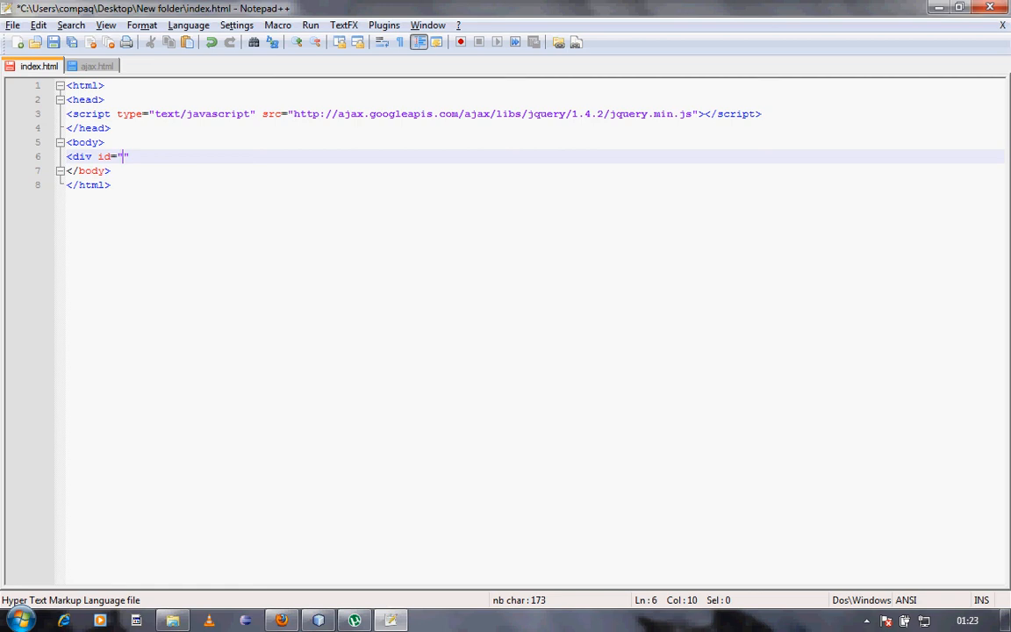
pyautogui.write('ajaxtest')
pyautogui.write('<')
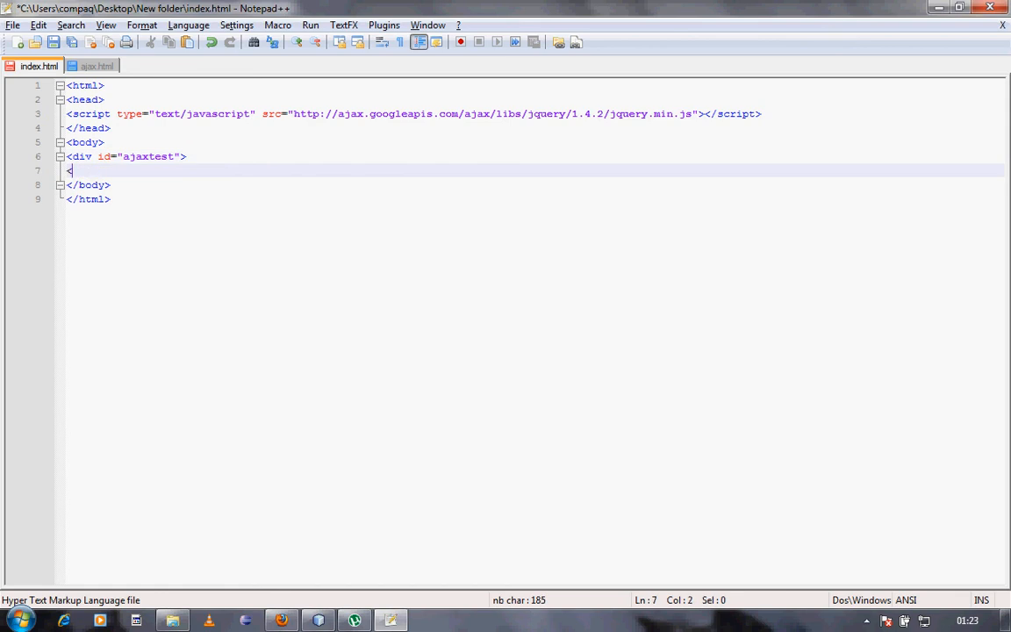
pyautogui.write('/div>')
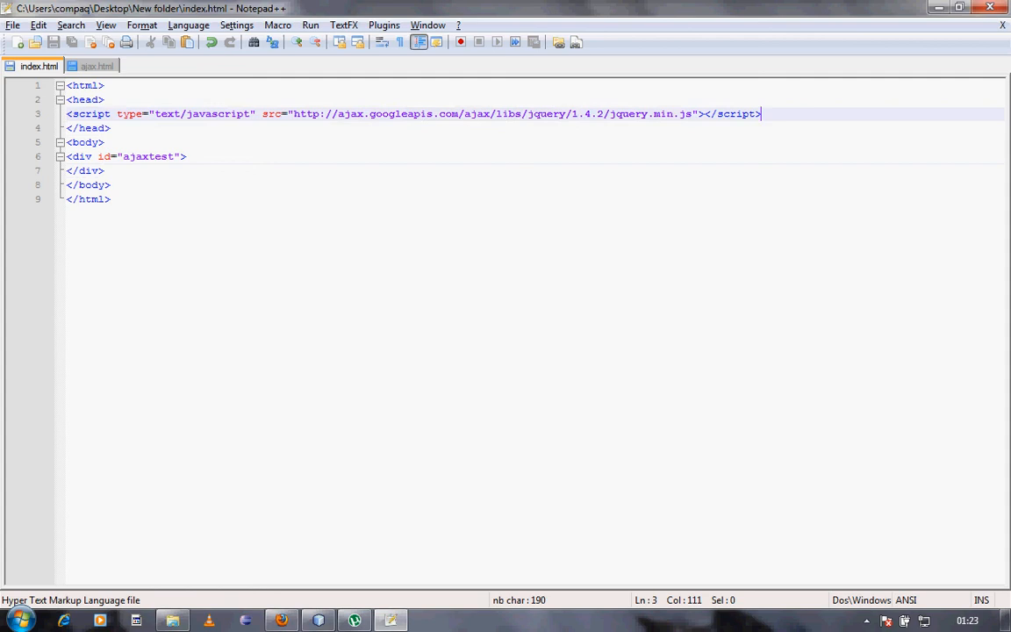
# Add a second <script type="text/javascript"> block to index.html.
pyautogui.write('<scri')
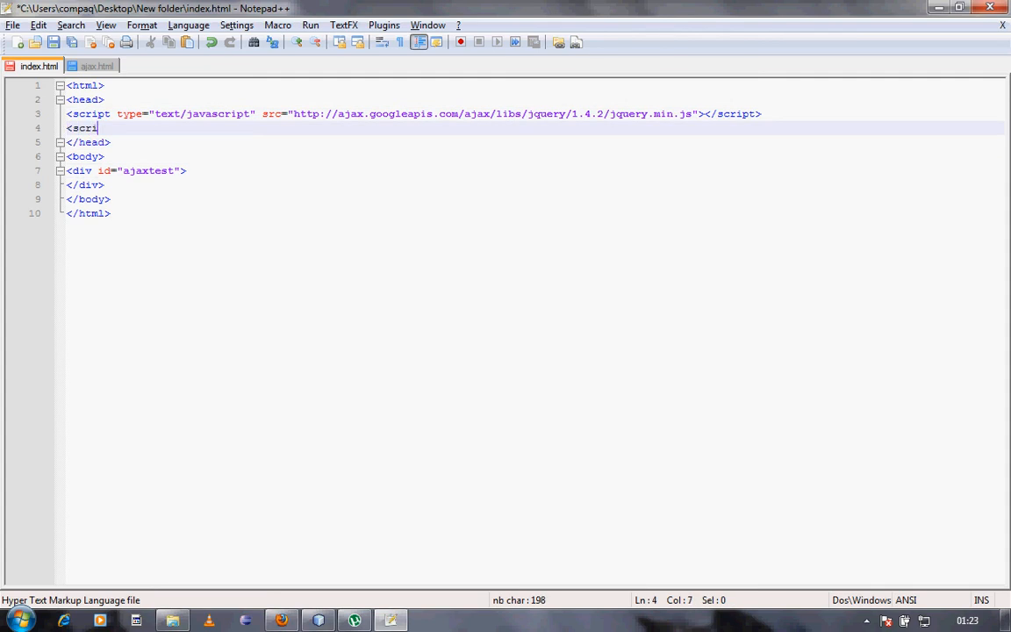
pyautogui.write('pt type=')
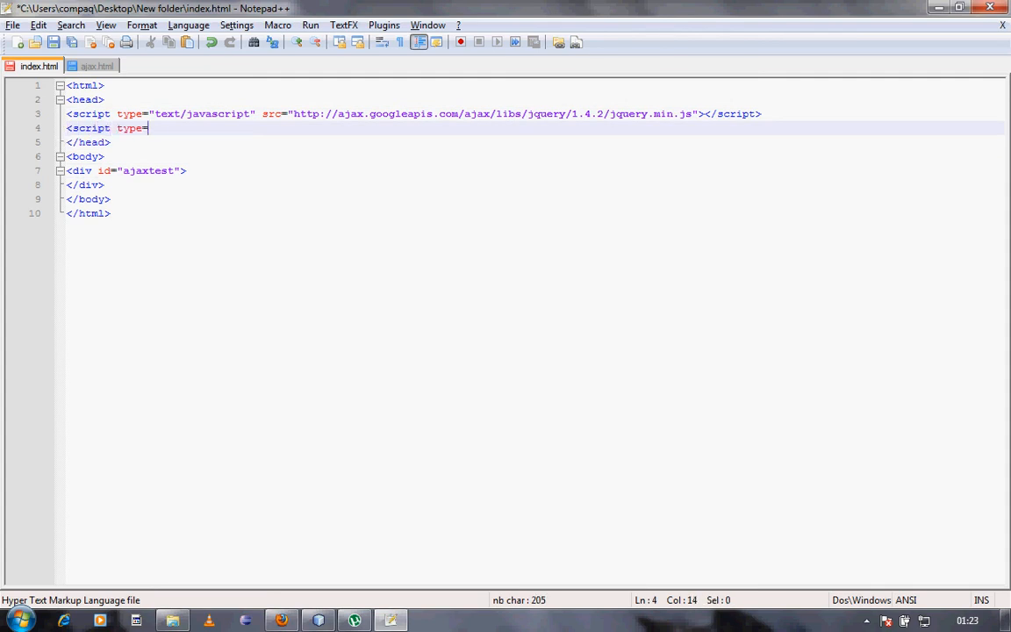
pyautogui.write('"text"')
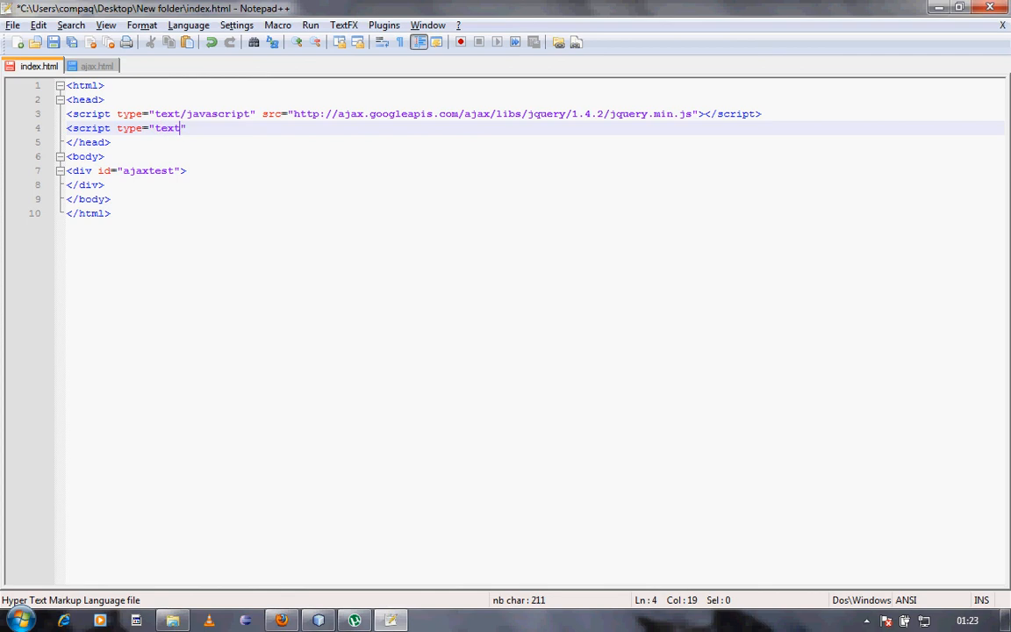
pyautogui.write('/j')
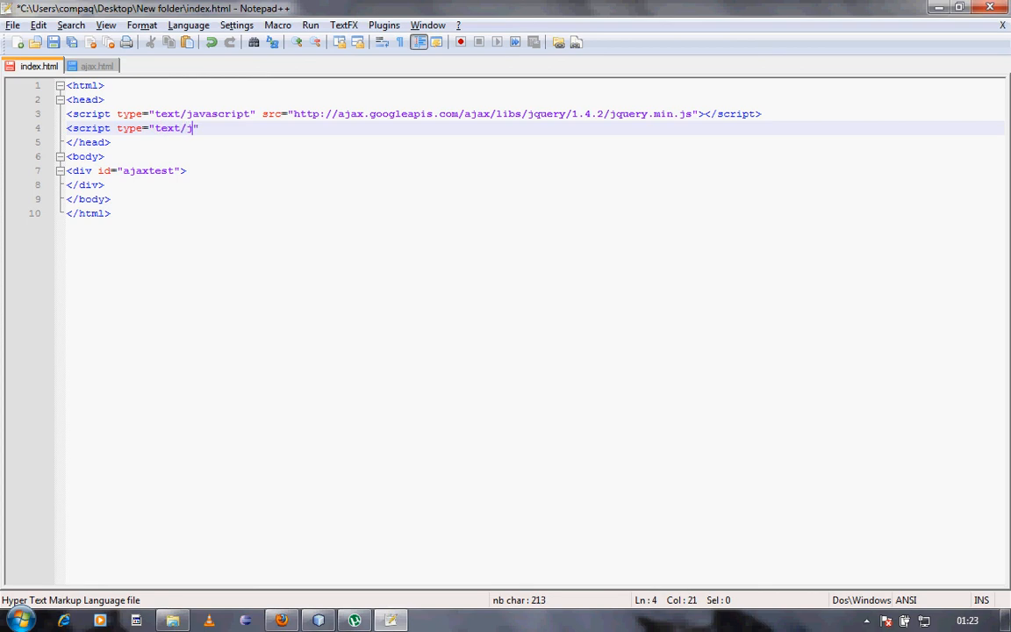
pyautogui.write('avascript')
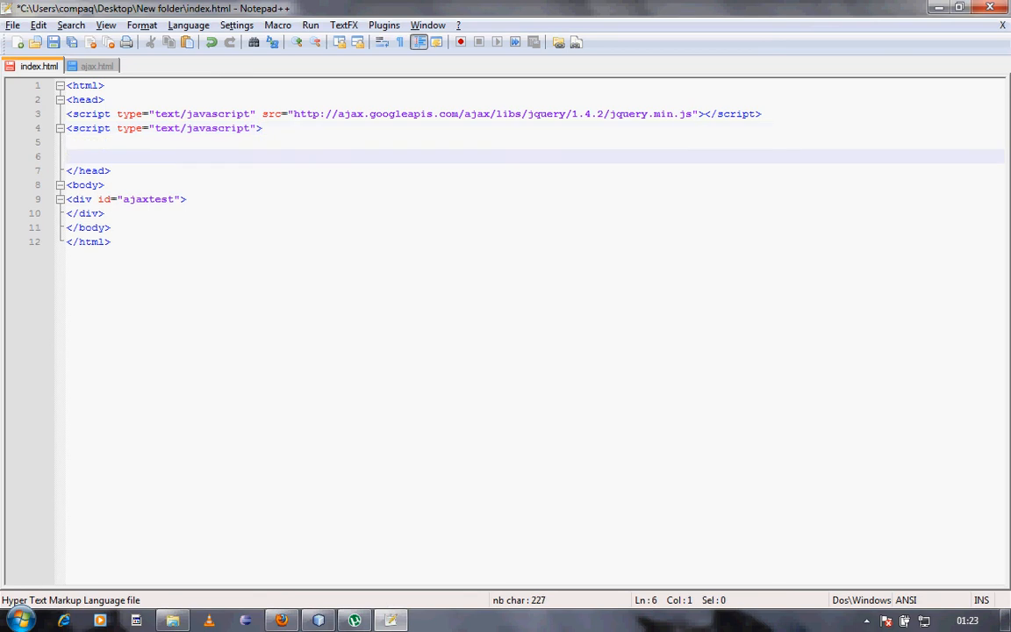
pyautogui.write('</script>')
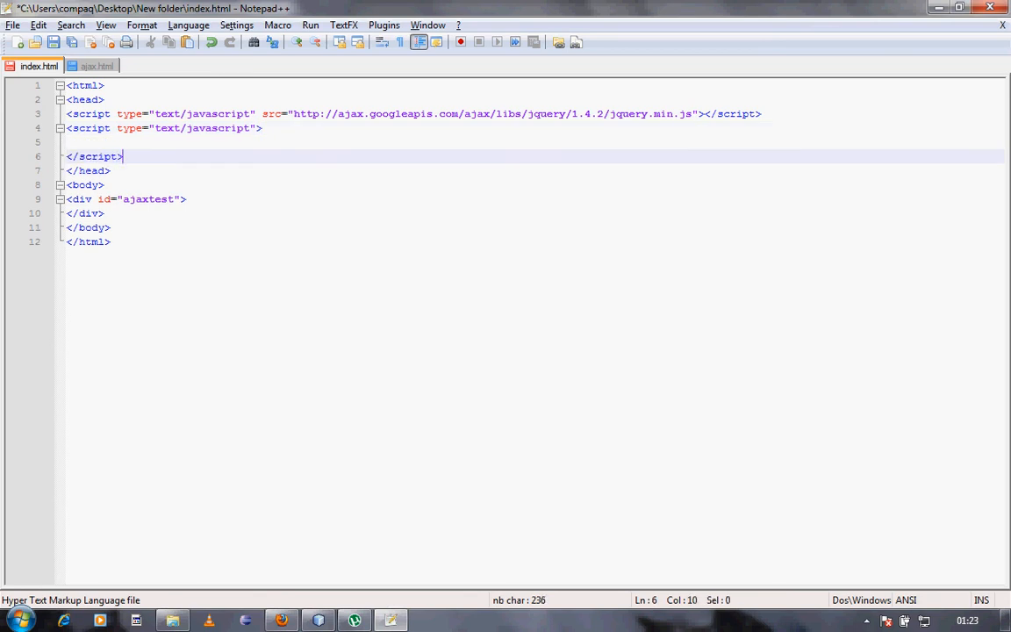
# Write an empty $(document).ready(function(){ }) inside the script block.
pyautogui.write('$ (')
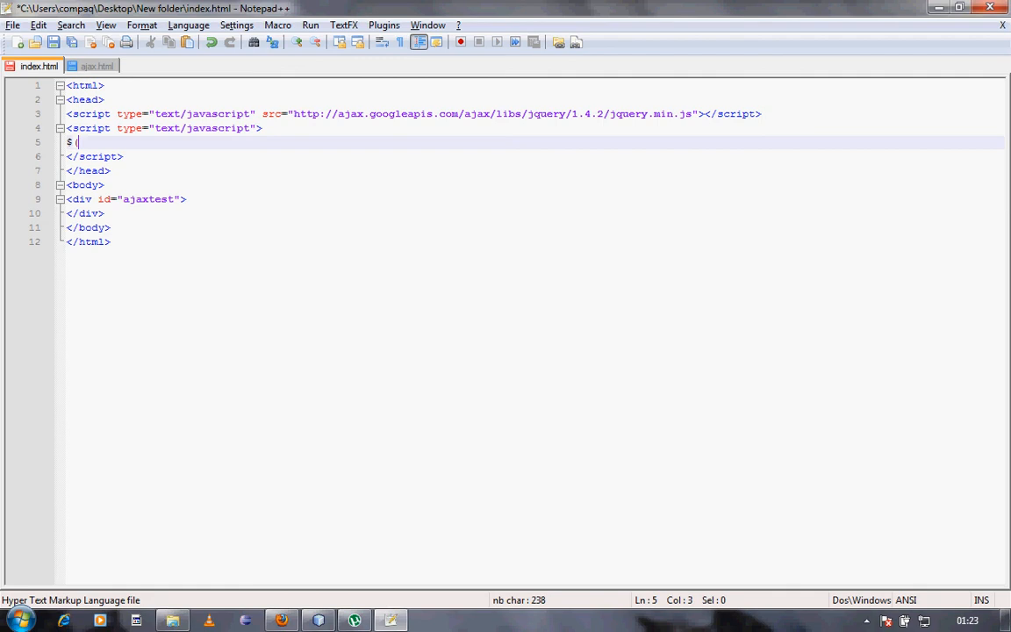
pyautogui.write('""')
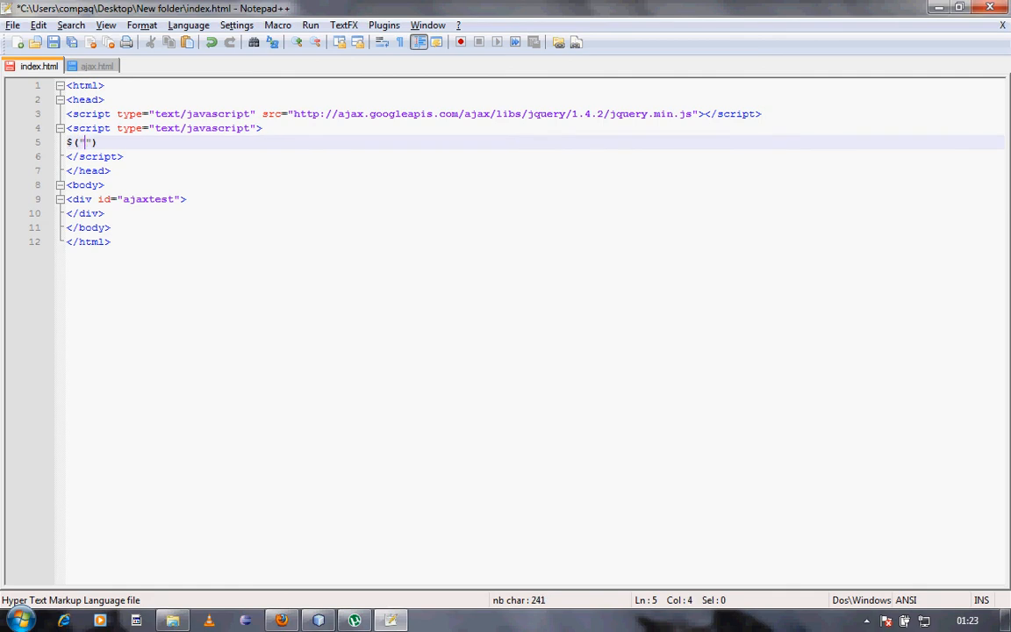
pyautogui.write('document')
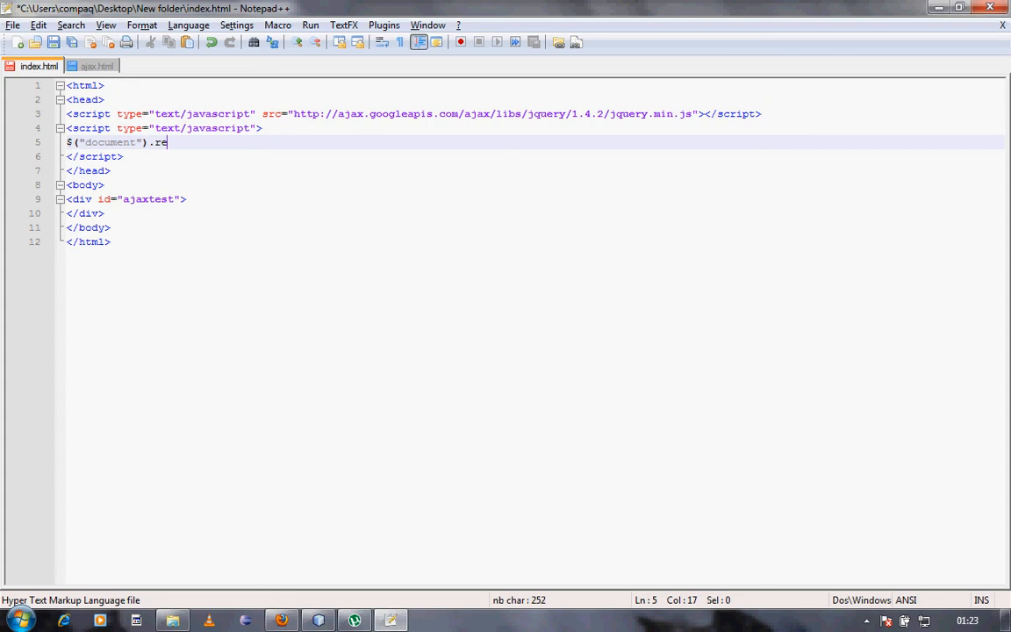
pyautogui.write('ady')
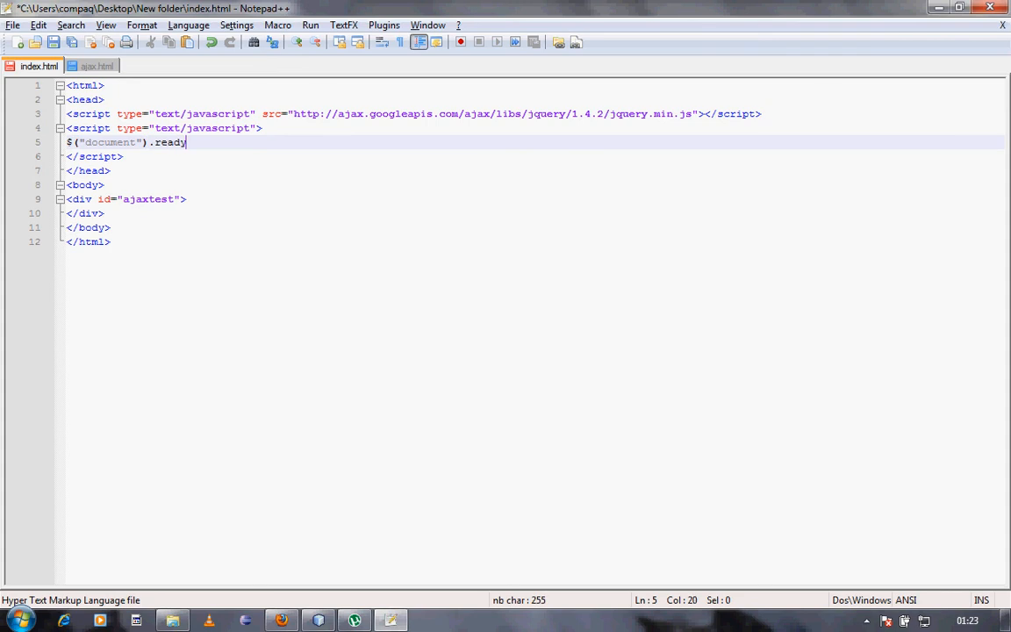
pyautogui.write('(f)')
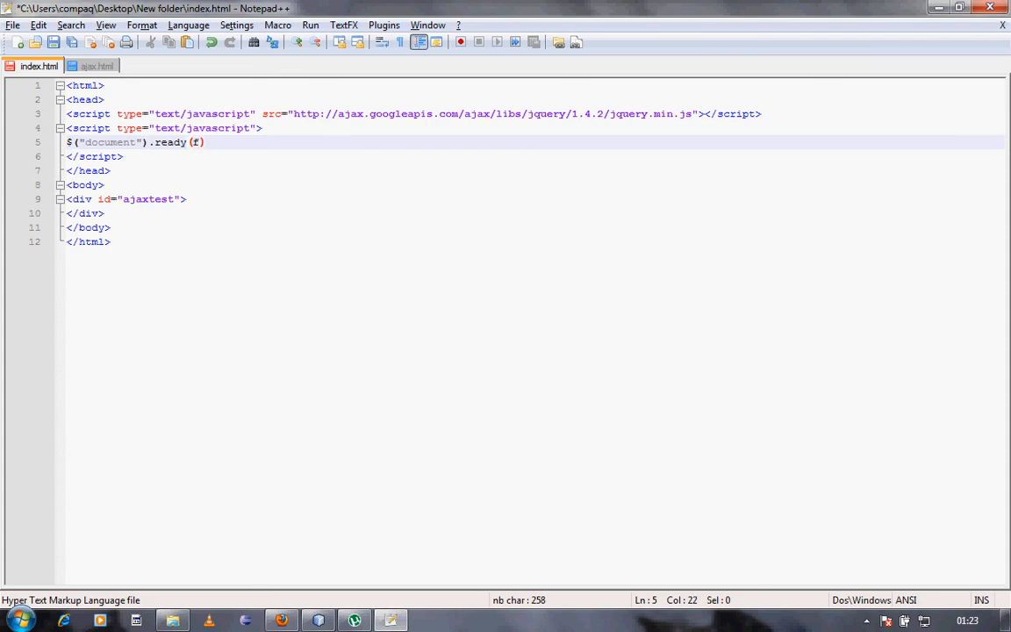
pyautogui.press('Backspace')
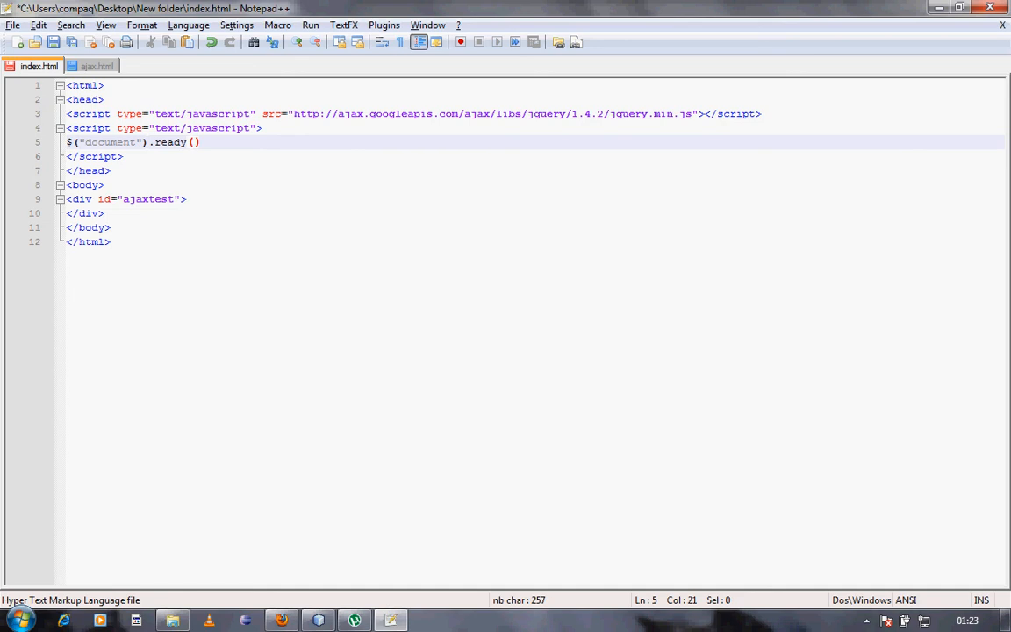
pyautogui.write('function()')
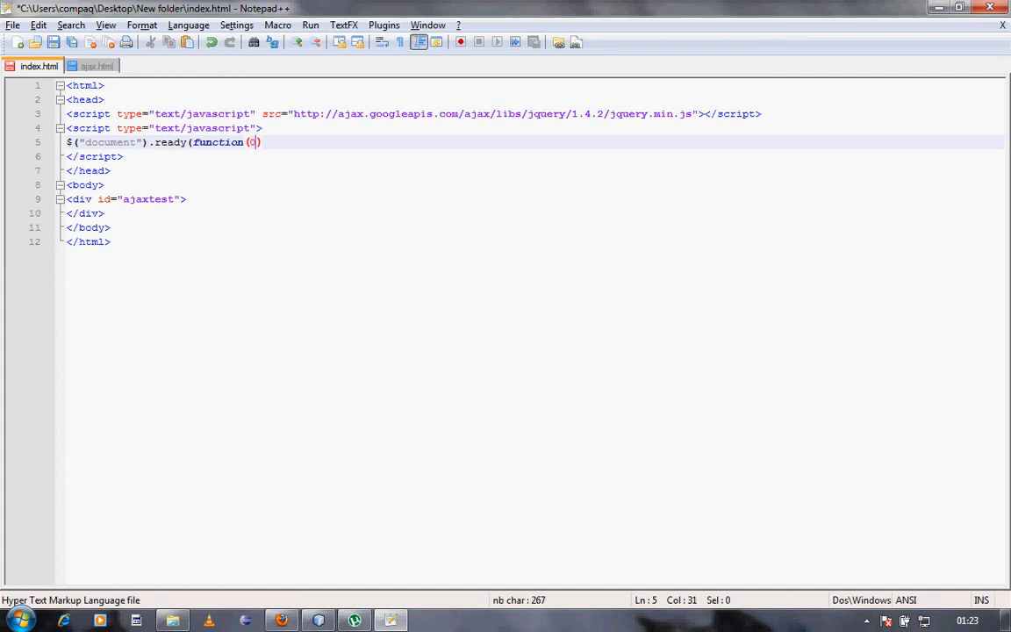
pyautogui.press('Backspace')
pyautogui.write('{')
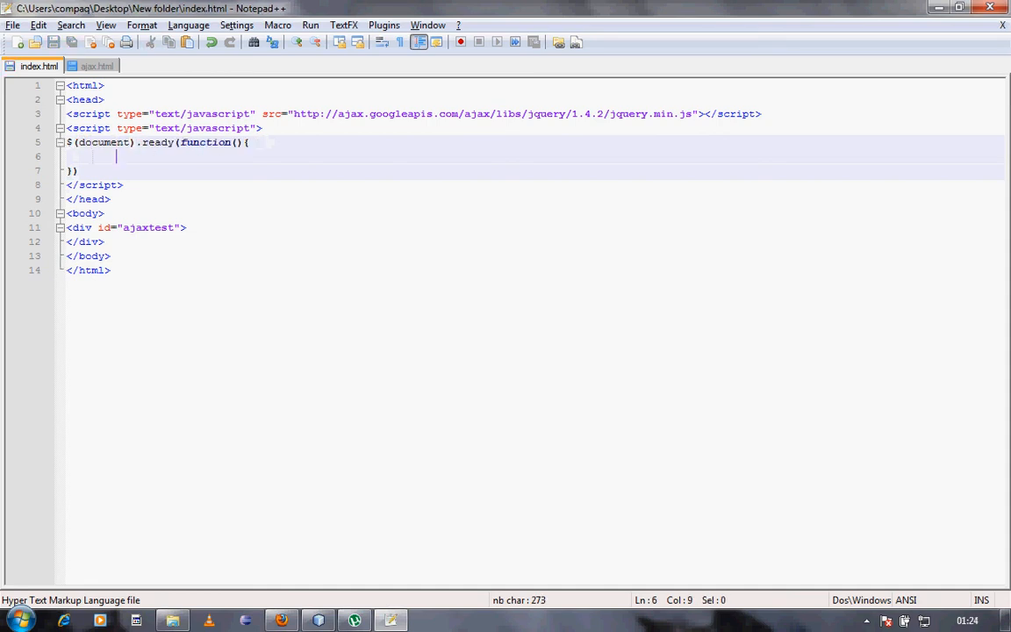
# Add alert("hi"); to the ready function and test it in Firefox, dismissing the alert.
pyautogui.write('alert (')
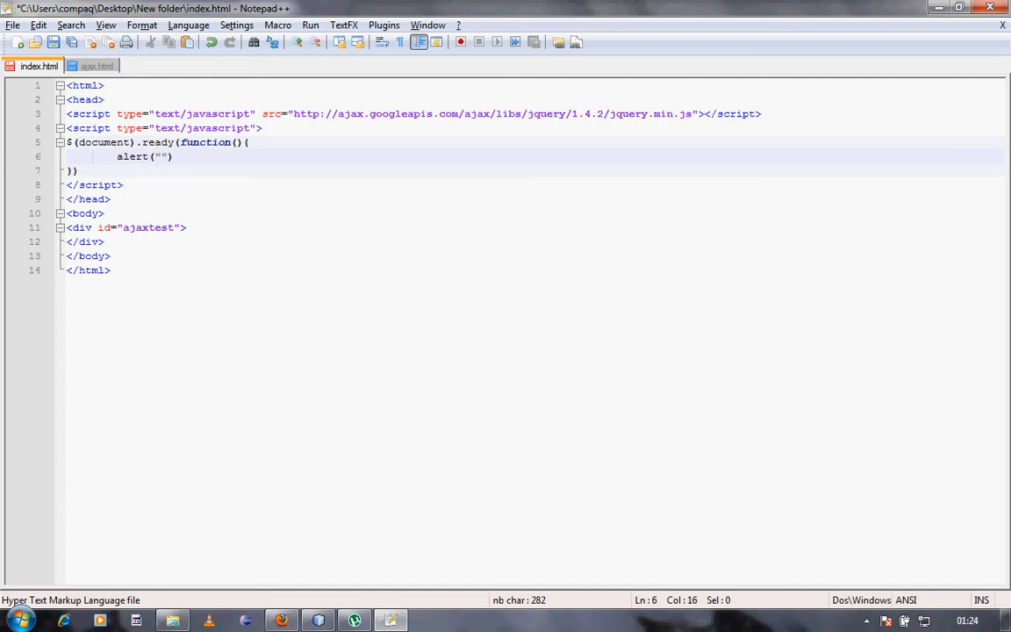
pyautogui.write('hi");')
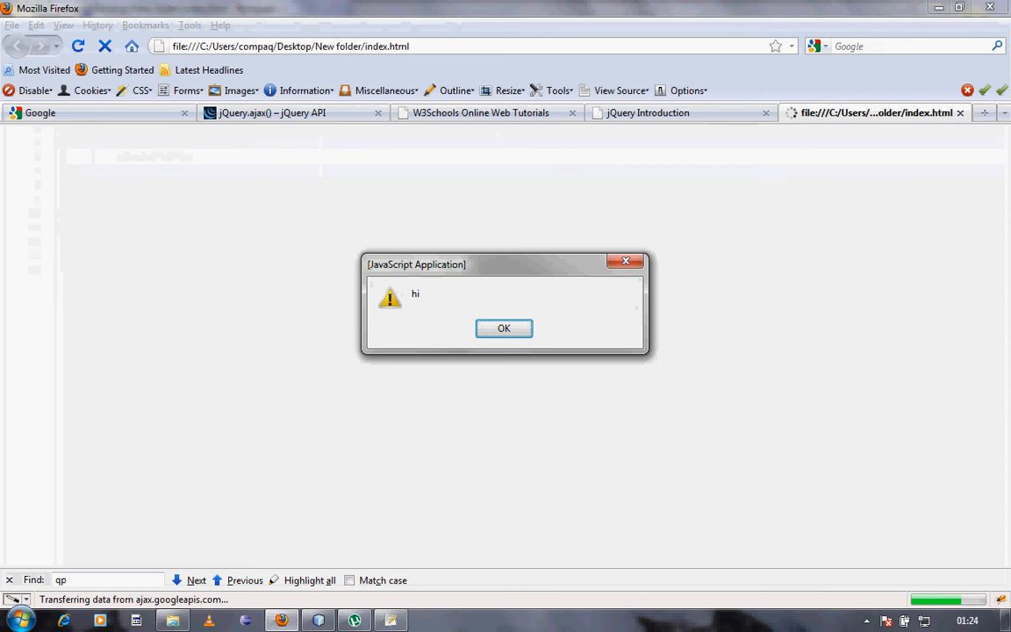
pyautogui.click(504, 327)
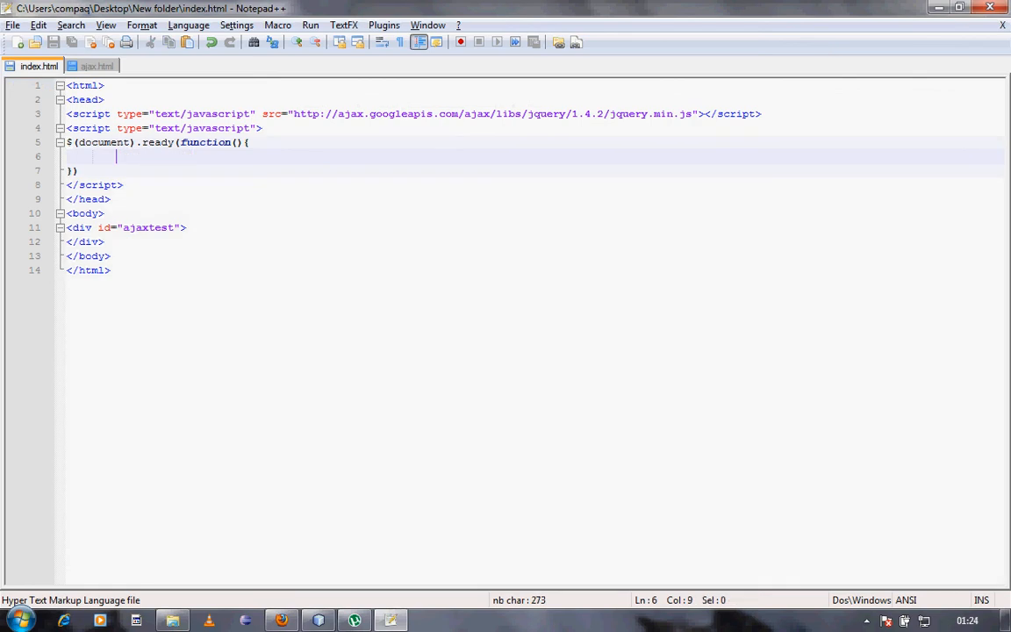
# Fill ajax.html with the line "hi i have done ajax using jquery" and return to index.html in Firefox.
pyautogui.click(98, 65)
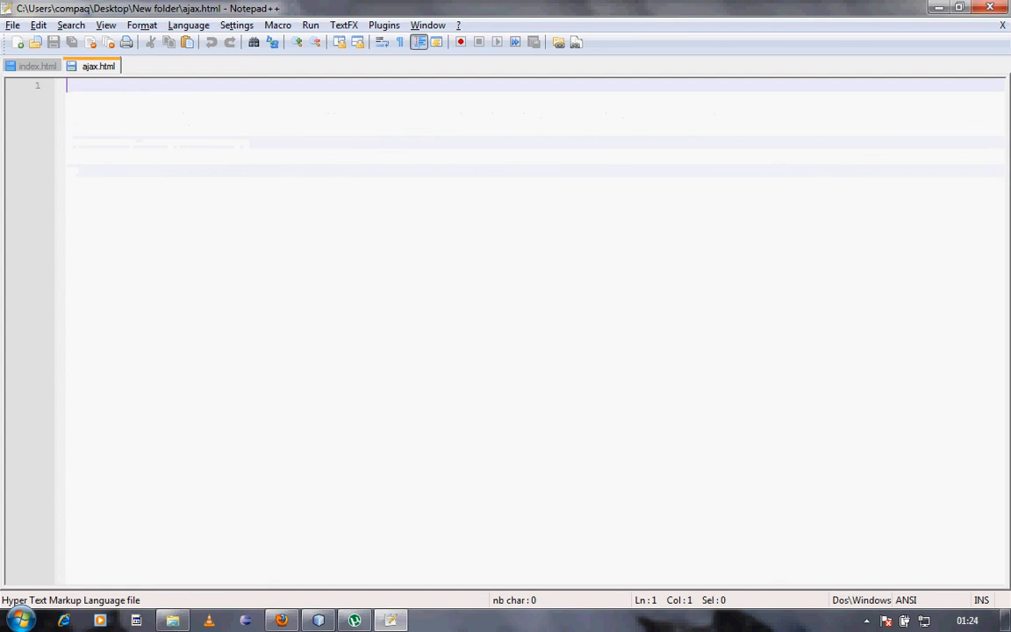
pyautogui.write('<')
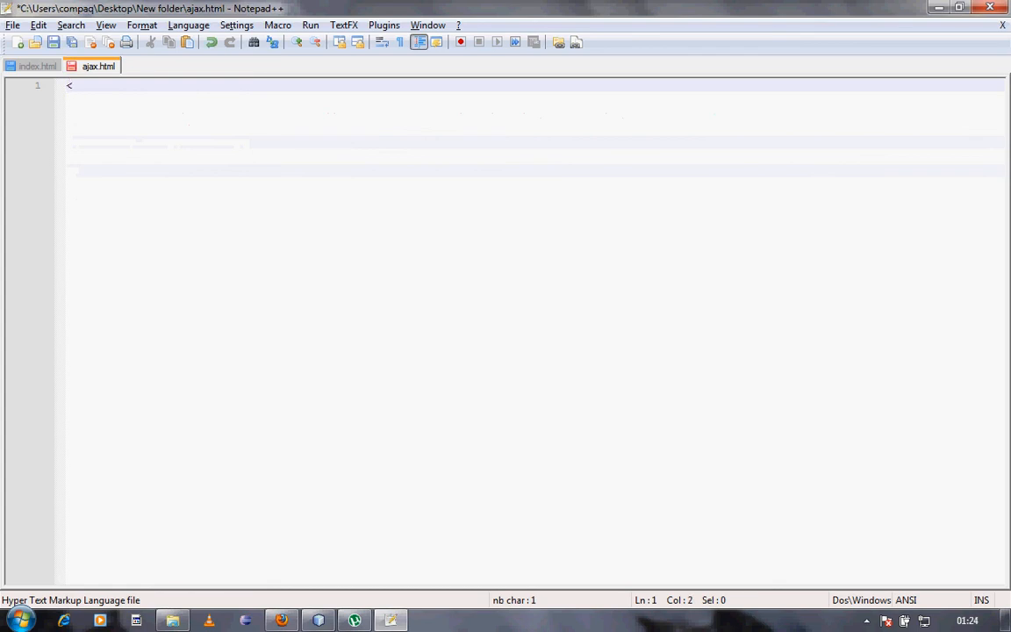
pyautogui.press('Backspace')
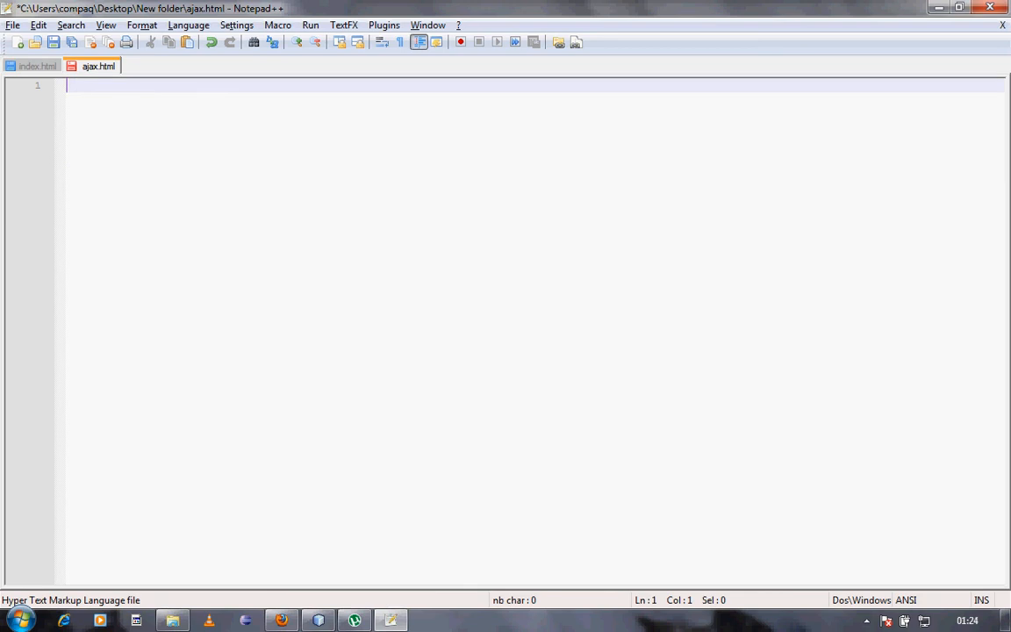
pyautogui.write('hi i have do')
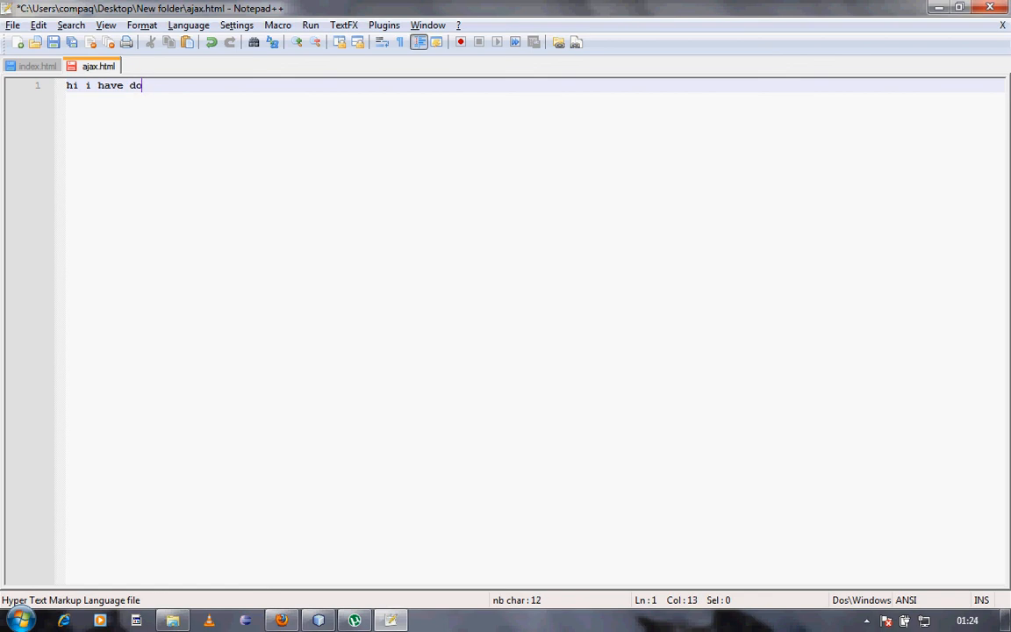
pyautogui.write('ne ajax')
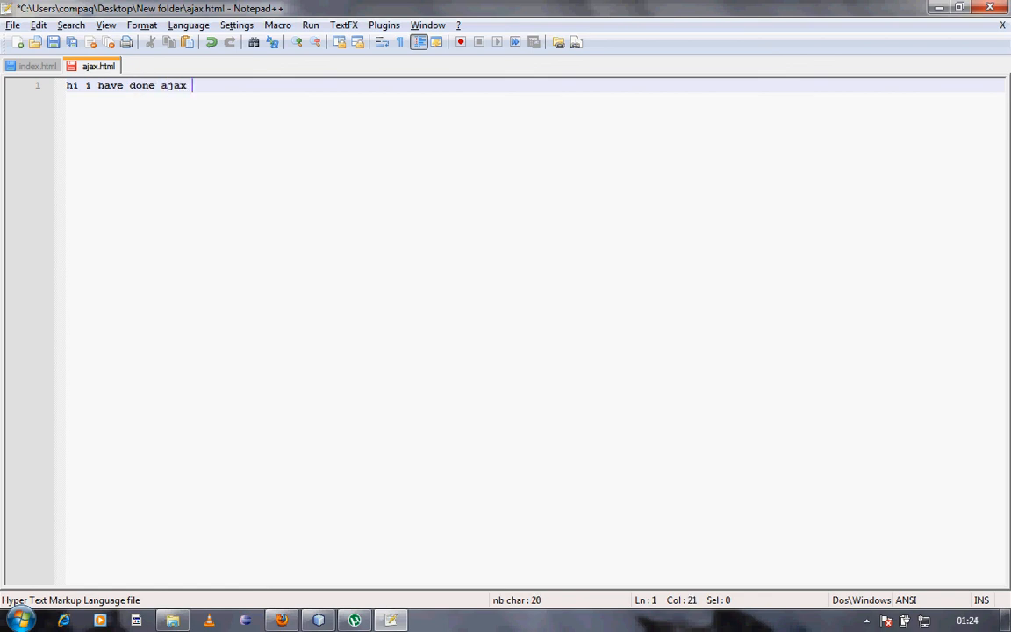
pyautogui.write('using jquer')
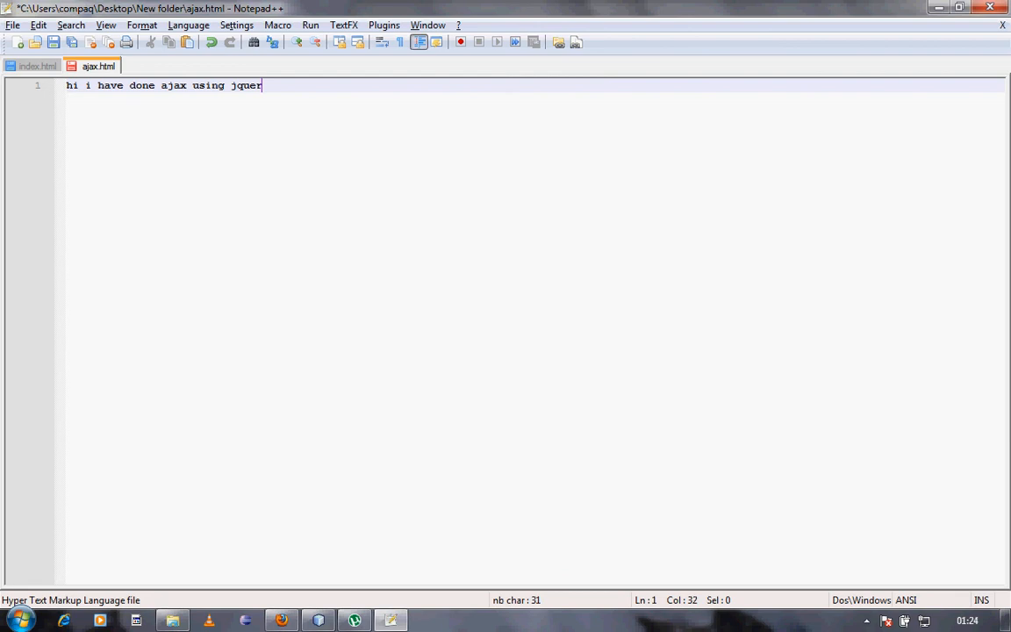
pyautogui.write('y')
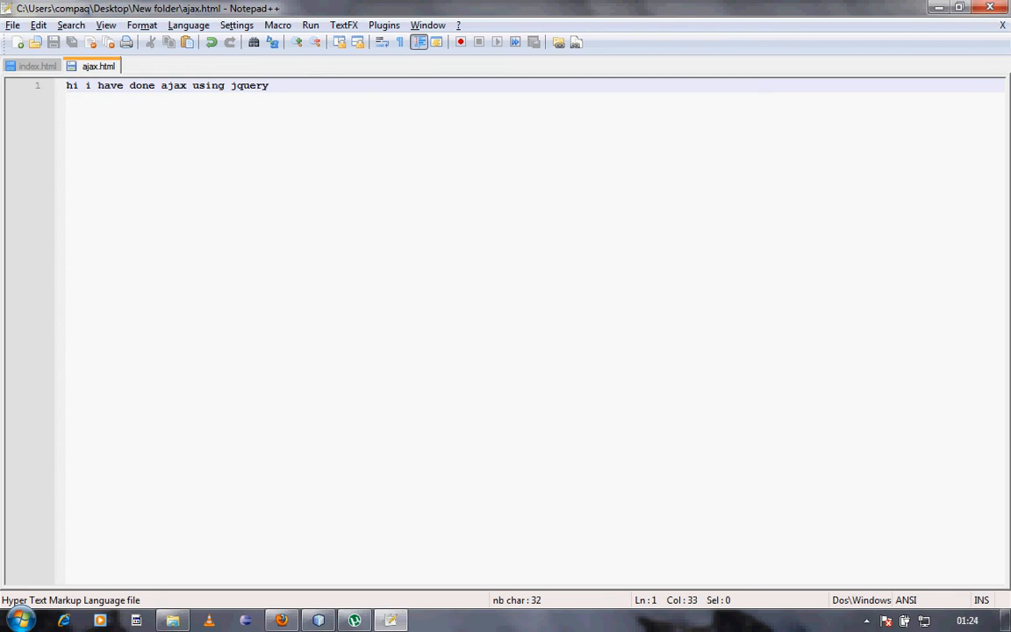
pyautogui.click(39, 66)
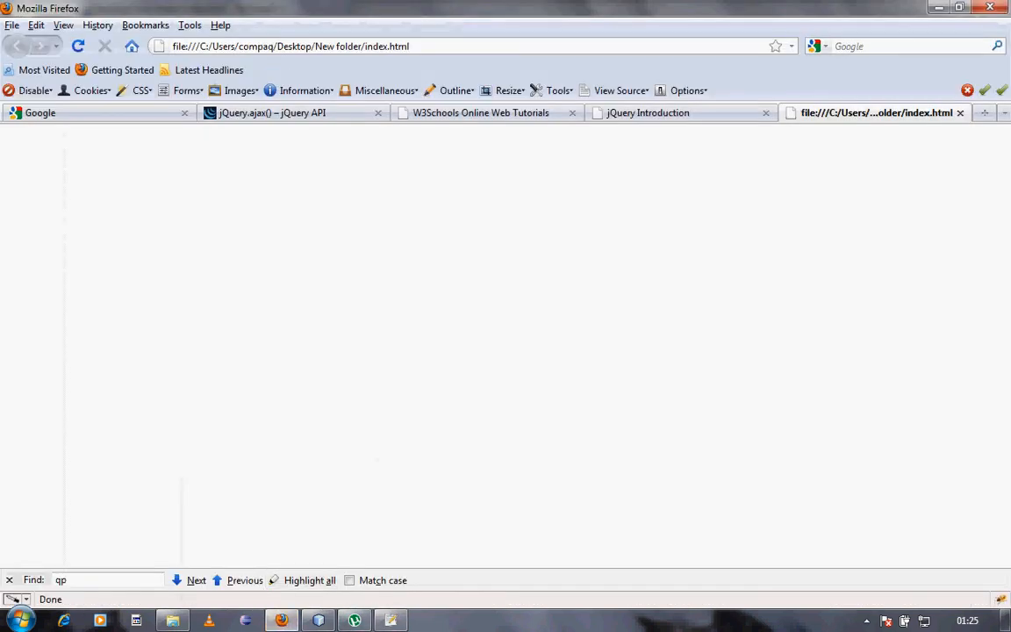
# Select the POST $.ajax example code on the jQuery.ajax() API documentation page.
pyautogui.click(271, 112)
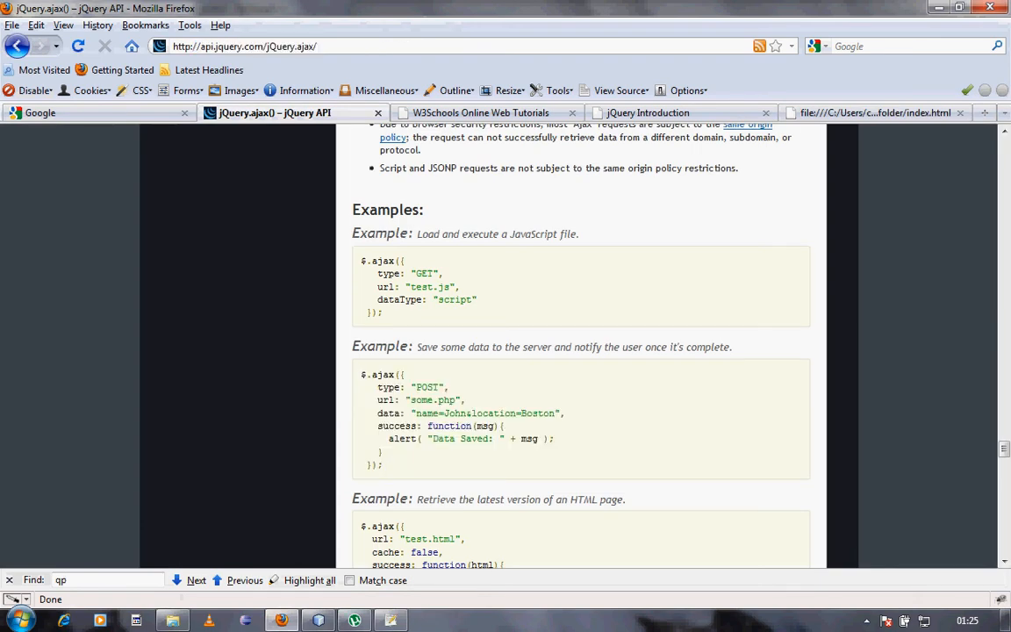
pyautogui.moveTo(388, 438); pyautogui.dragTo(383, 465)
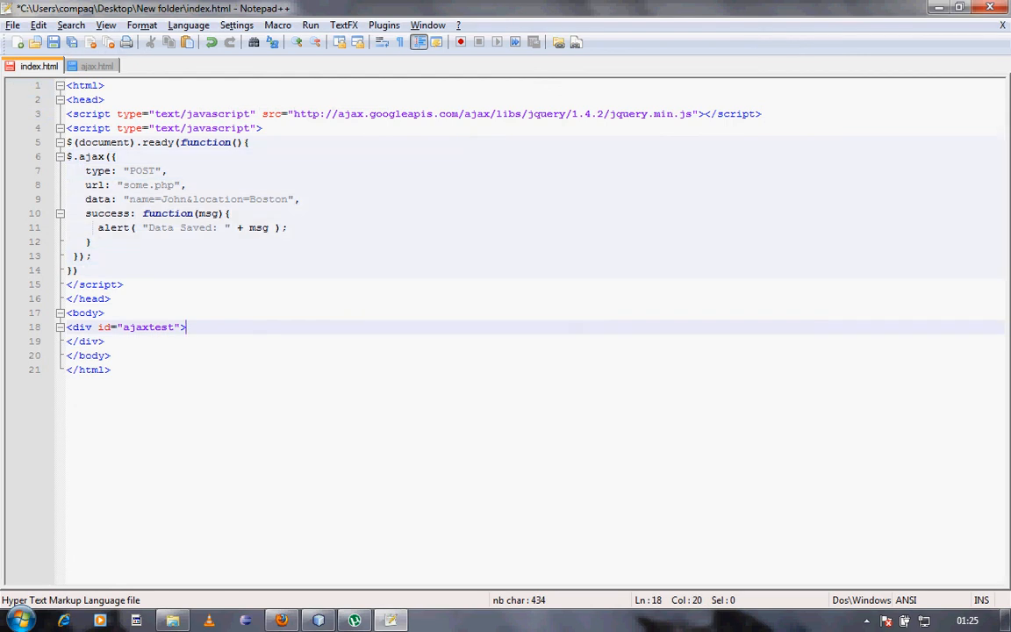
# Add an empty <form action="" method="POST"> inside the ajaxtest div.
pyautogui.write('<for')
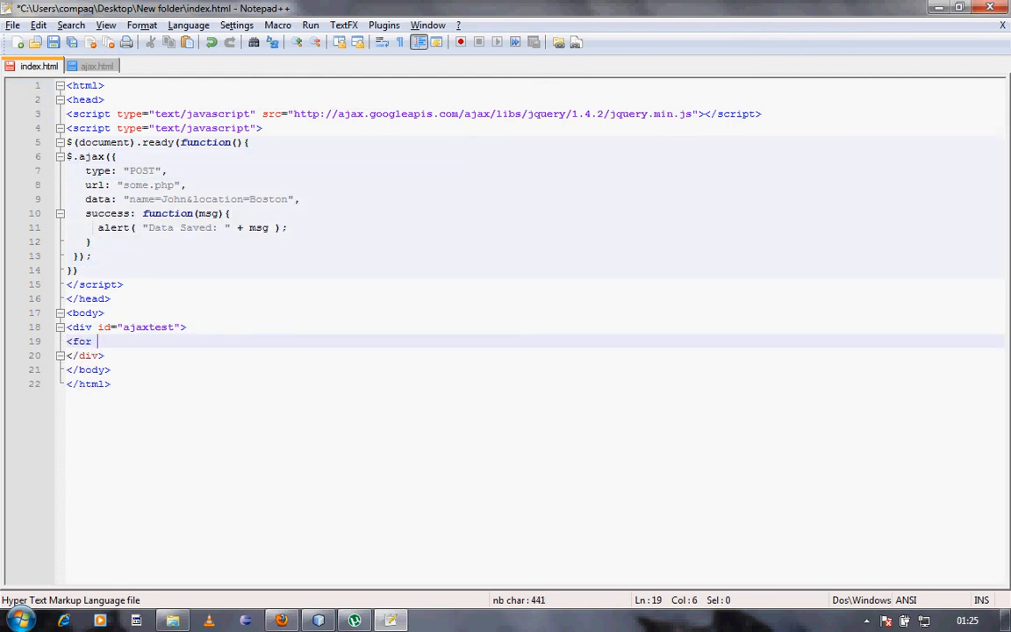
pyautogui.write('action=""')
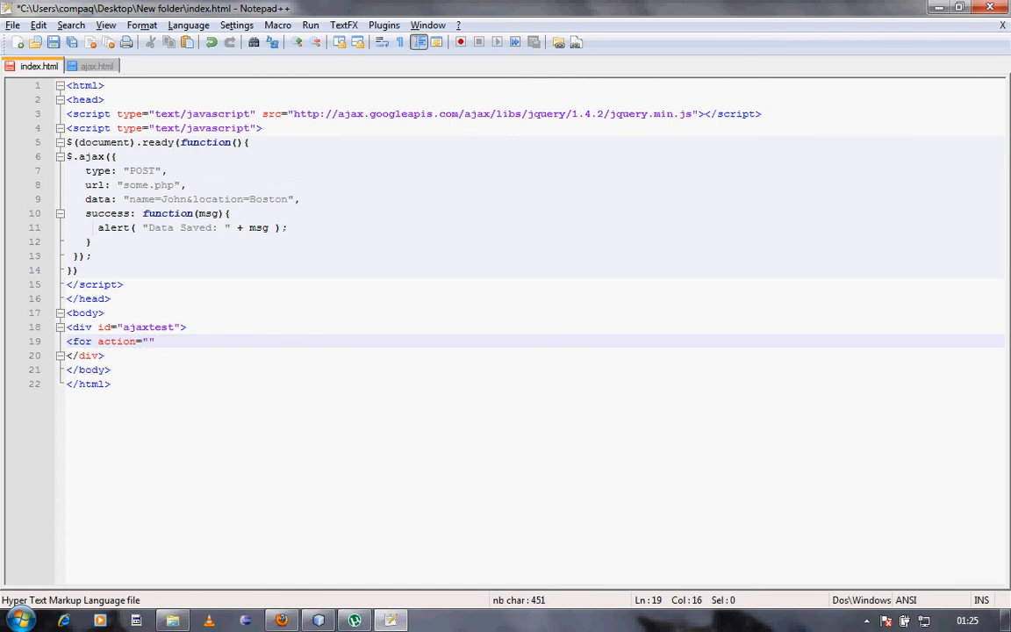
pyautogui.write('method=""')
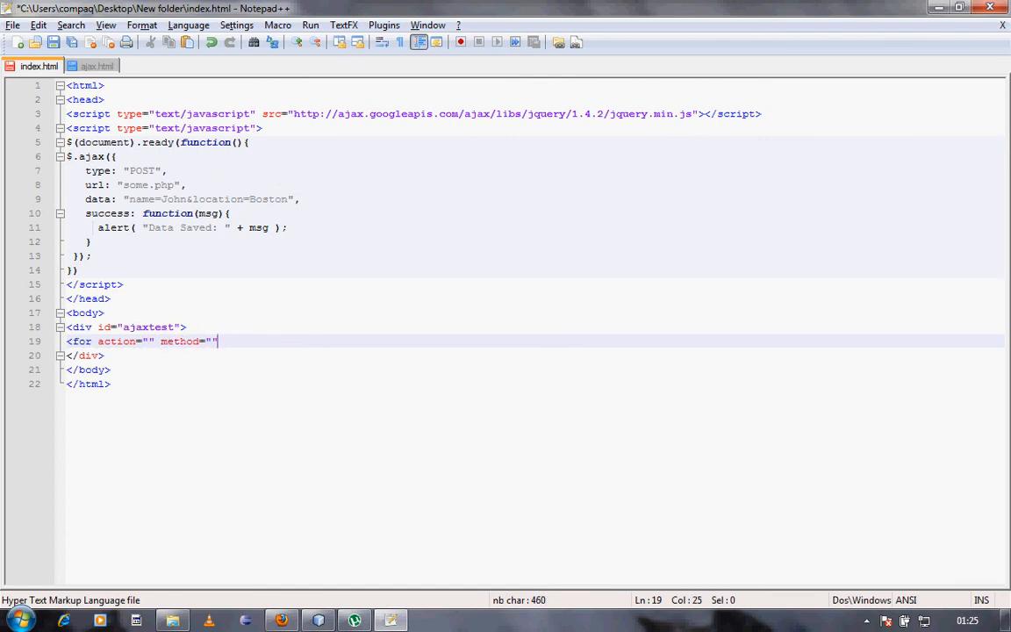
pyautogui.write('POST')
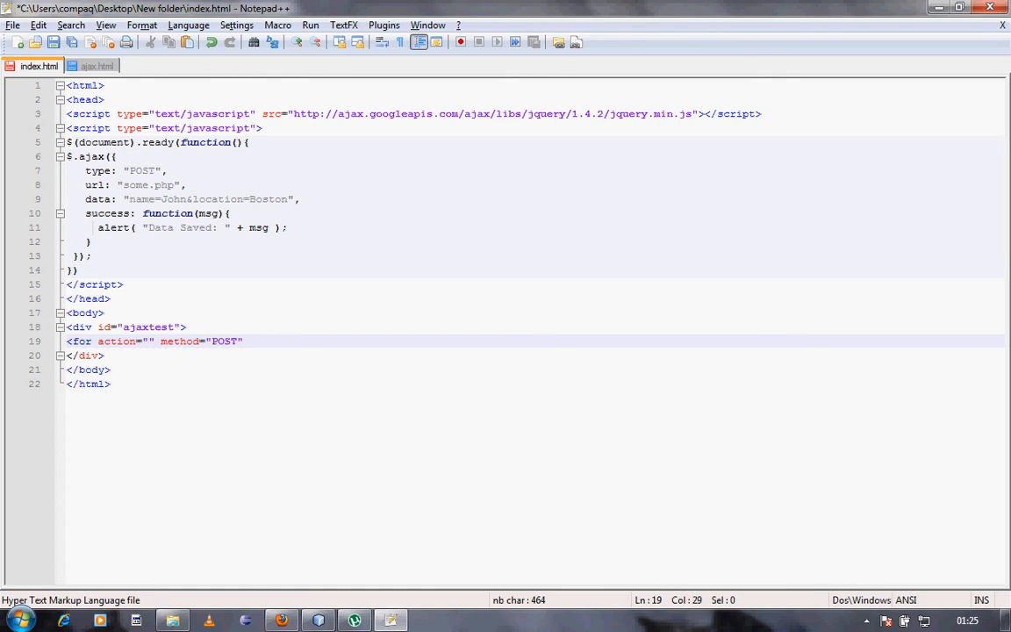
pyautogui.write('</')
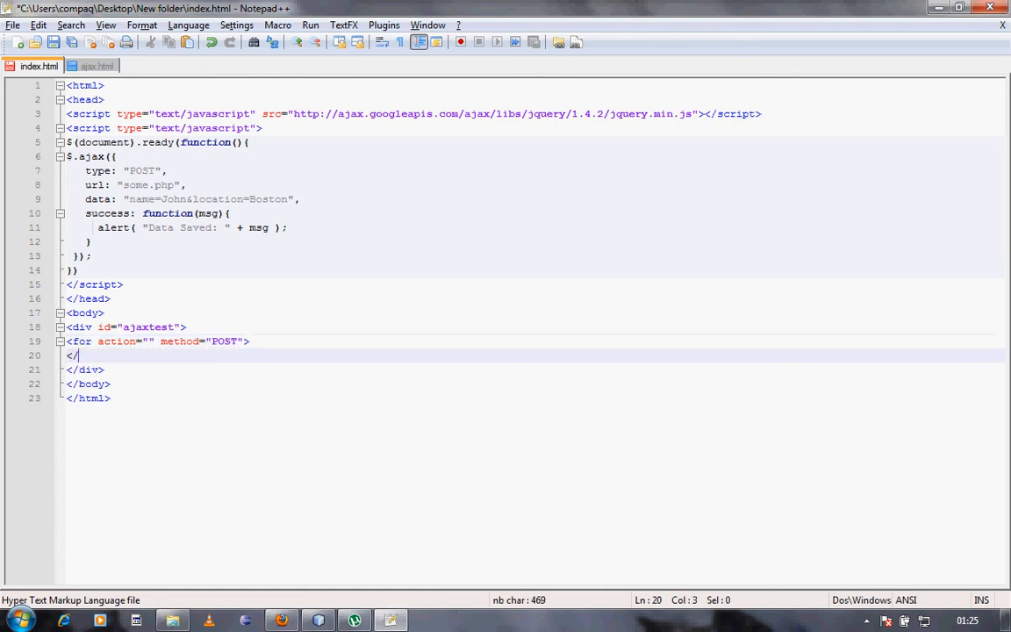
pyautogui.write('form>')
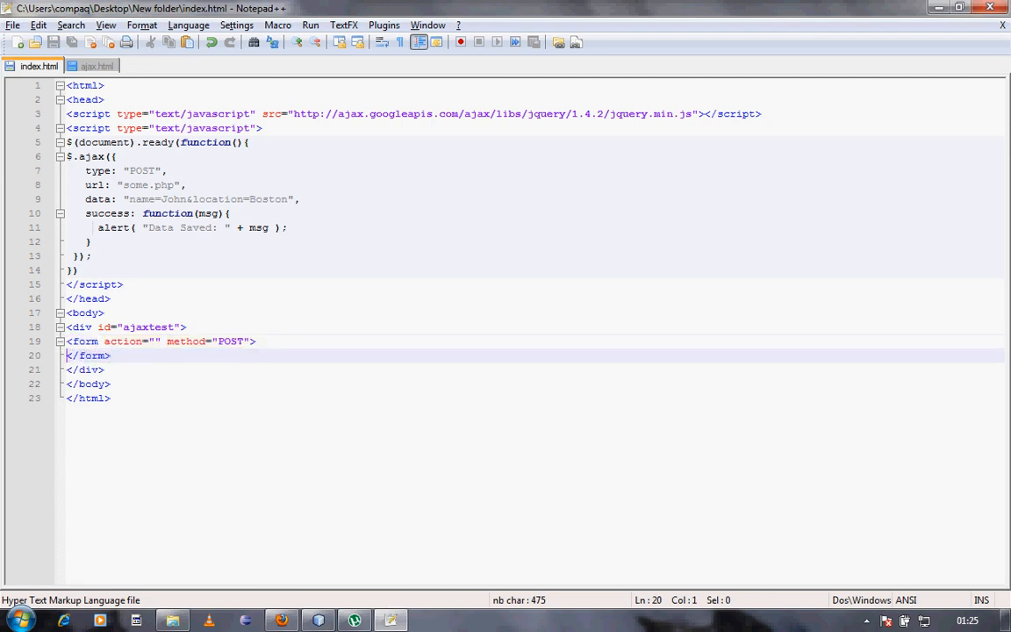
pyautogui.press('Enter')
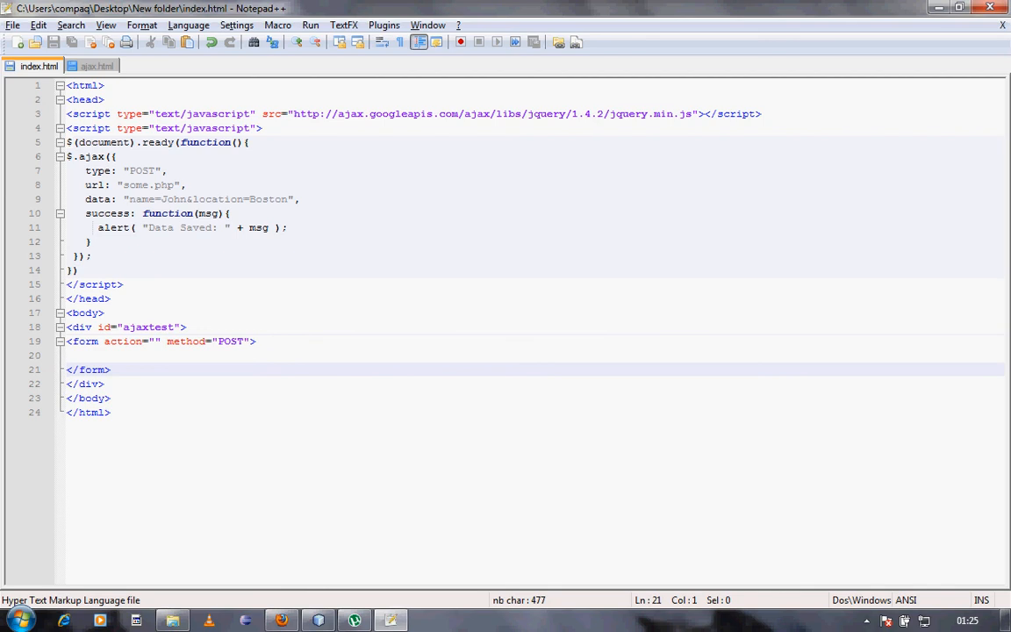
pyautogui.doubleClick(99, 170)
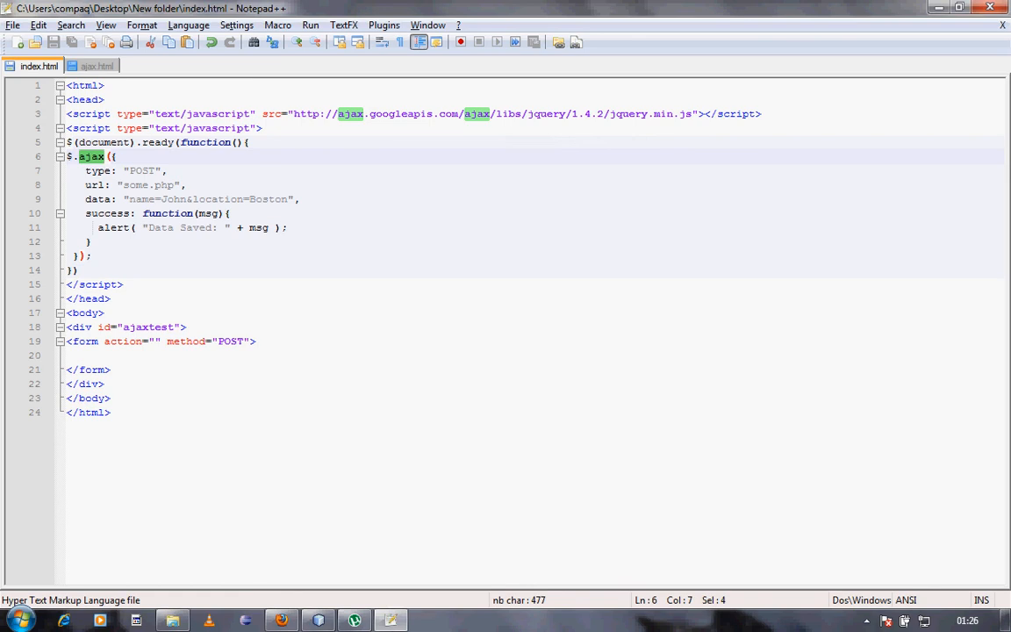
# Change the $.ajax url from some.php to ajax.html and remove the type option line.
pyautogui.click(86, 170)
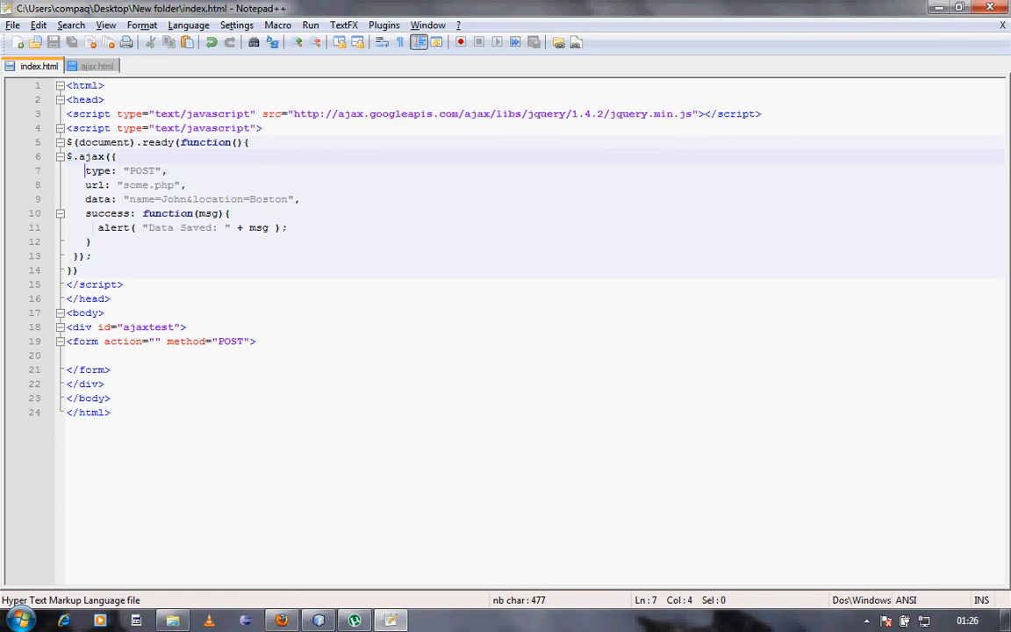
pyautogui.moveTo(85, 170); pyautogui.dragTo(89, 241)
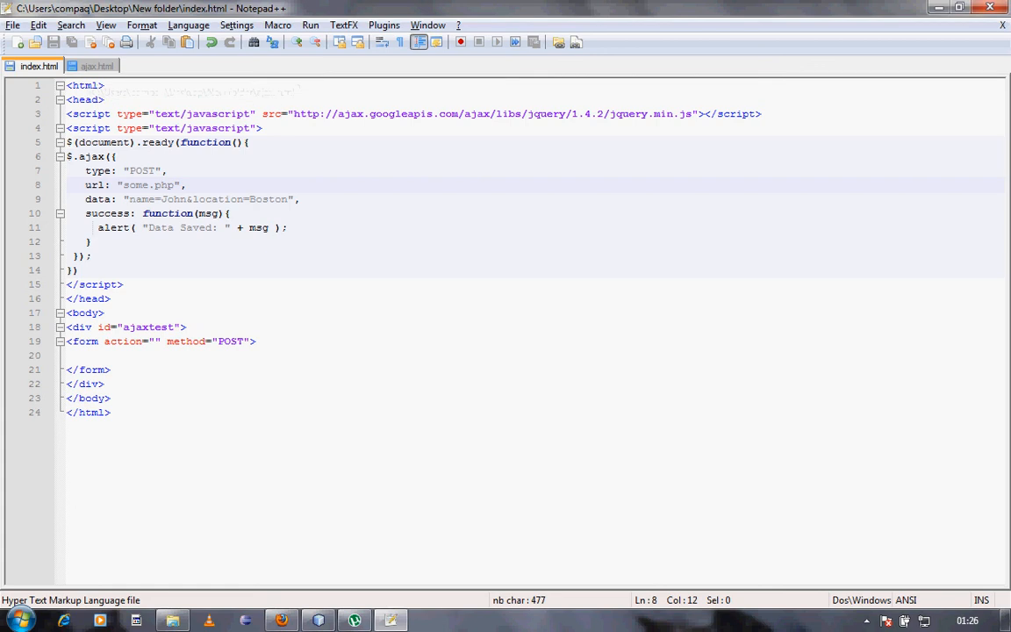
pyautogui.doubleClick(148, 186)
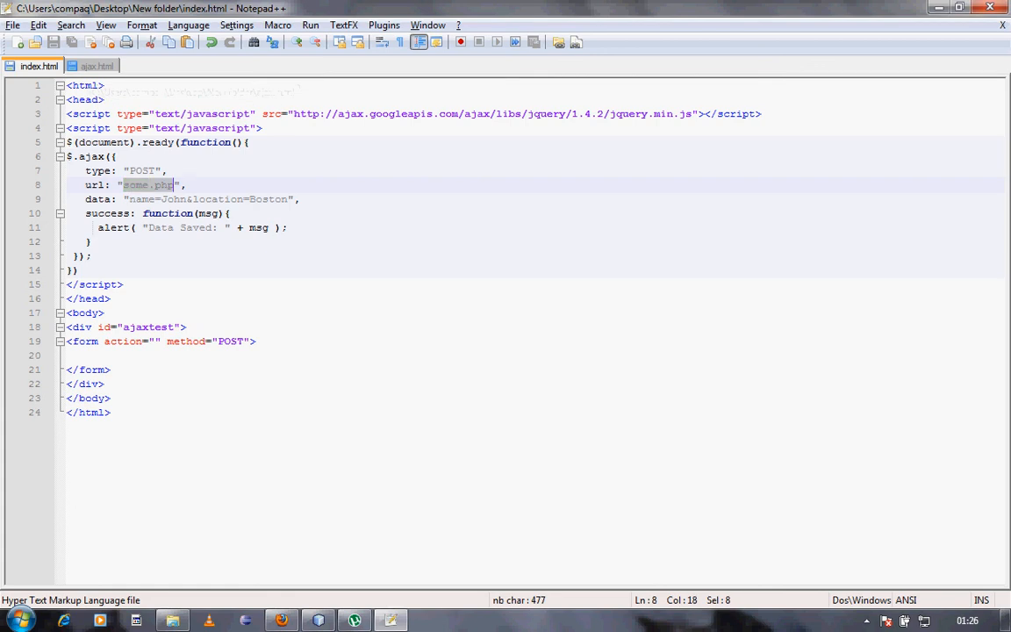
pyautogui.write('ajax.html')
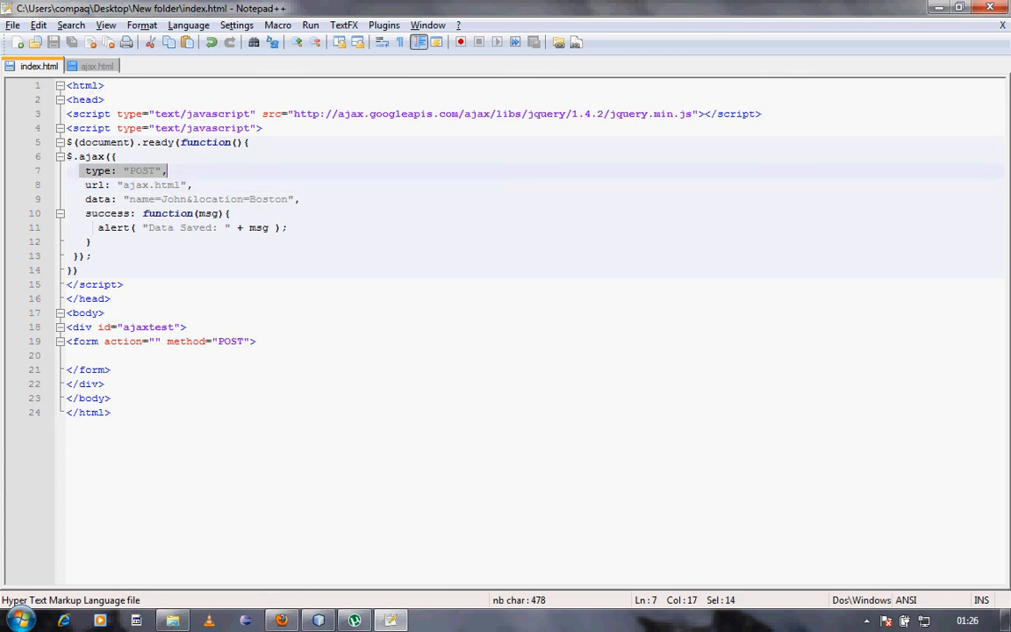
pyautogui.press('Delete')
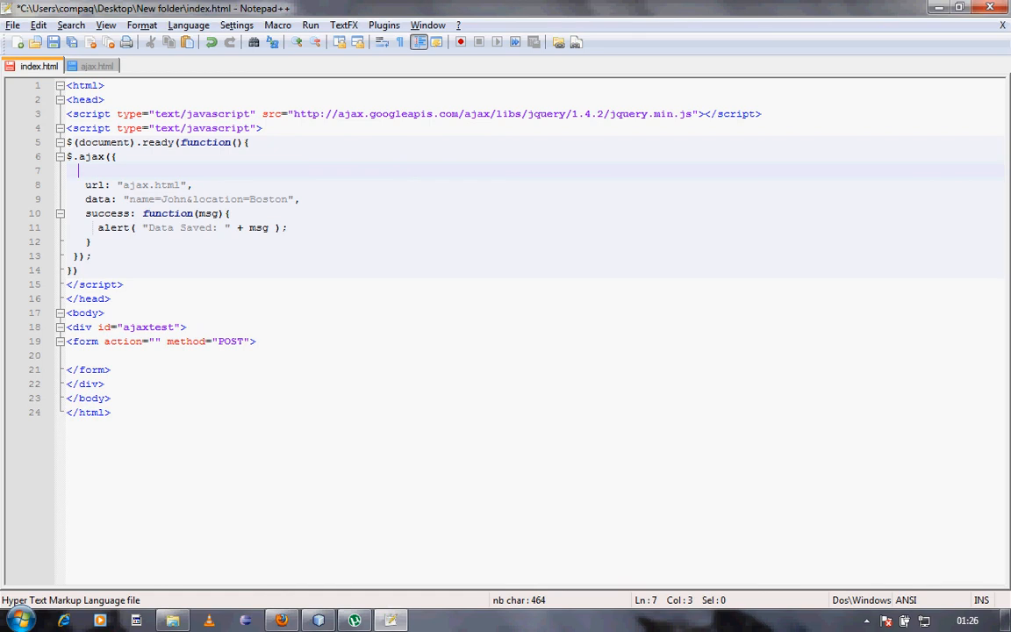
# Check ajax.html's contents, then remove the data option line from the $.ajax call.
pyautogui.click(148, 199)
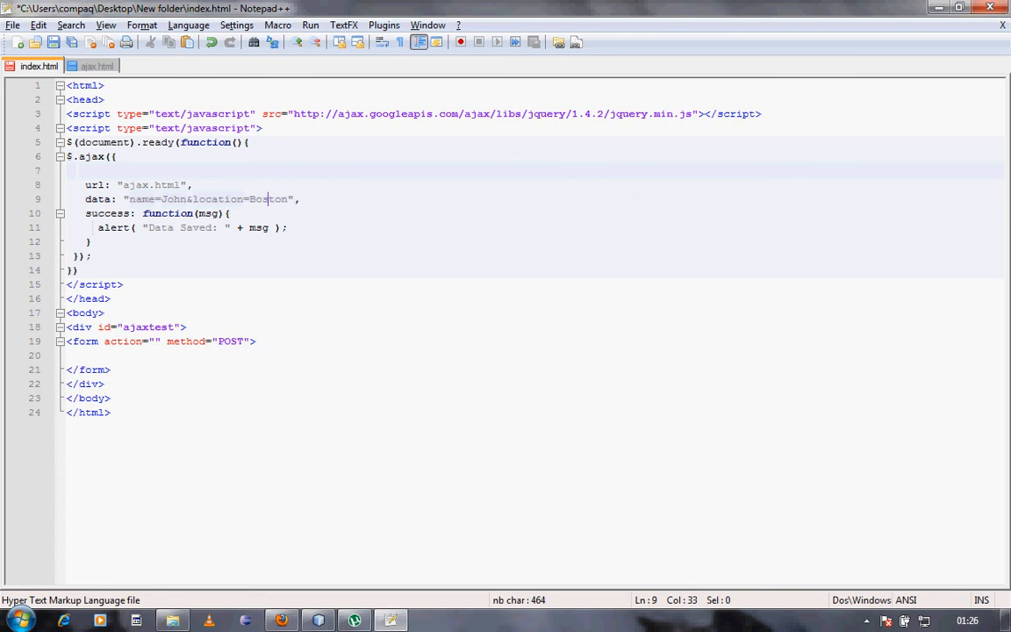
pyautogui.click(98, 66)
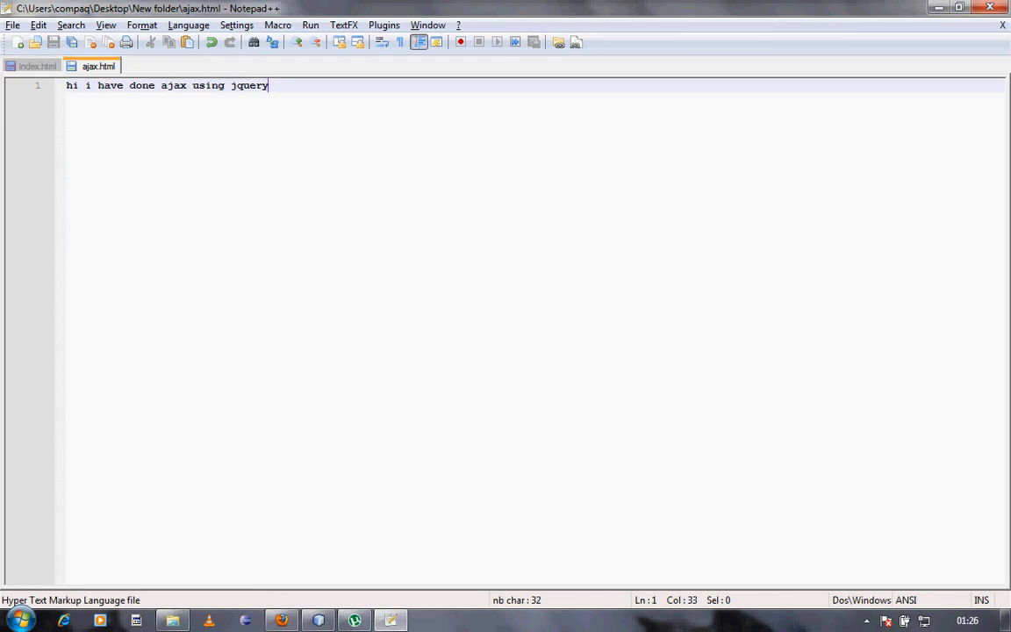
pyautogui.click(38, 66)
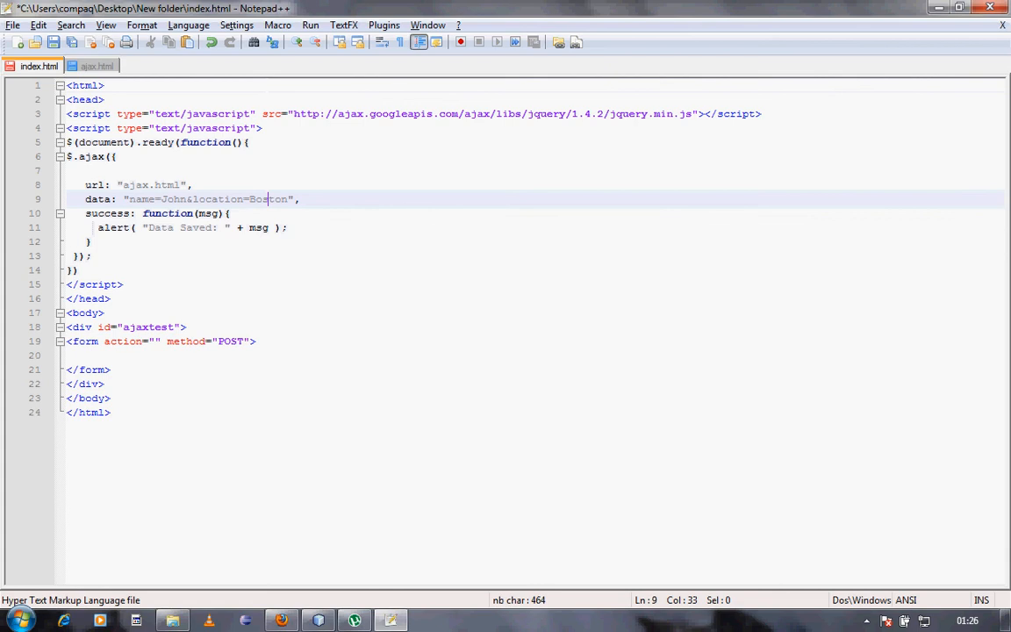
pyautogui.click(85, 199)
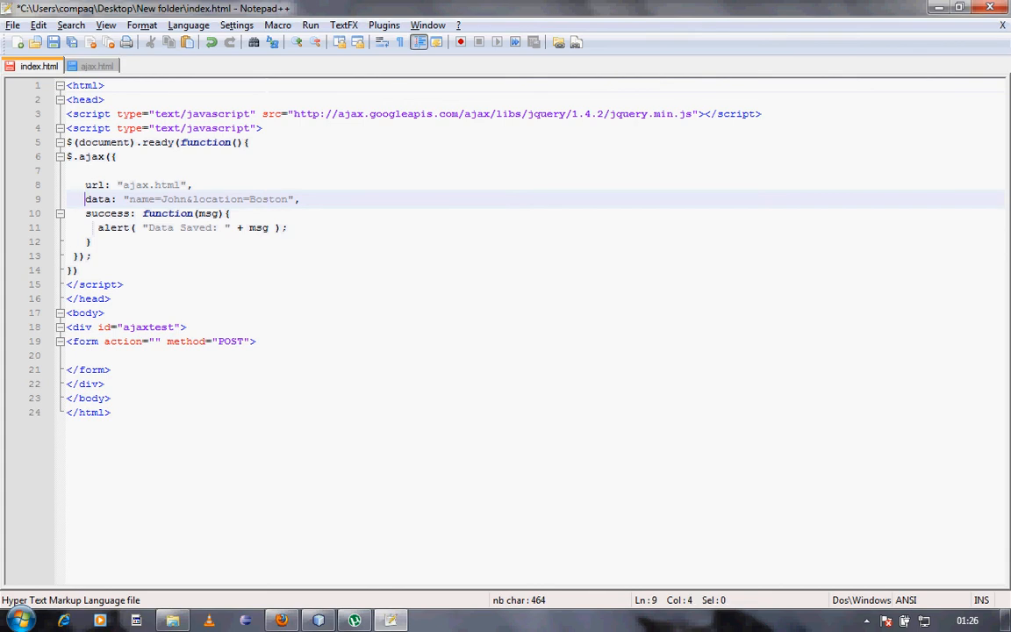
pyautogui.moveTo(85, 199); pyautogui.dragTo(211, 198)
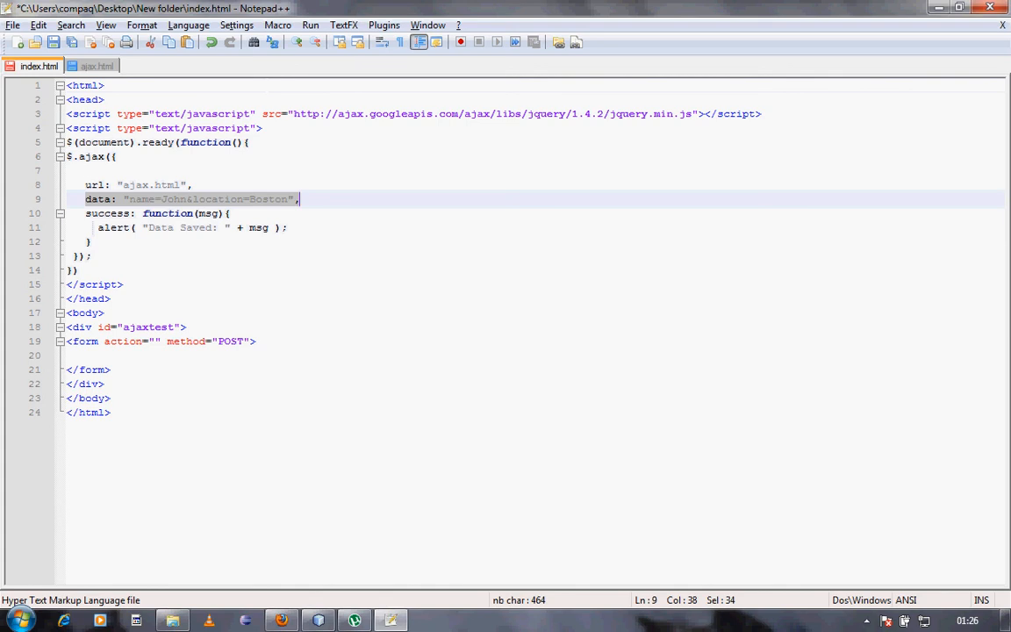
pyautogui.press('Delete')
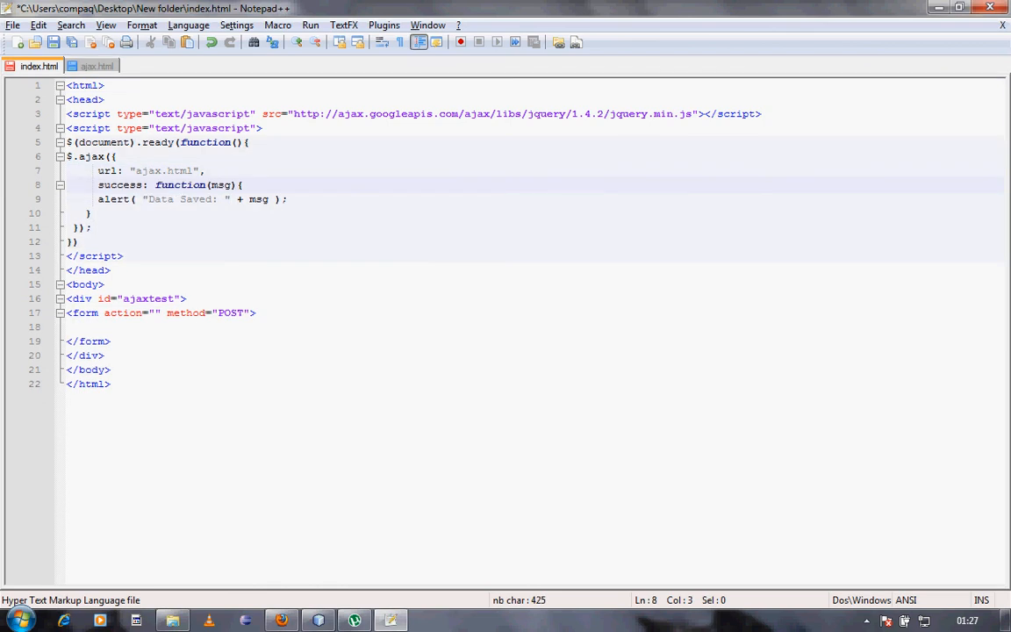
# Simplify the $.ajax success handler to alert(msg); and save index.html.
pyautogui.click(98, 66)
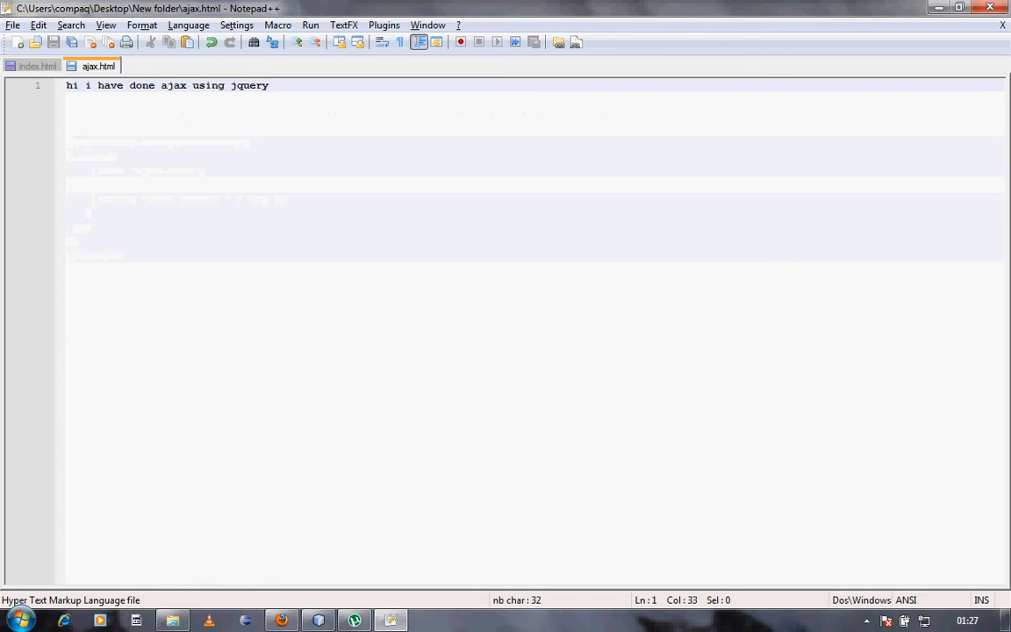
pyautogui.click(39, 66)
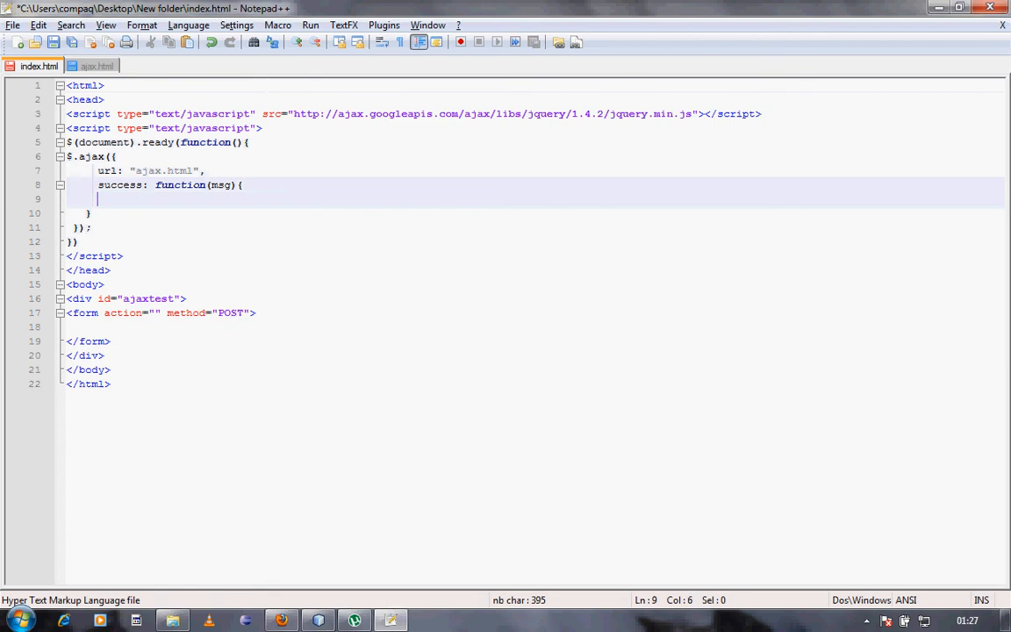
pyautogui.write('alert')
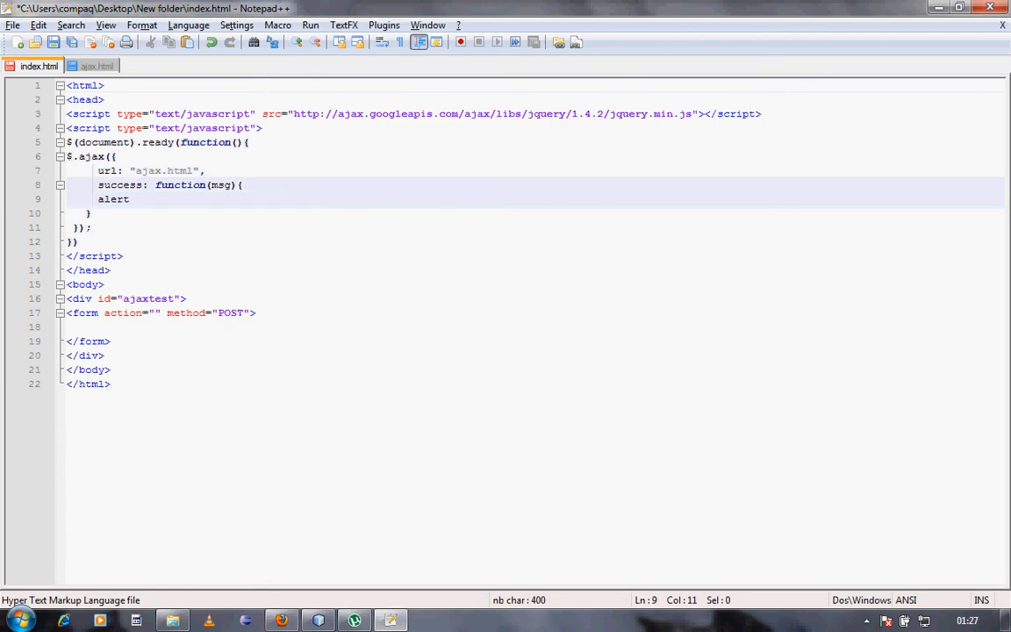
pyautogui.write('()')
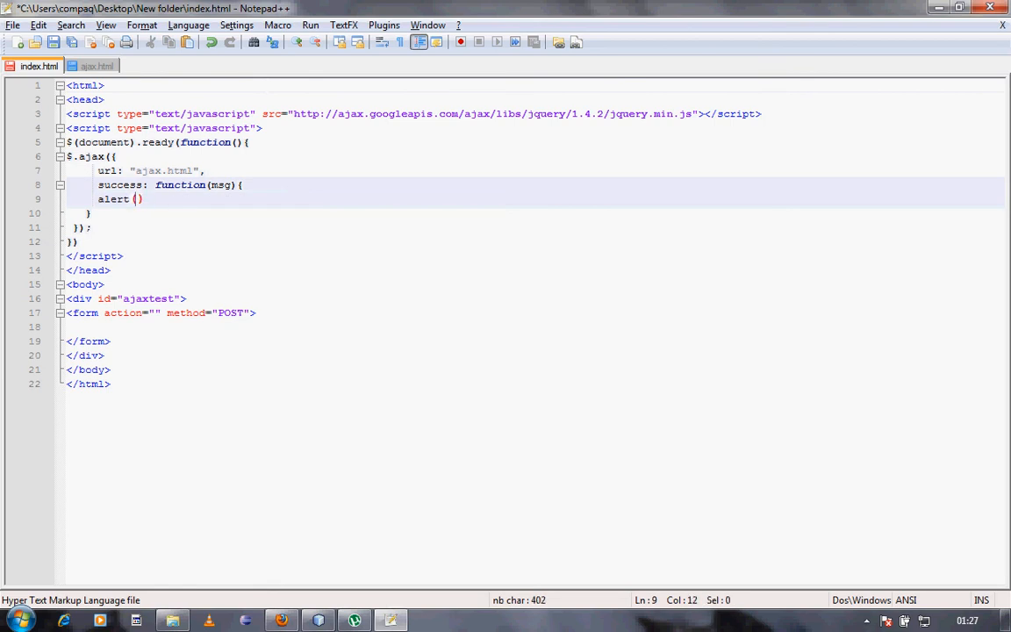
pyautogui.write('msg')
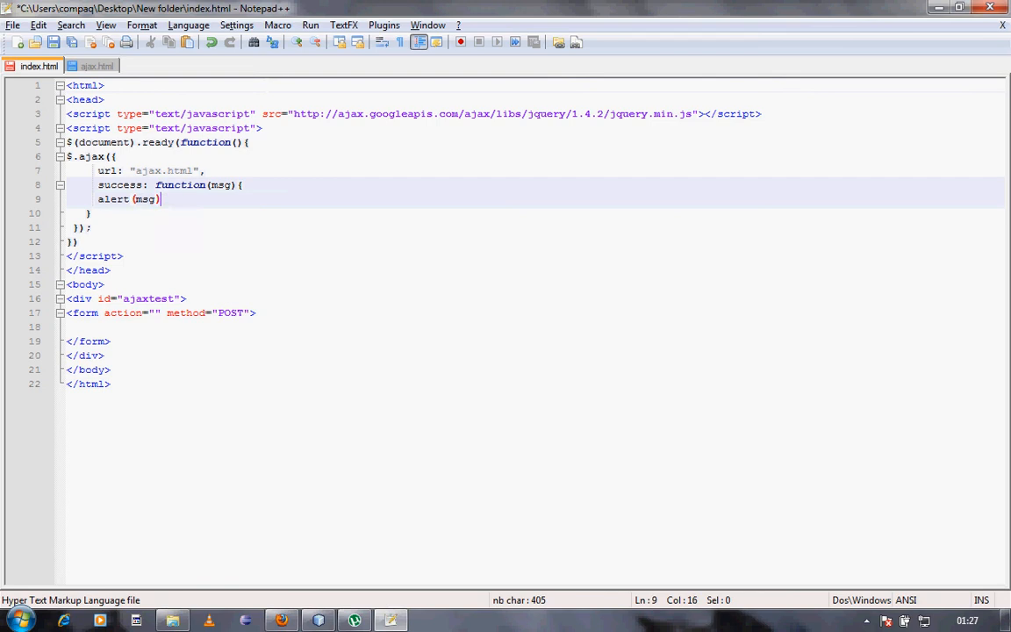
pyautogui.write(';')
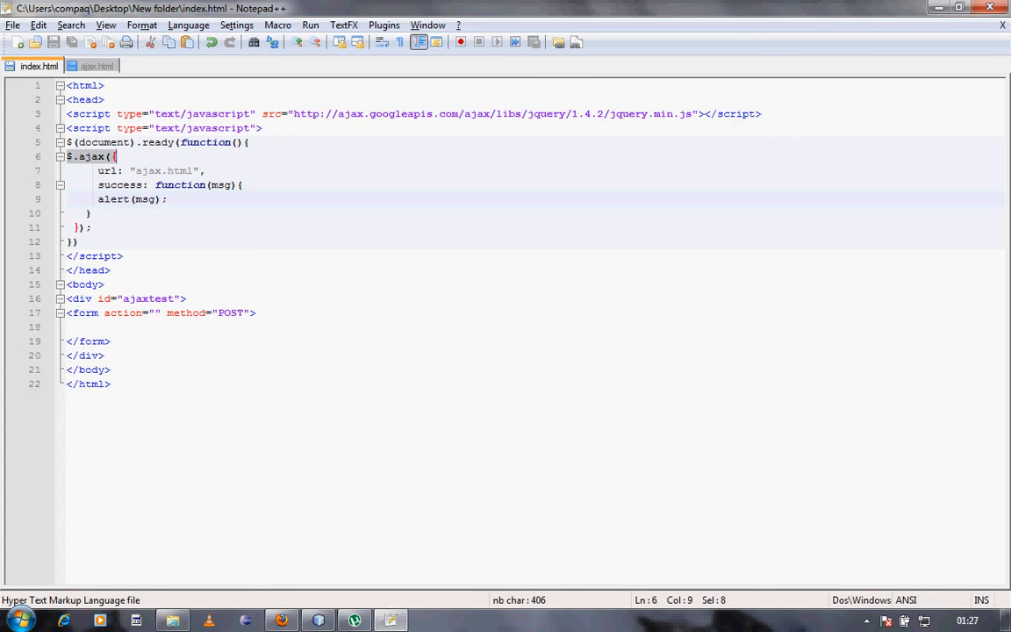
pyautogui.click(99, 170)
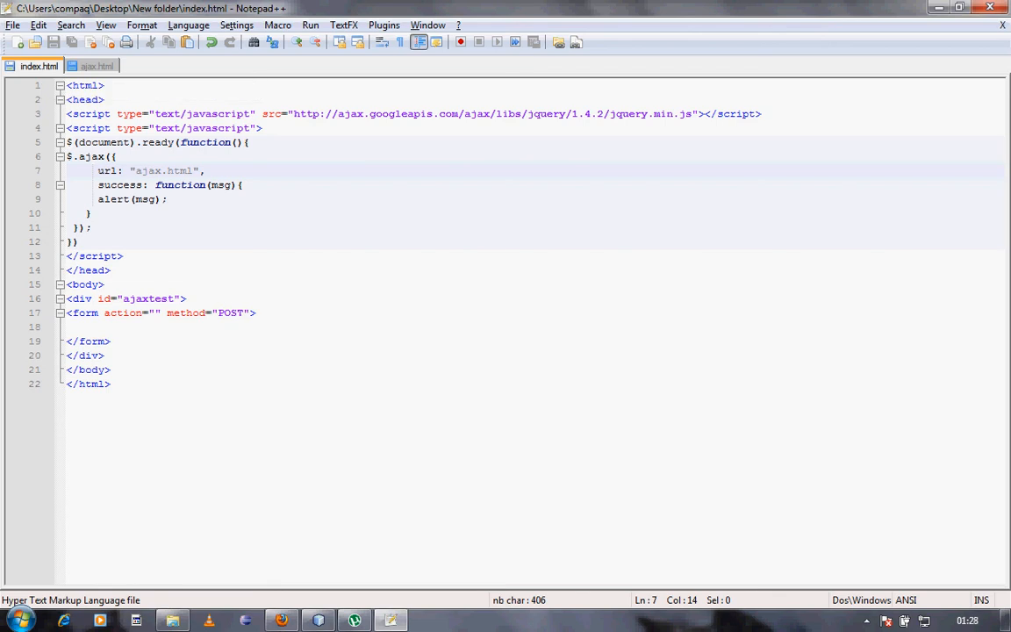
pyautogui.click(97, 66)
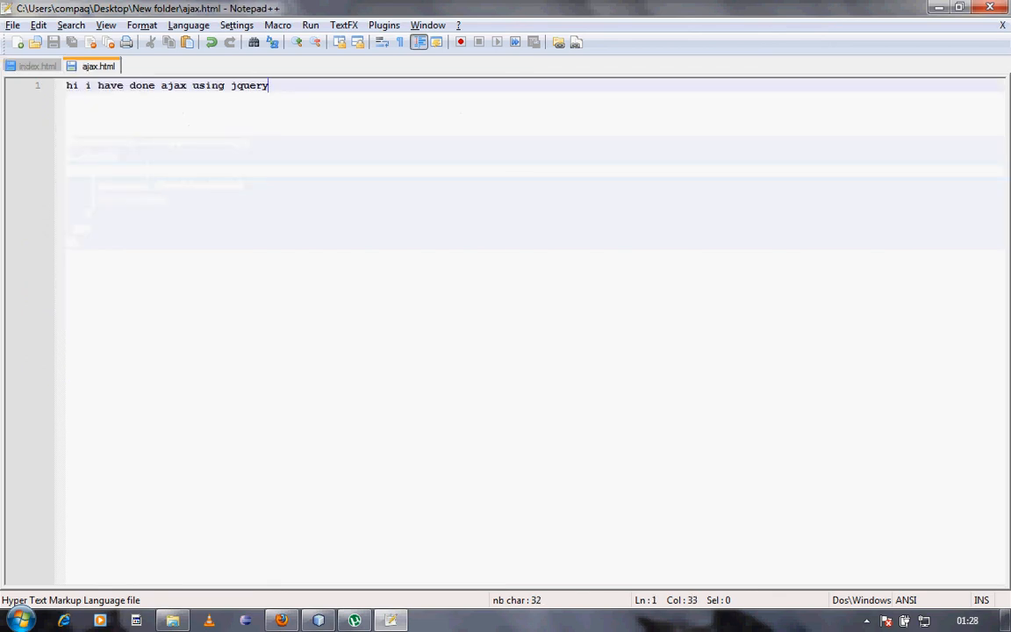
pyautogui.click(38, 66)
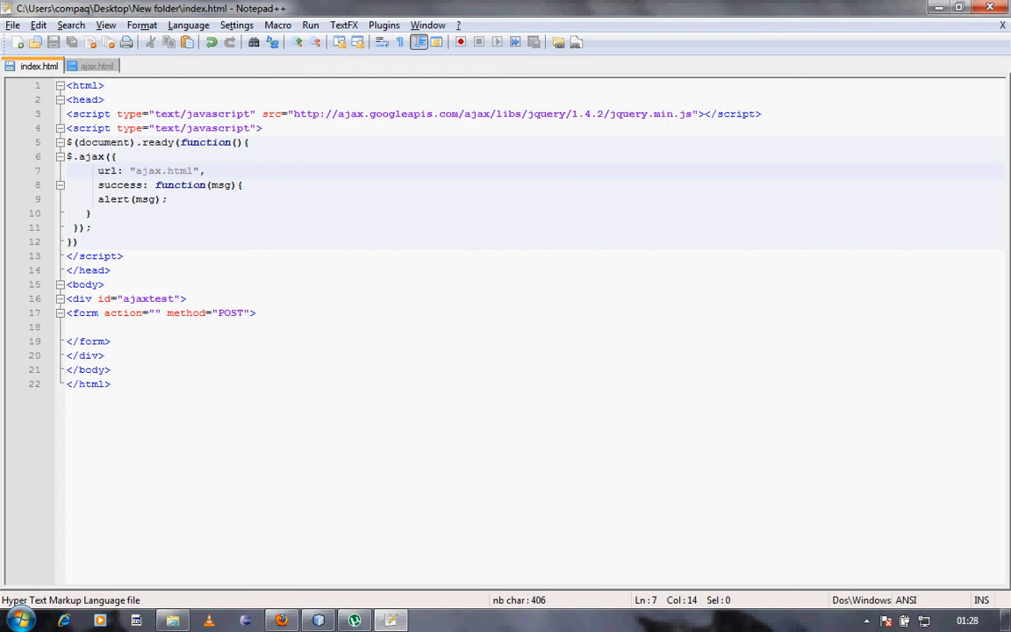
pyautogui.click(98, 66)
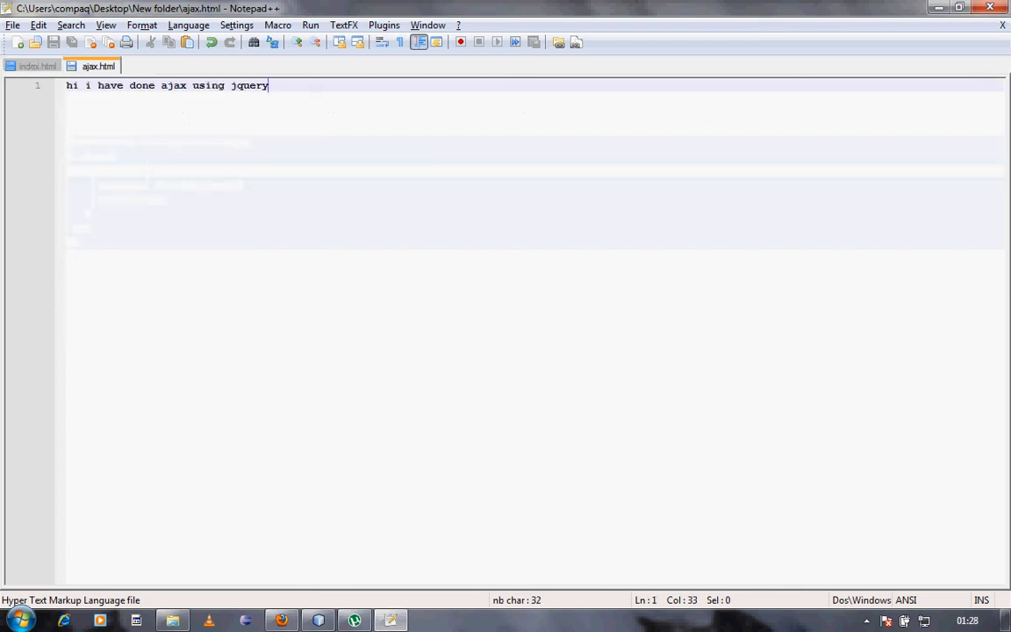
pyautogui.click(39, 66)
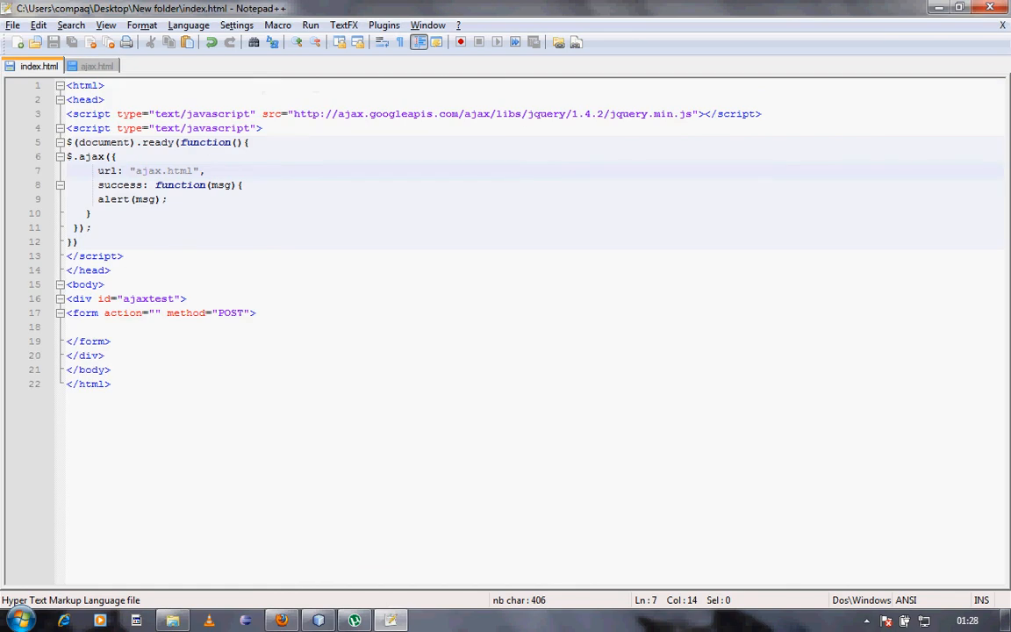
pyautogui.click(97, 66)
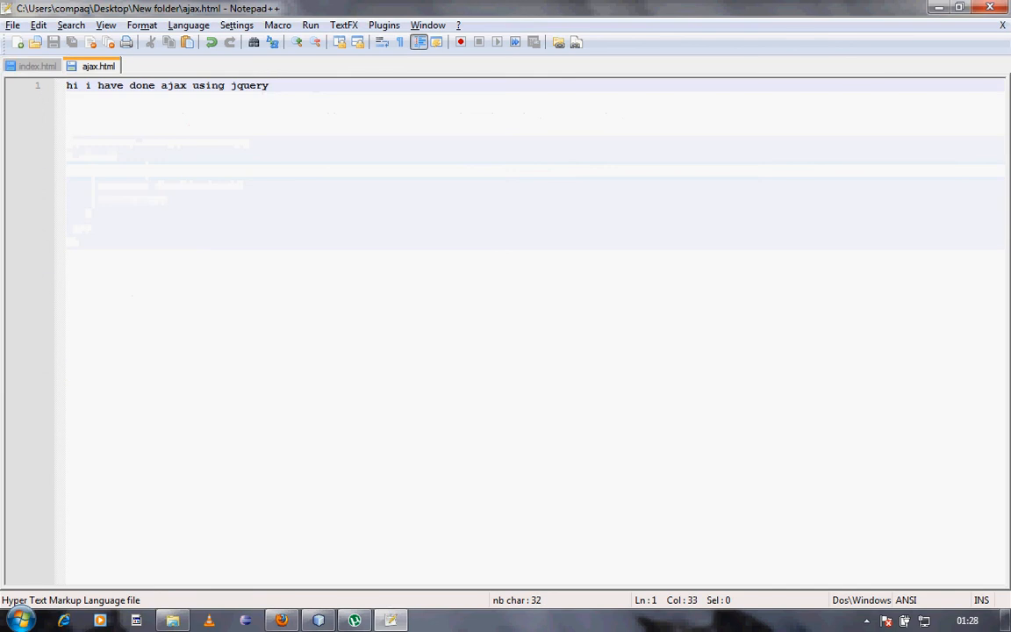
pyautogui.click(39, 66)
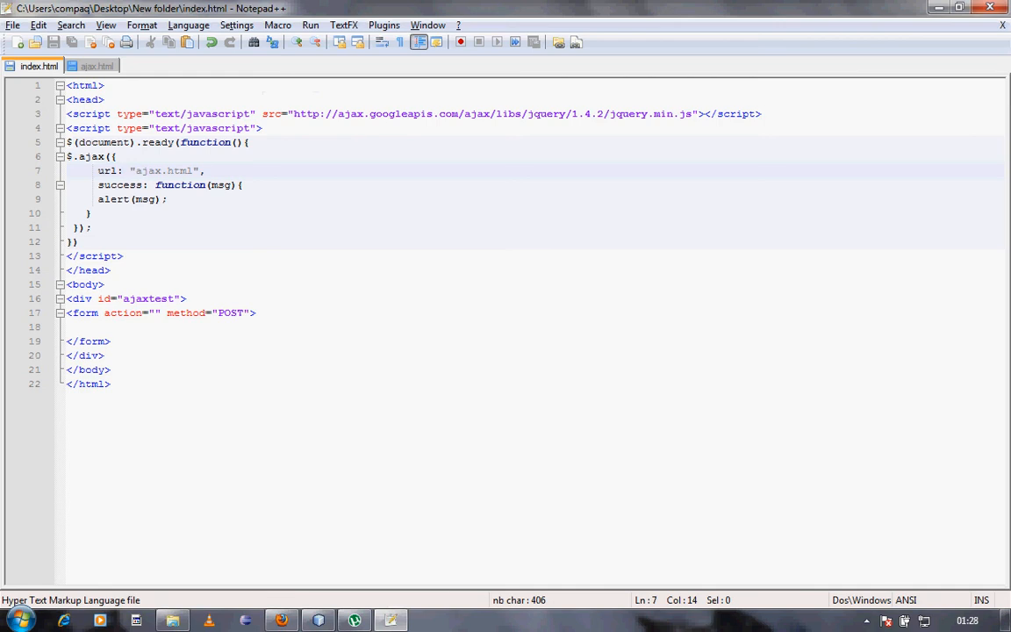
pyautogui.click(147, 171)
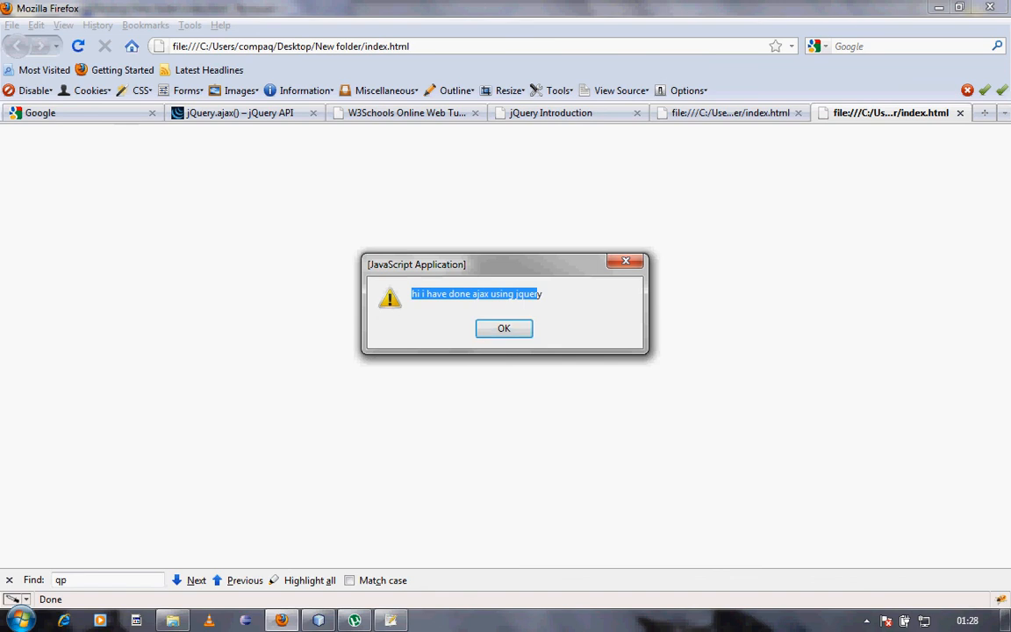
# Dismiss the Firefox alert showing the ajax.html text and return to Notepad++.
pyautogui.click(504, 328)
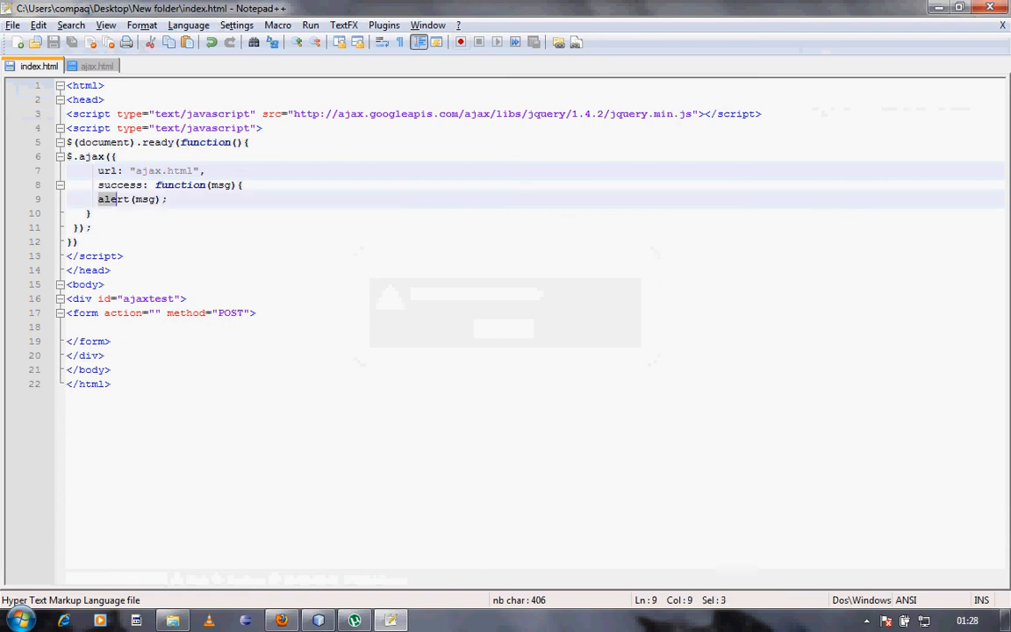
# Remove the alert from the success handler and the form inside the ajaxtest div.
pyautogui.press('Delete')
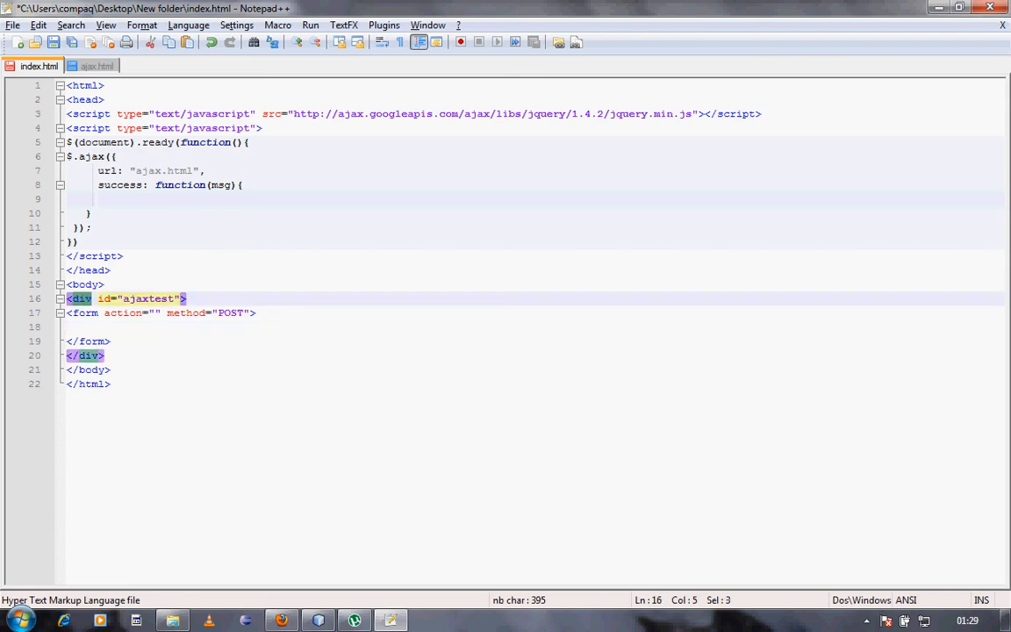
pyautogui.press('Delete')
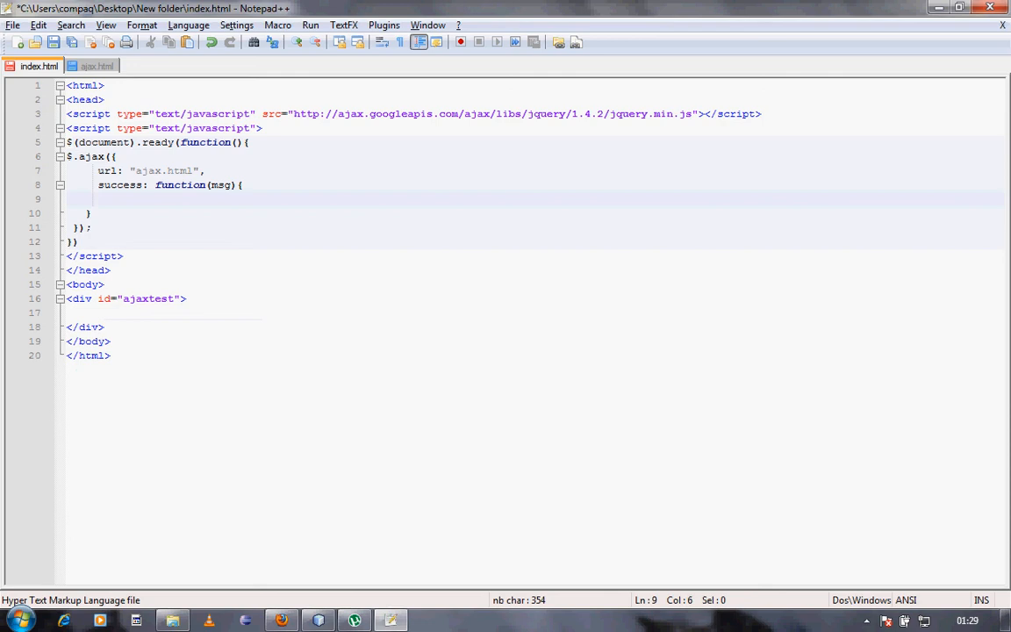
# Write $("#ajaxtest").html(msg); in the success handler and save index.html.
pyautogui.write('$()')
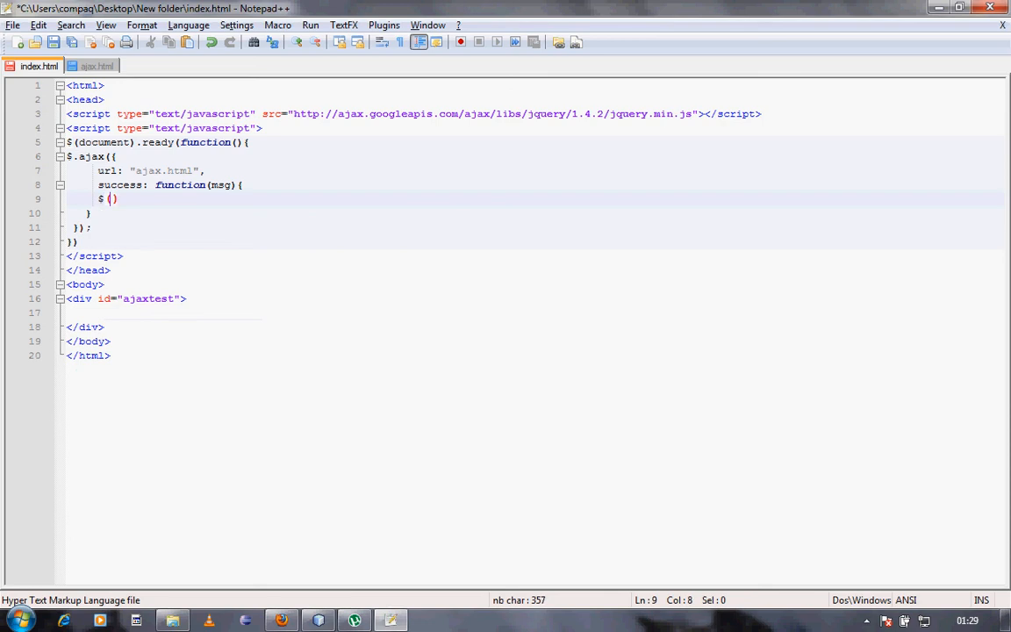
pyautogui.write('"')
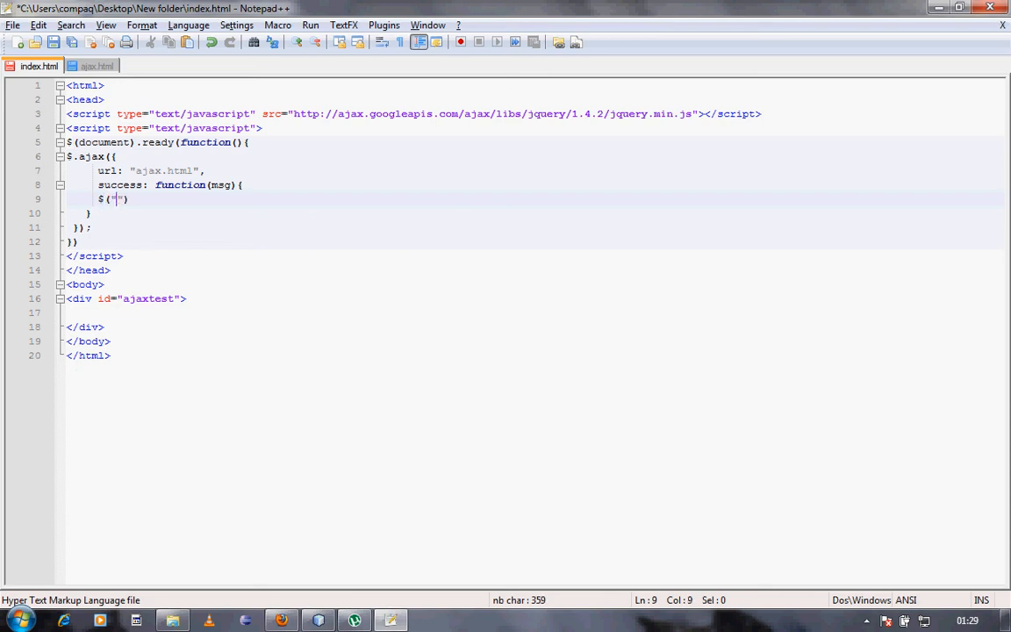
pyautogui.write('#')
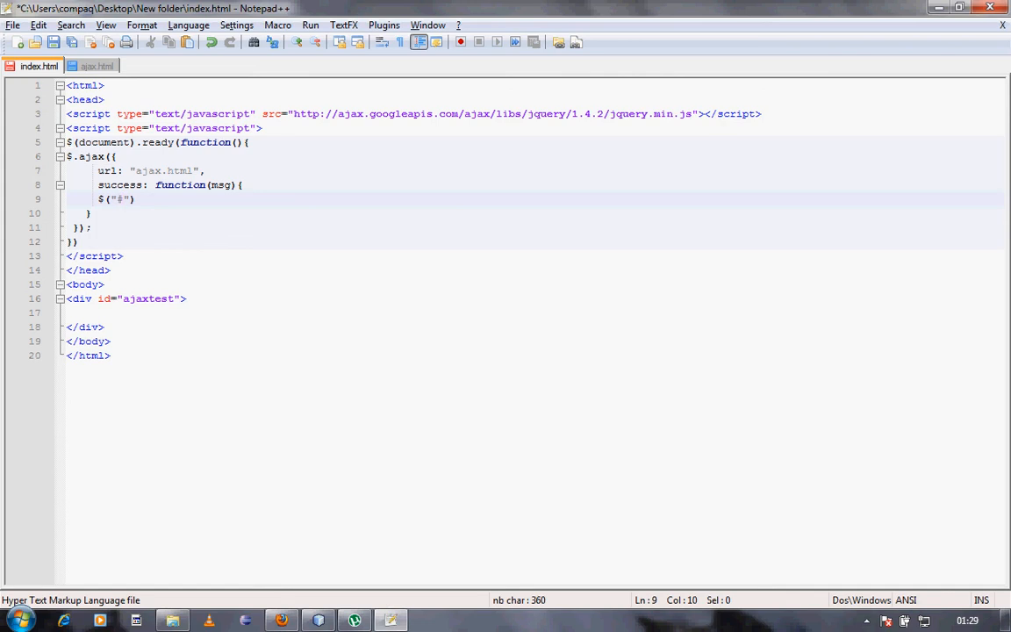
pyautogui.write('ajax')
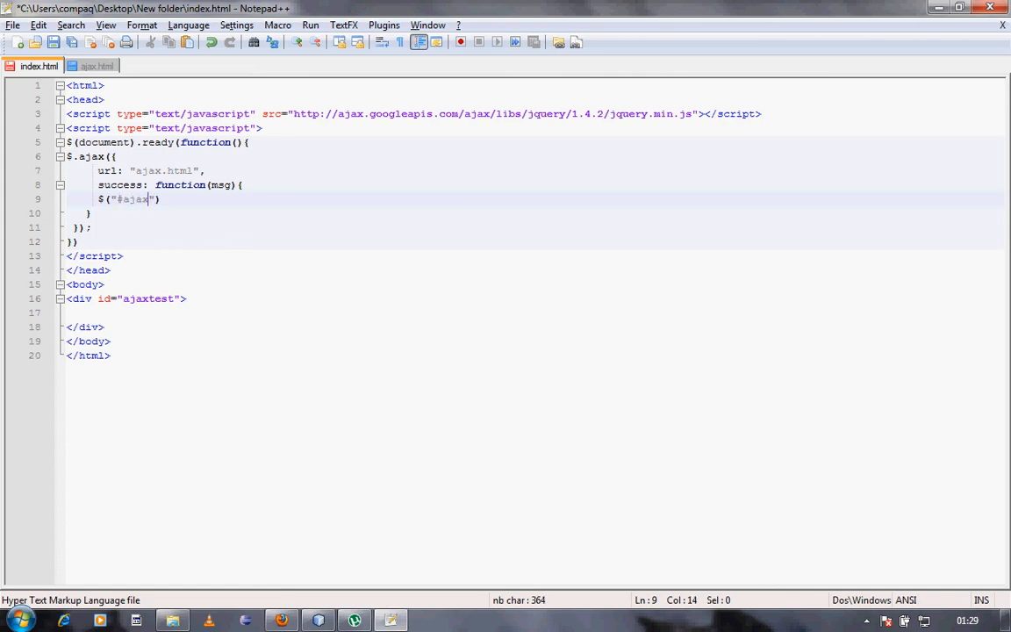
pyautogui.write('test')
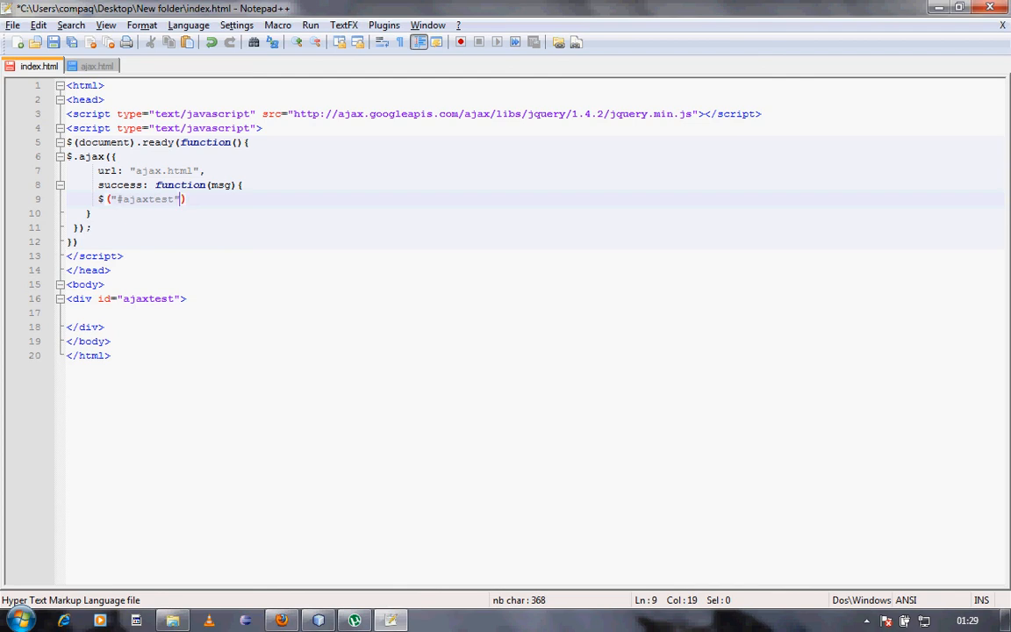
pyautogui.write(').html(m)')
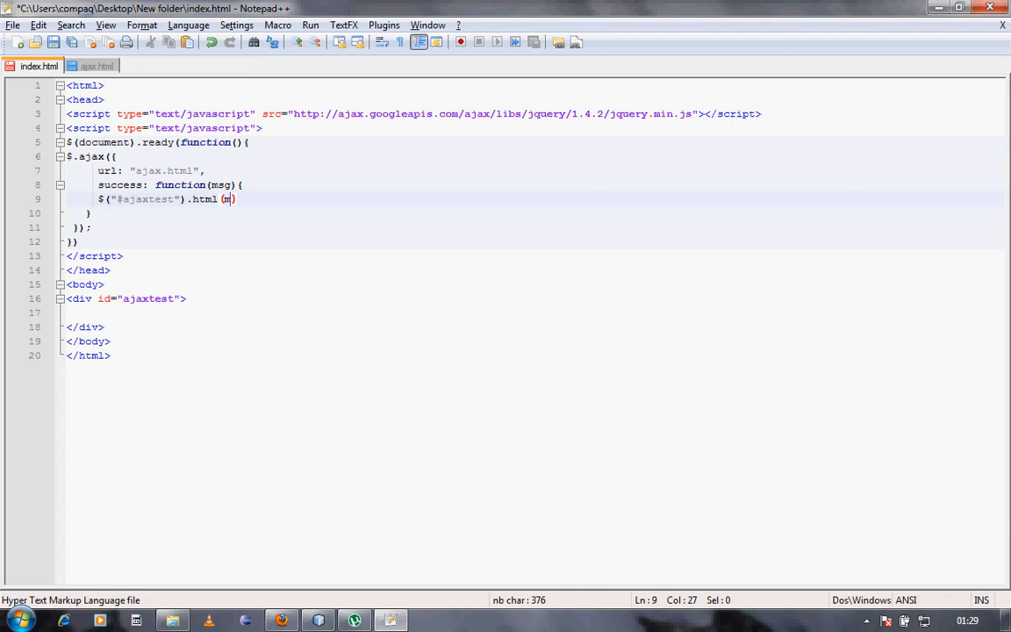
pyautogui.write('sg')
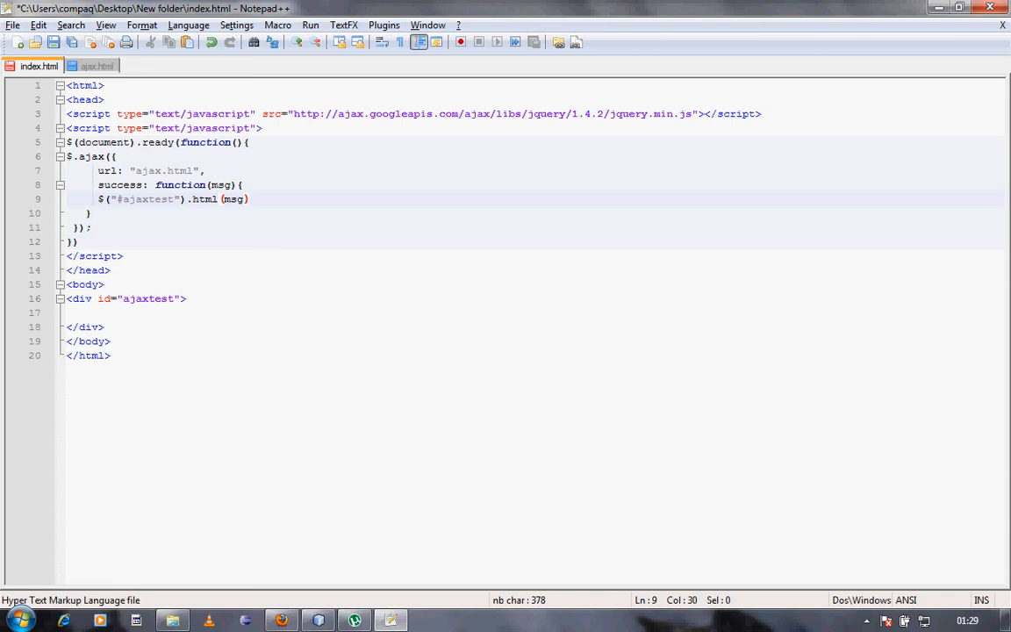
pyautogui.write(';')
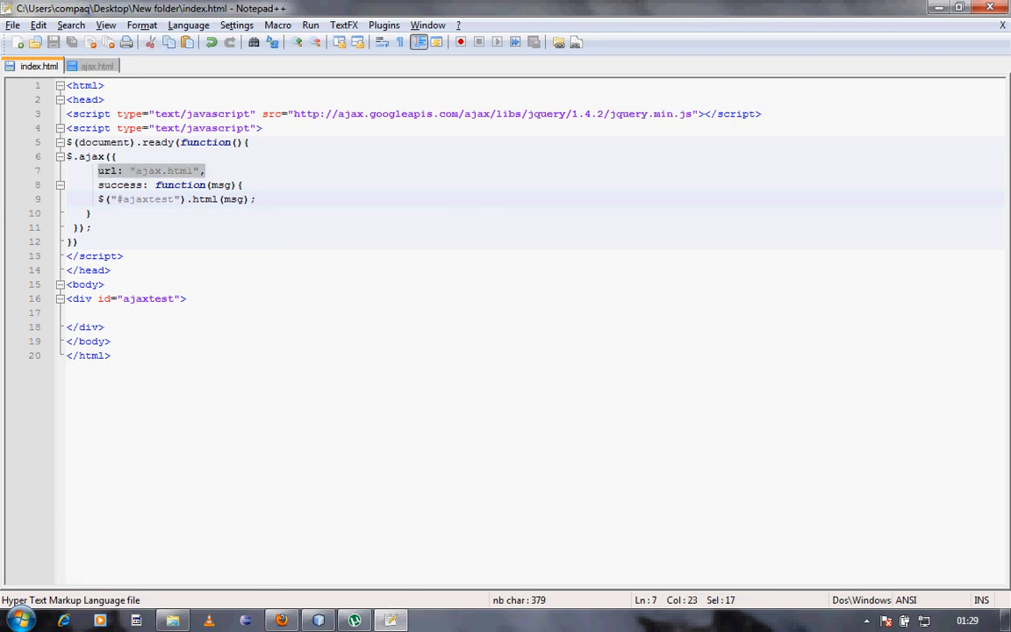
# Highlight the url, success and msg parts of the $.ajax call to explain them before reloading in Firefox.
pyautogui.doubleClick(121, 185)
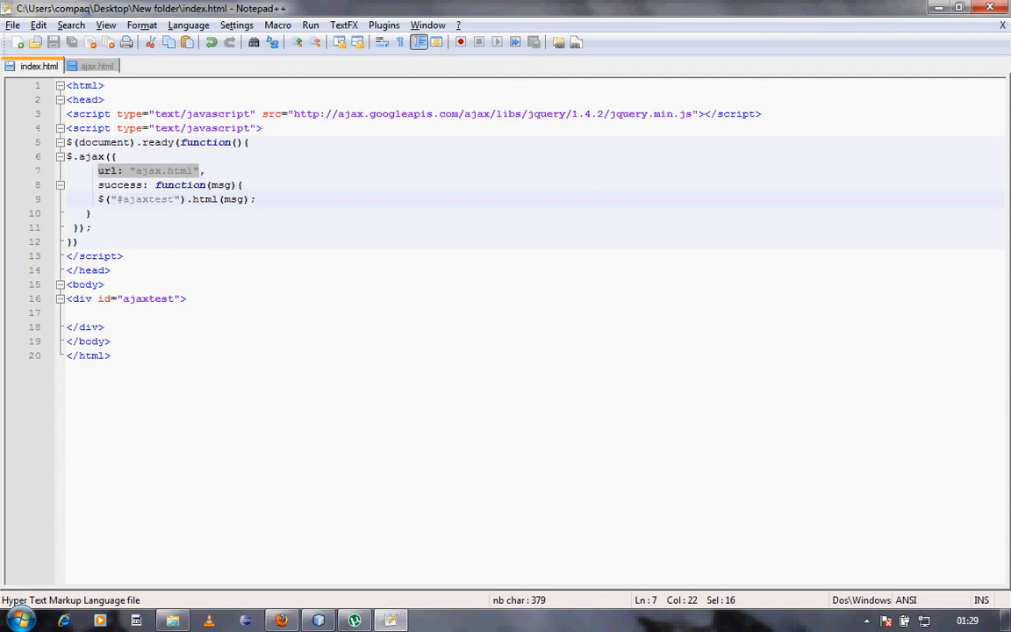
pyautogui.doubleClick(120, 185)
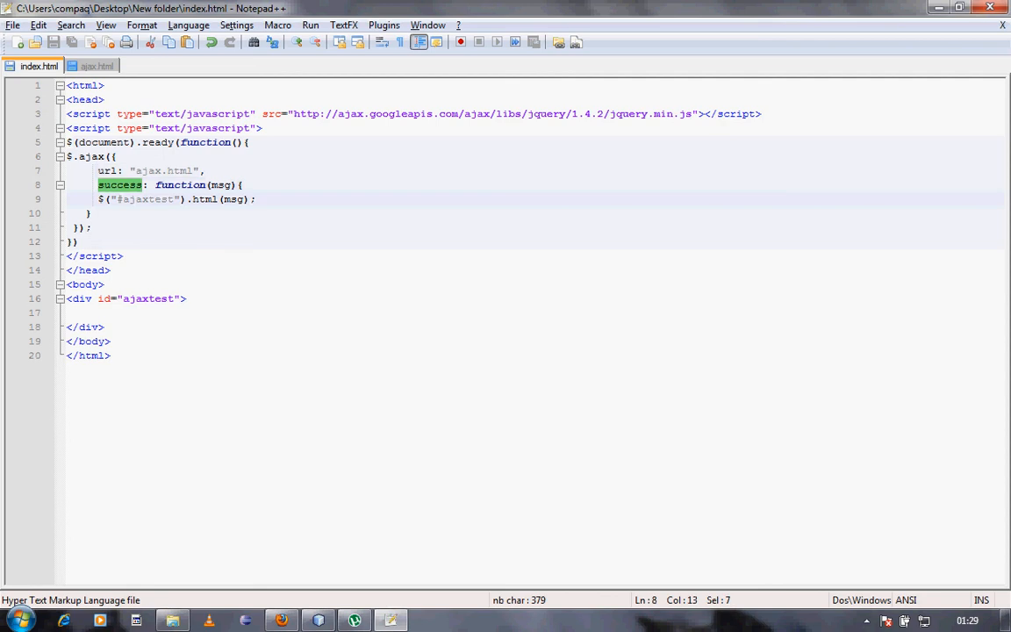
pyautogui.doubleClick(221, 184)
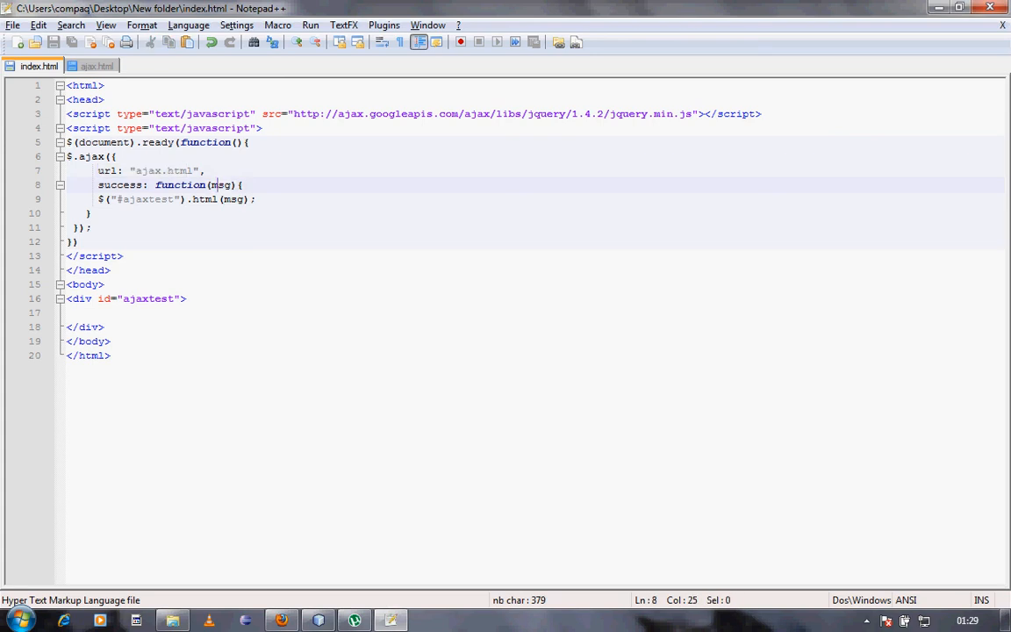
pyautogui.doubleClick(147, 199)
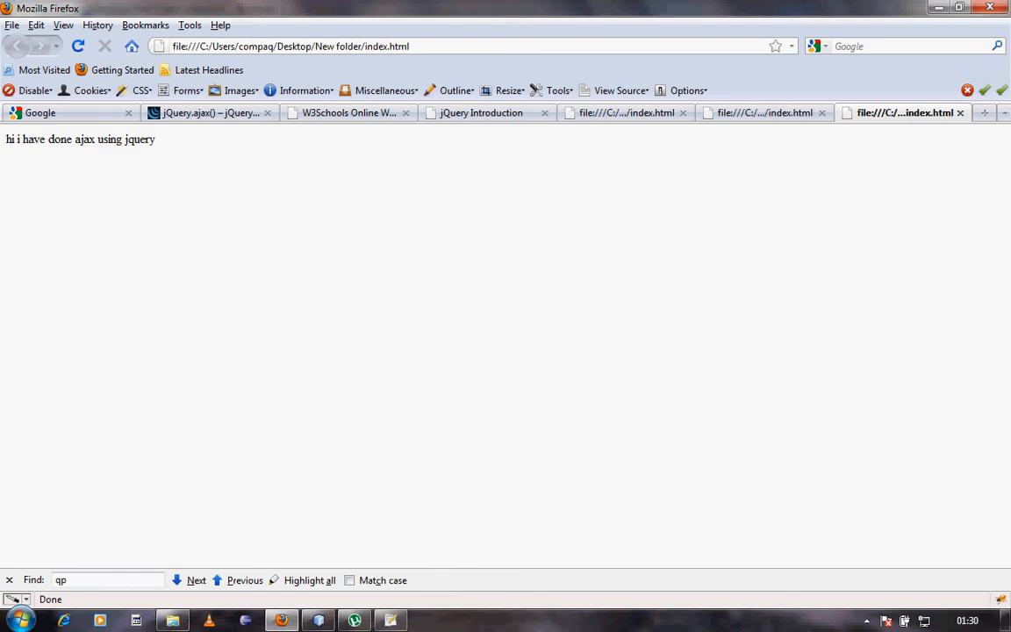
# View the page source of index.html and point out the empty ajaxtest div in it.
pyautogui.rightClick(188, 171)
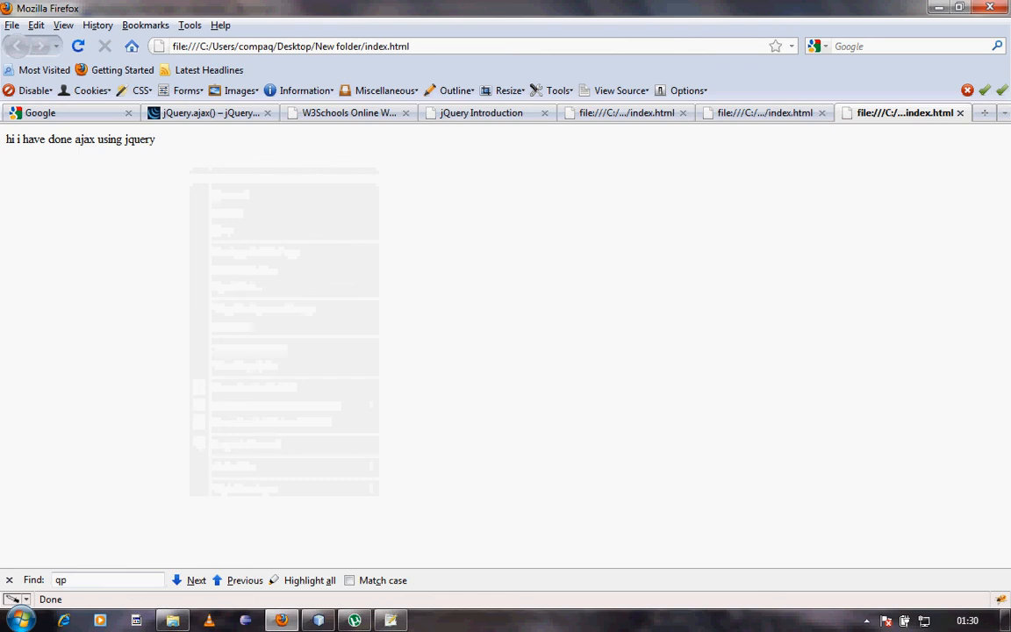
pyautogui.click(621, 91)
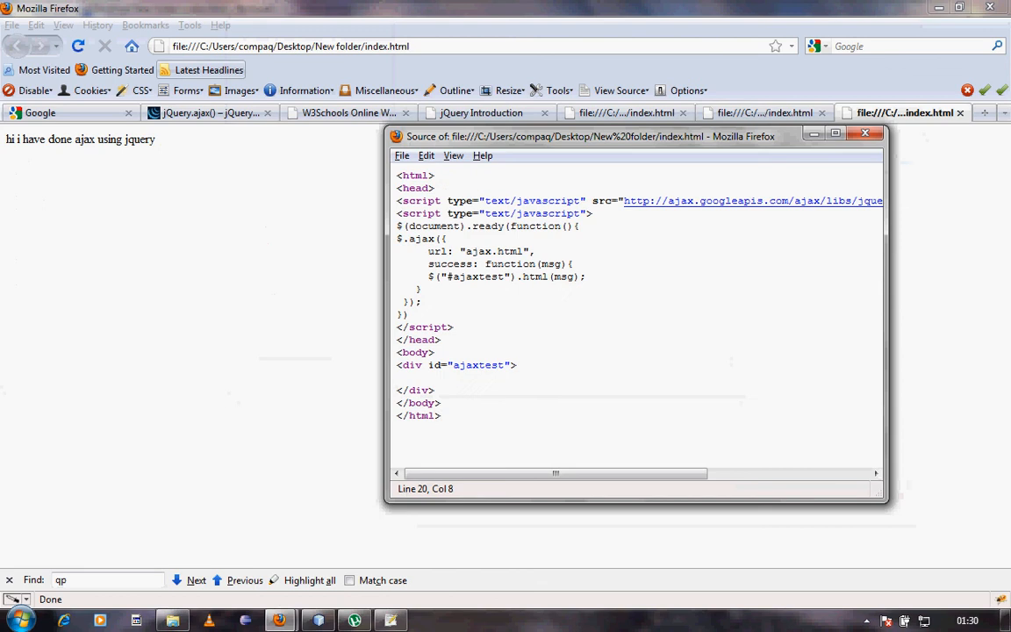
pyautogui.click(443, 416)
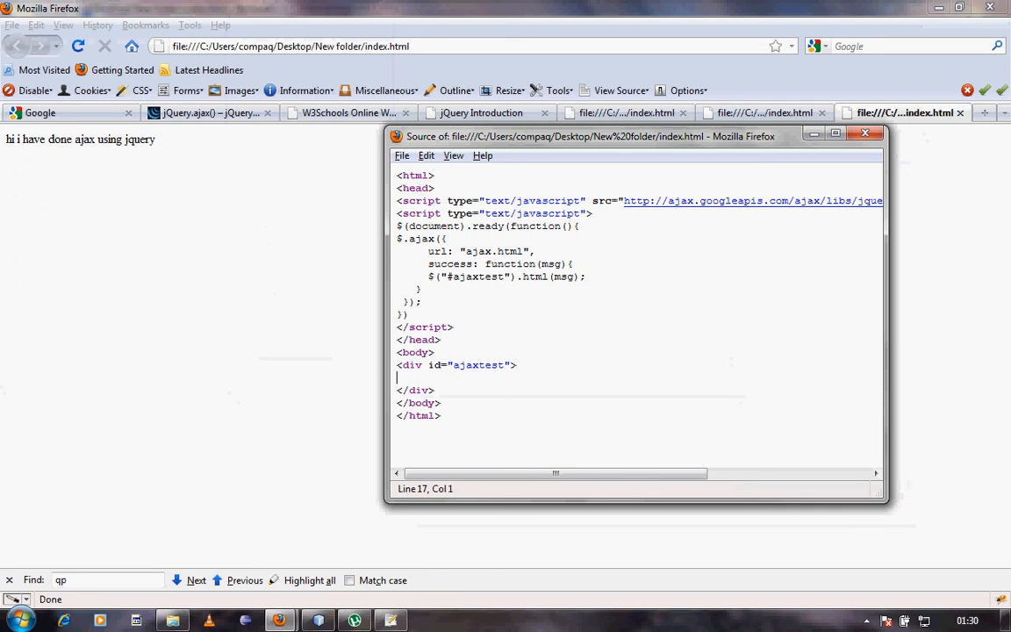
pyautogui.click(866, 133)
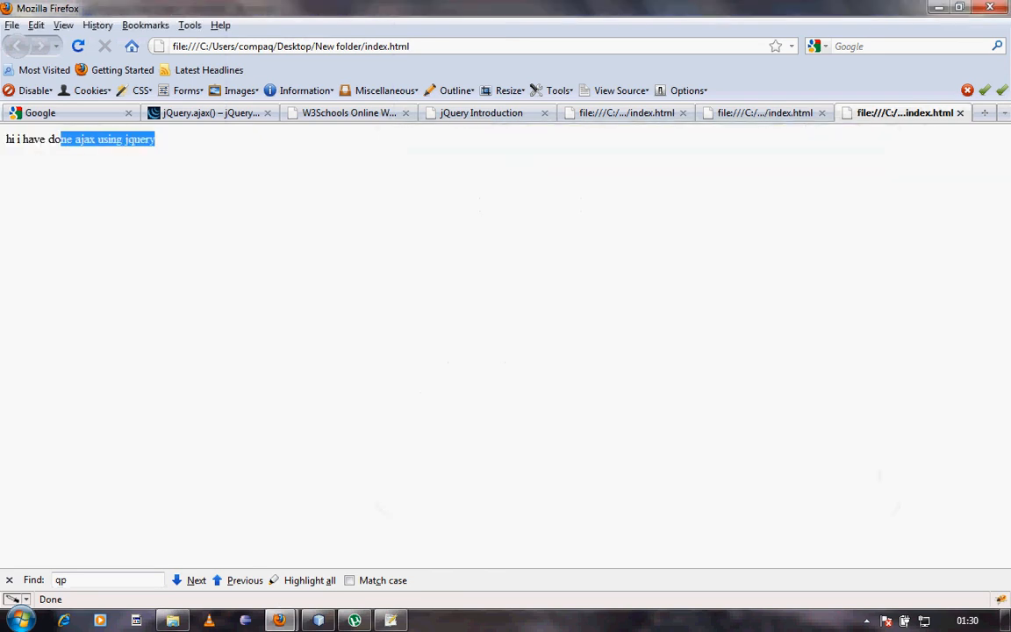
pyautogui.click(616, 90)
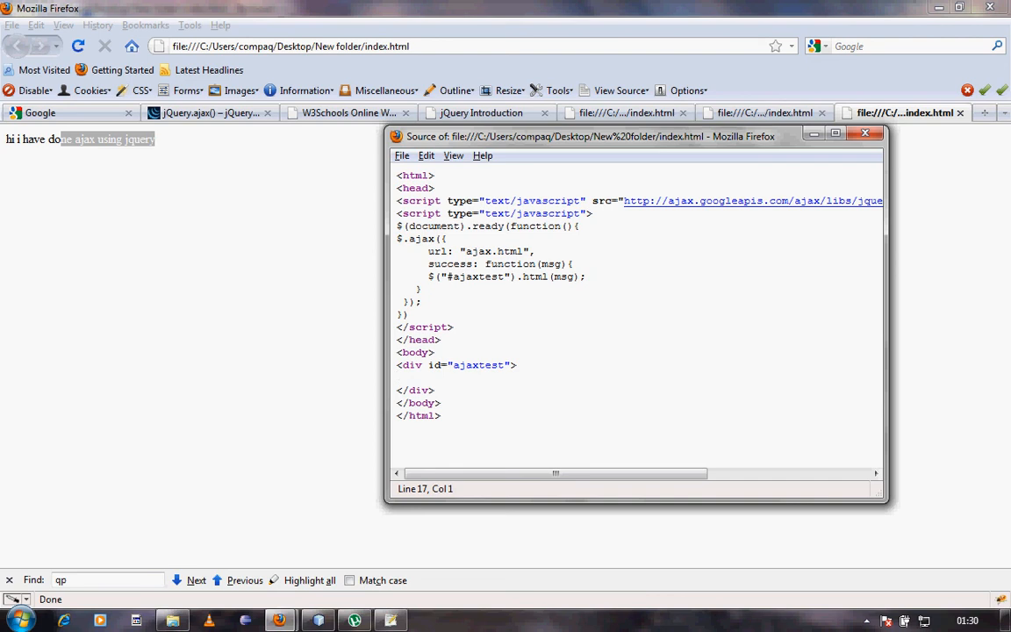
pyautogui.moveTo(397, 239); pyautogui.dragTo(422, 301)
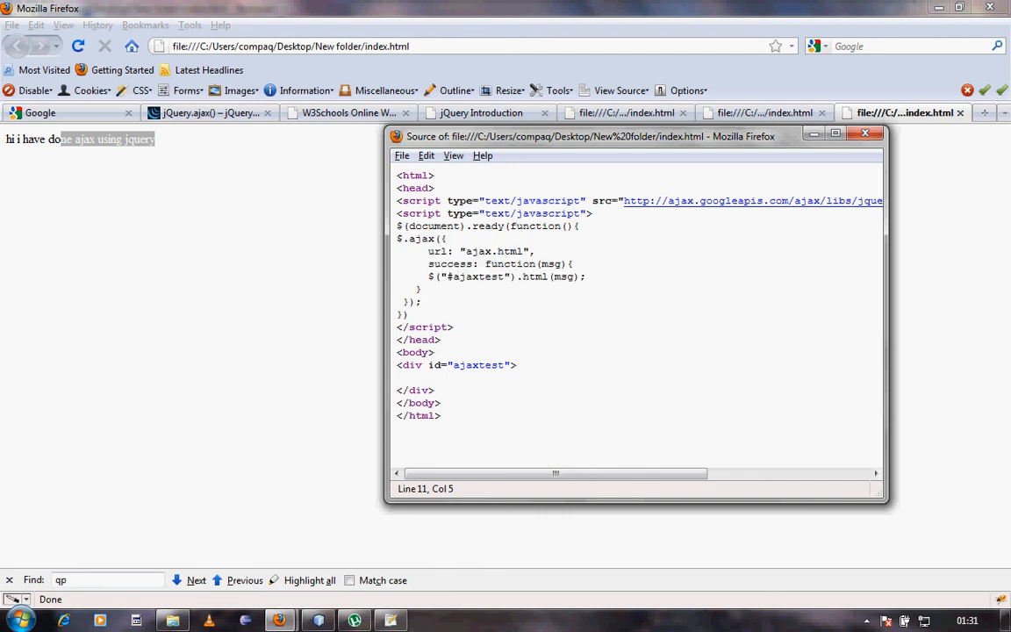
# Compare with ajax.html in Notepad++, then close the source window and the extra index.html tab.
pyautogui.click(866, 134)
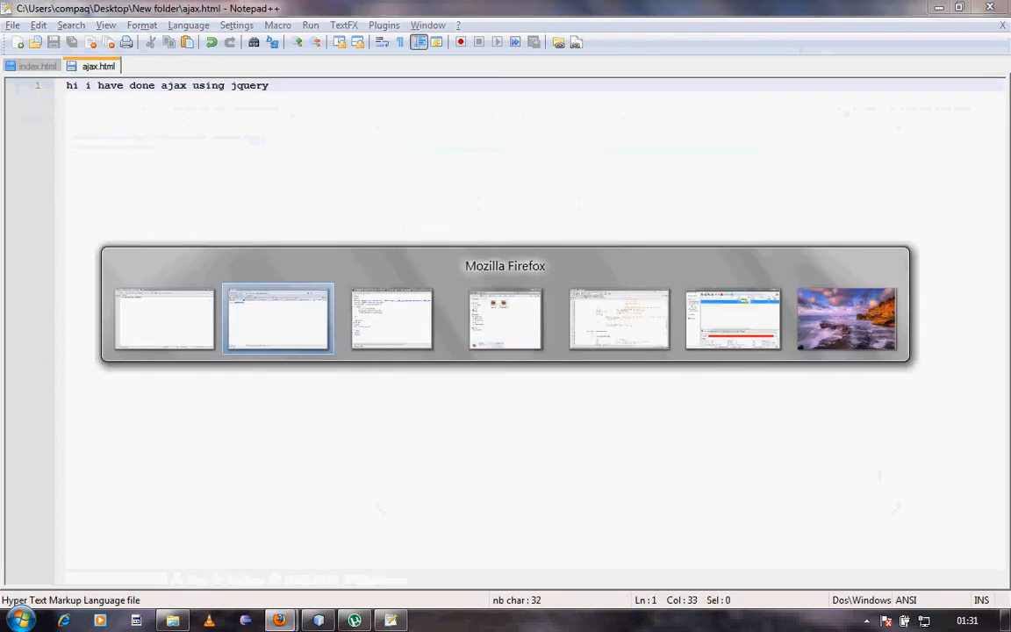
pyautogui.click(279, 319)
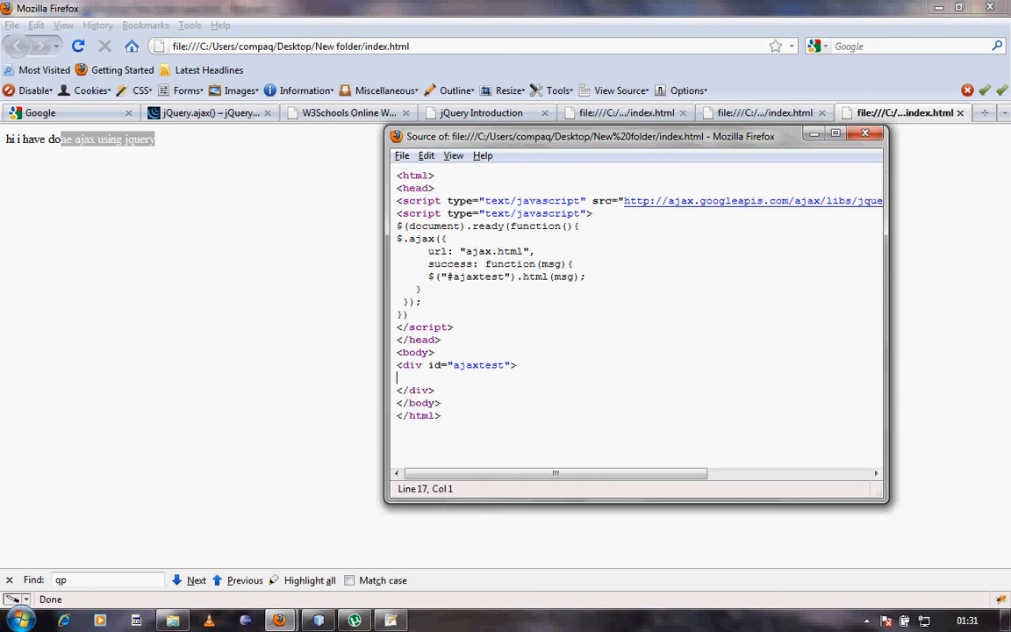
pyautogui.press('ctrl+a')
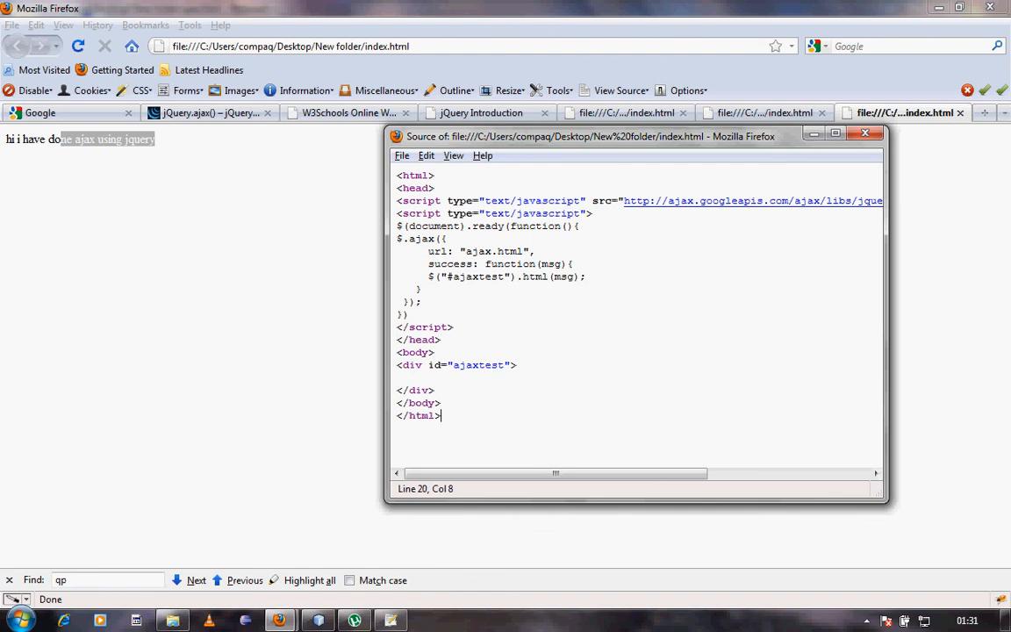
pyautogui.click(865, 132)
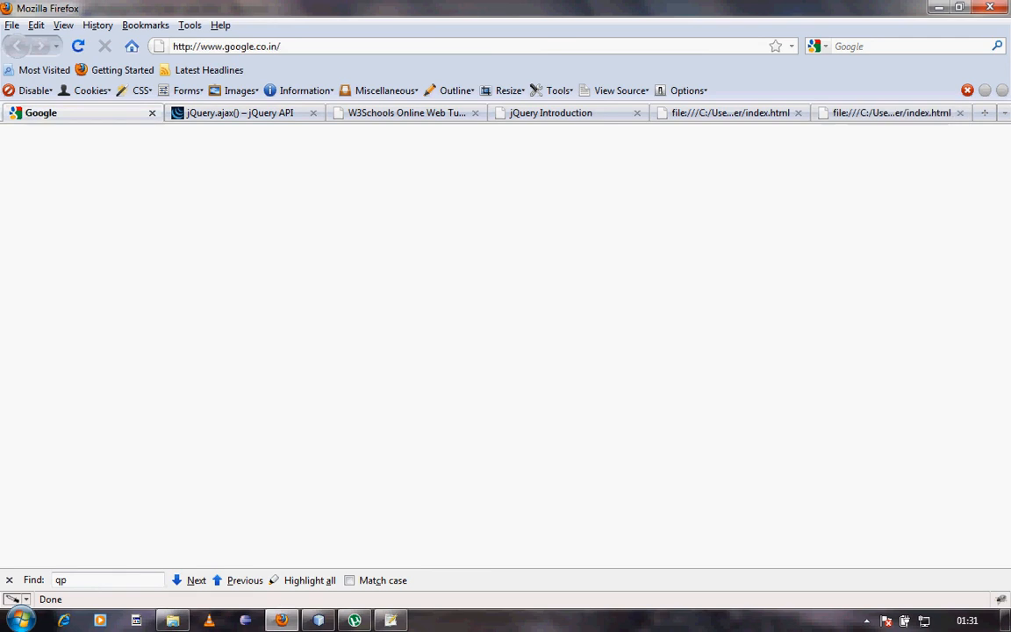
# Load the Google homepage, view its source full screen, close it and slide the moon doodle back.
pyautogui.click(17, 46)
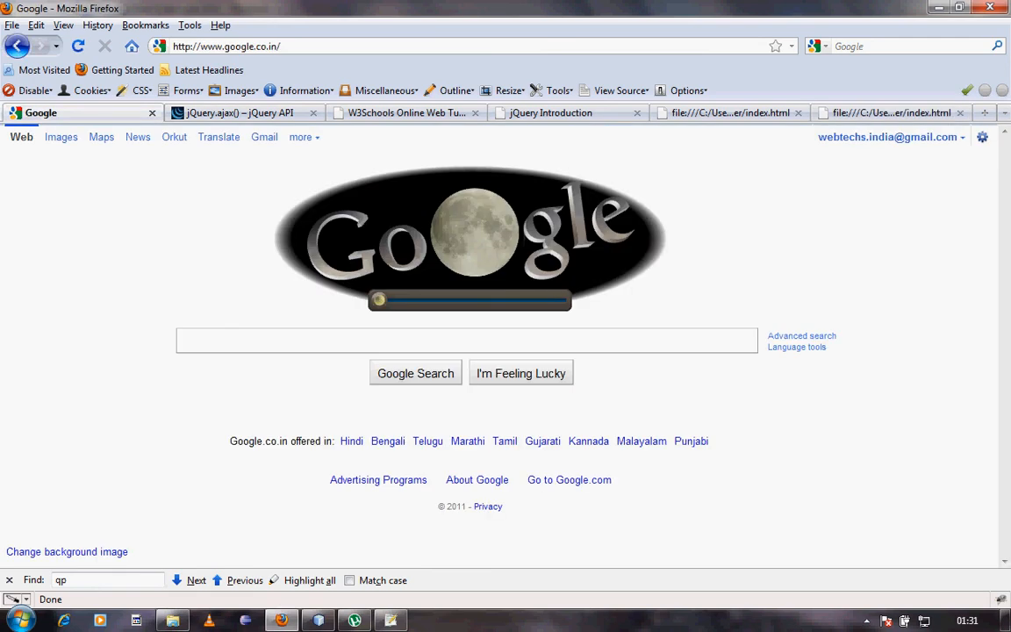
pyautogui.moveTo(379, 301); pyautogui.dragTo(525, 301)
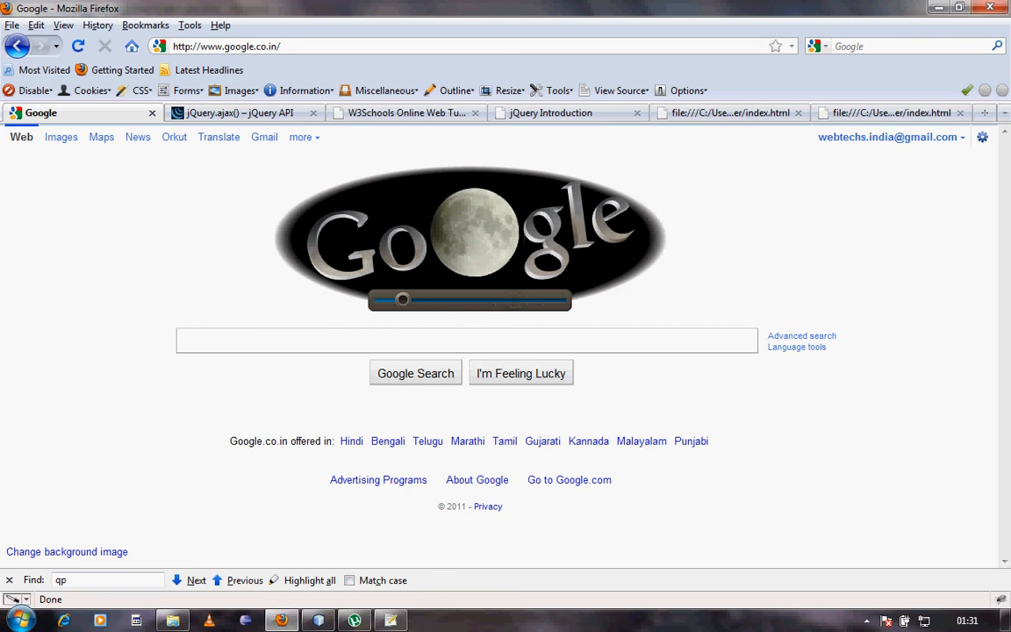
pyautogui.click(622, 90)
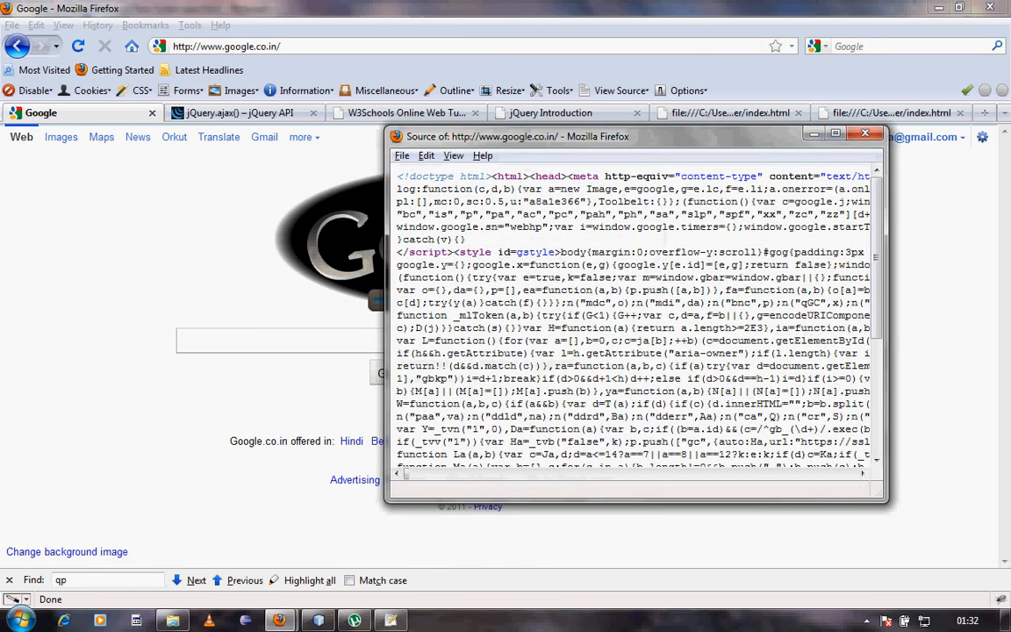
pyautogui.click(849, 136)
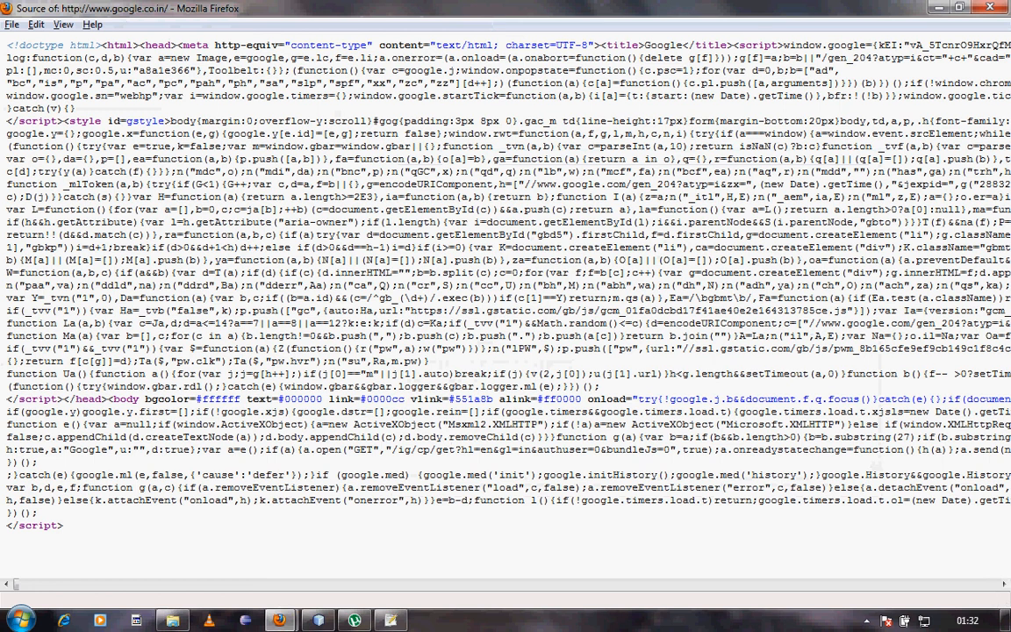
pyautogui.hscroll(3)
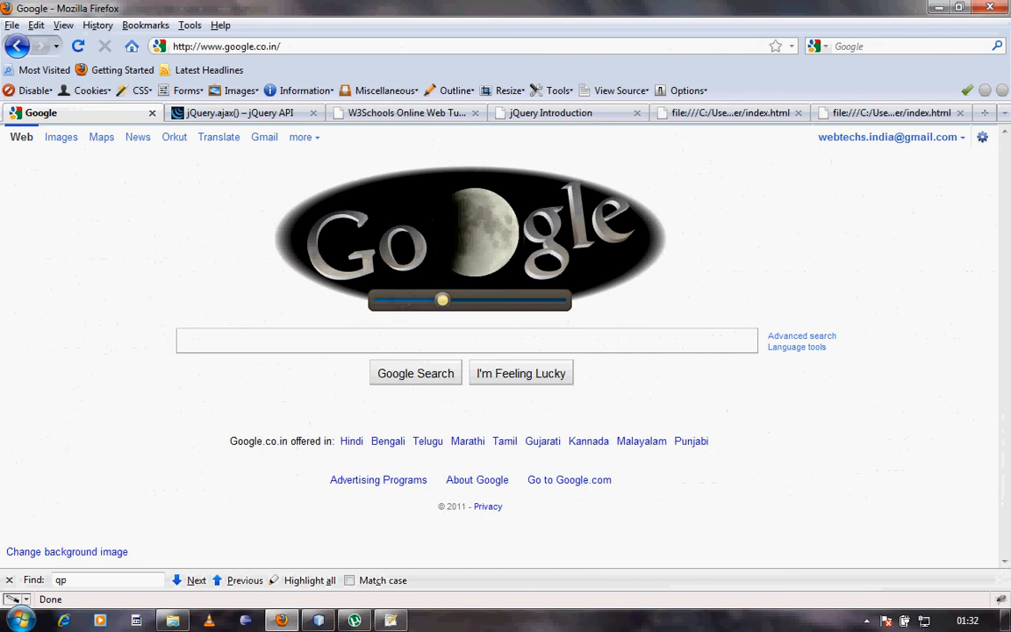
pyautogui.moveTo(443, 300); pyautogui.dragTo(391, 300)
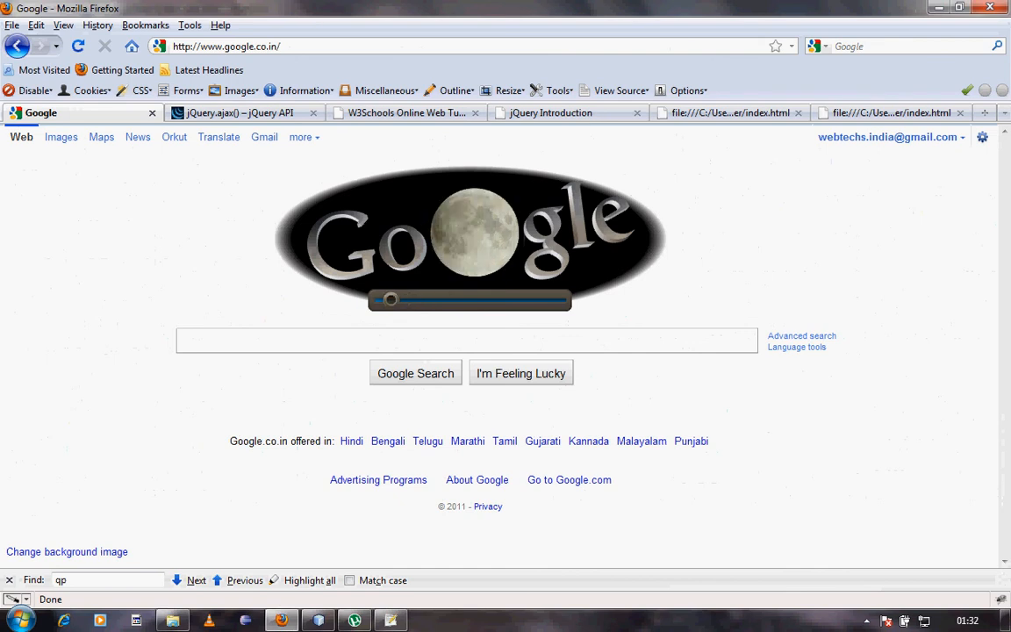